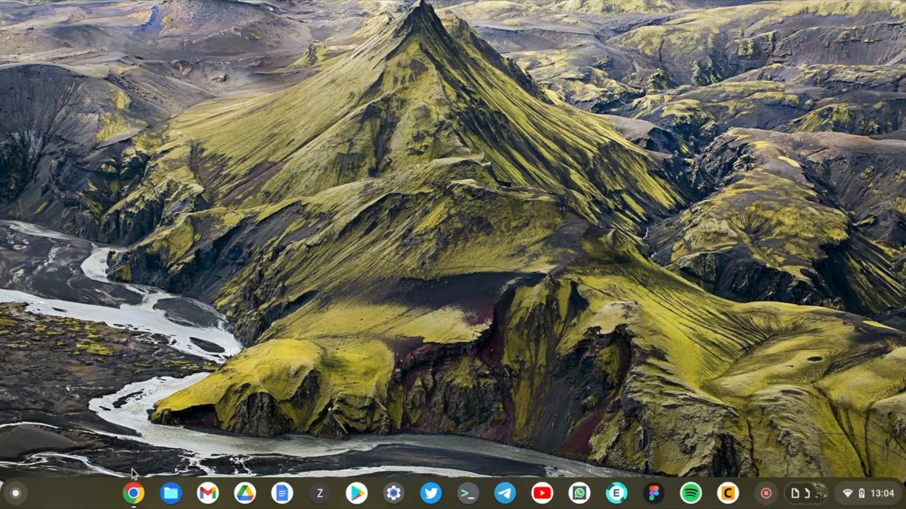
Launch Chrome from the shelf and search 'opera' to reach Opera's website
click(132, 495)
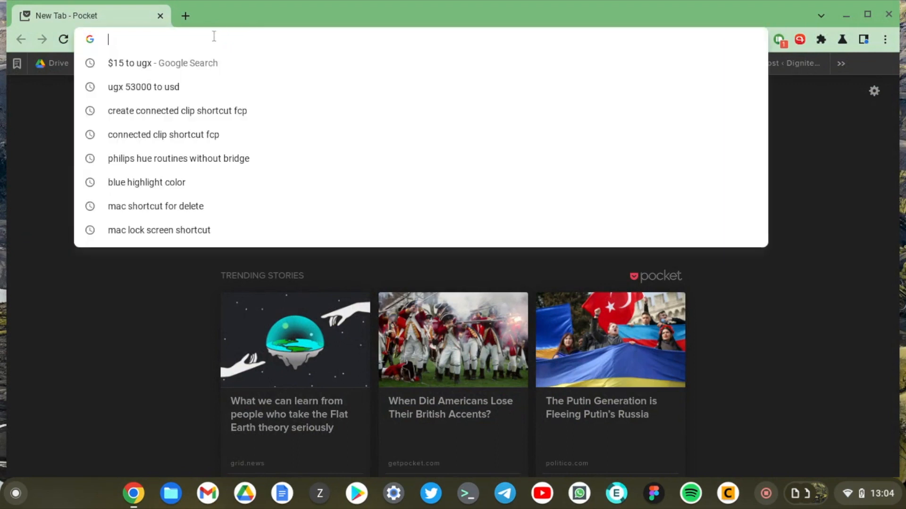
text(opera)
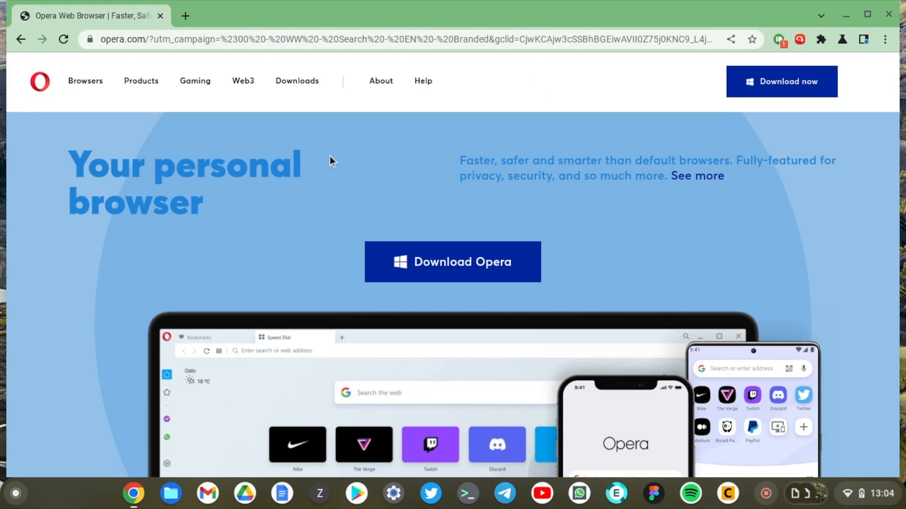
Go to Opera's download page and scroll to the Opera Browser for Linux section
click(296, 81)
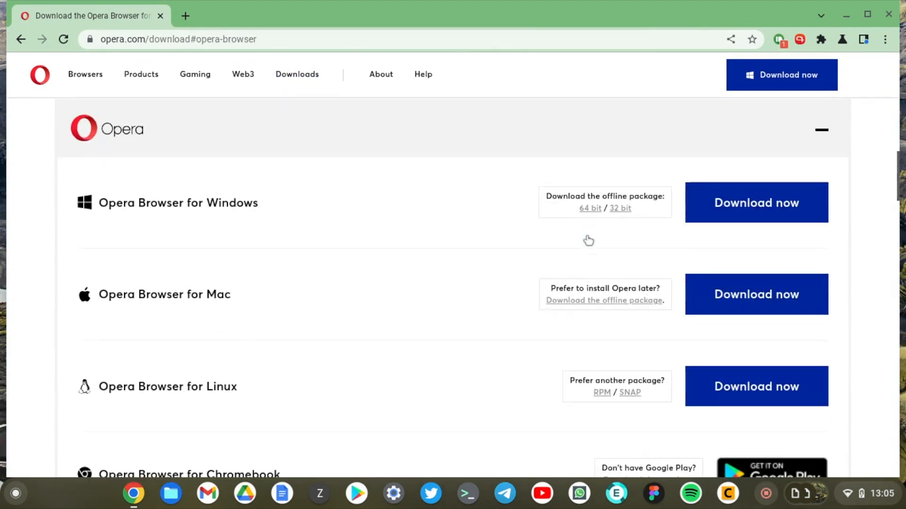
scroll(down, 3)
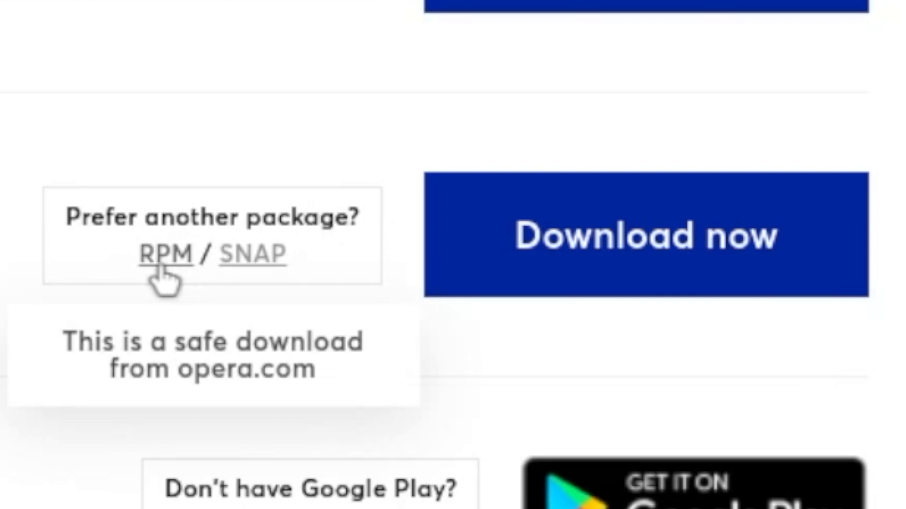
mouse_move(256, 270)
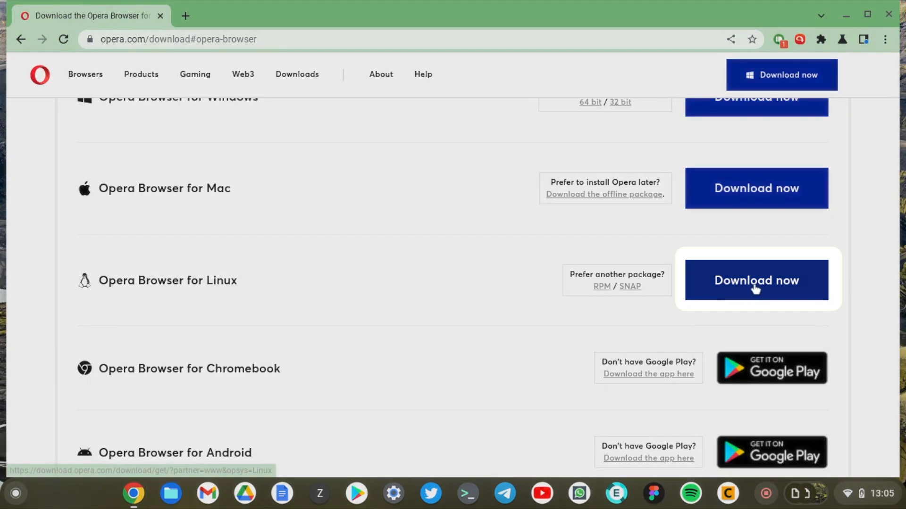
Download the Opera for Linux .deb package and reveal it in the Downloads folder
click(757, 280)
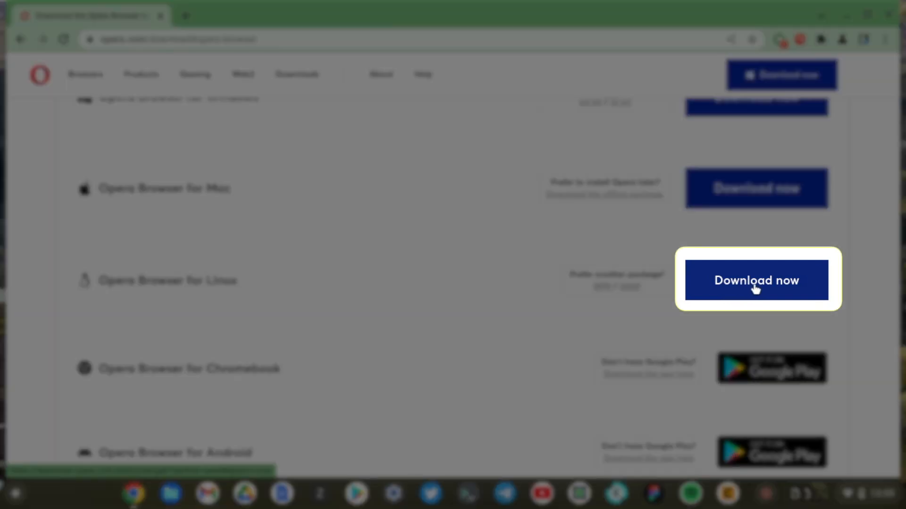
click(757, 281)
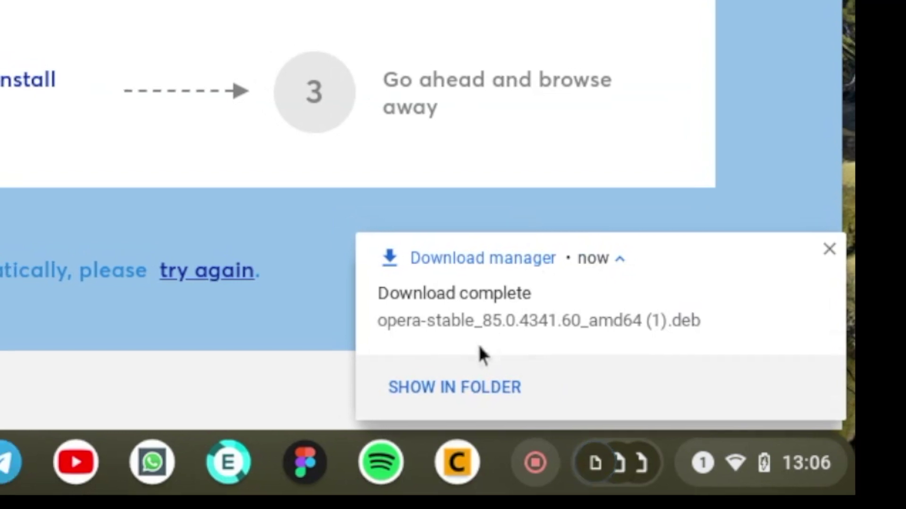
click(453, 386)
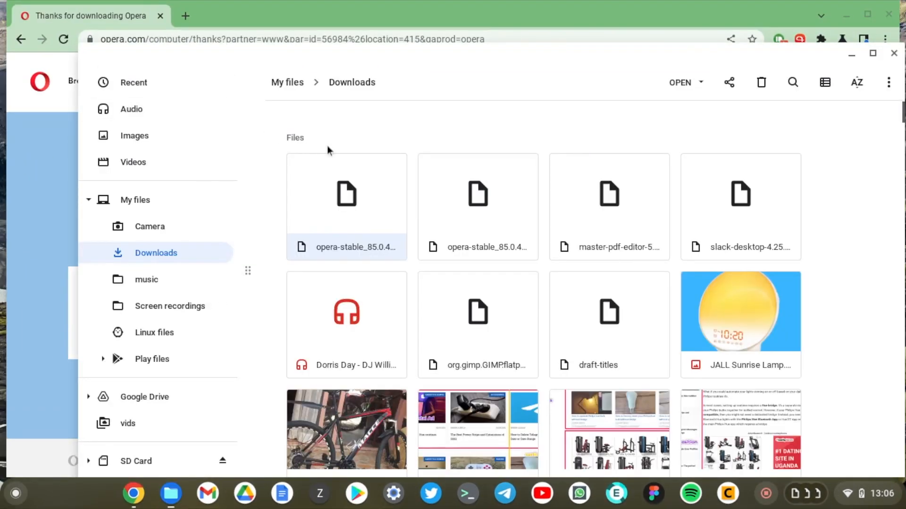
mouse_move(338, 190)
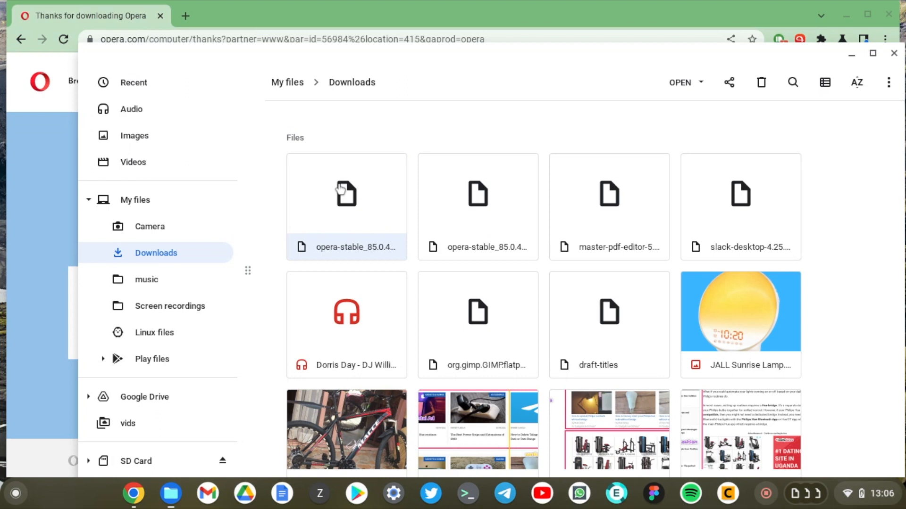
Install the opera-stable .deb with Linux and confirm until installation starts
right_click(339, 193)
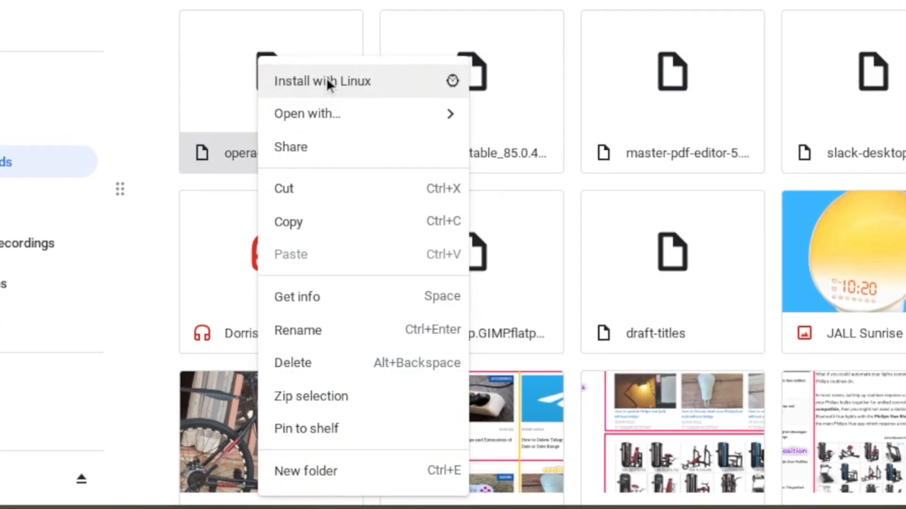
click(323, 80)
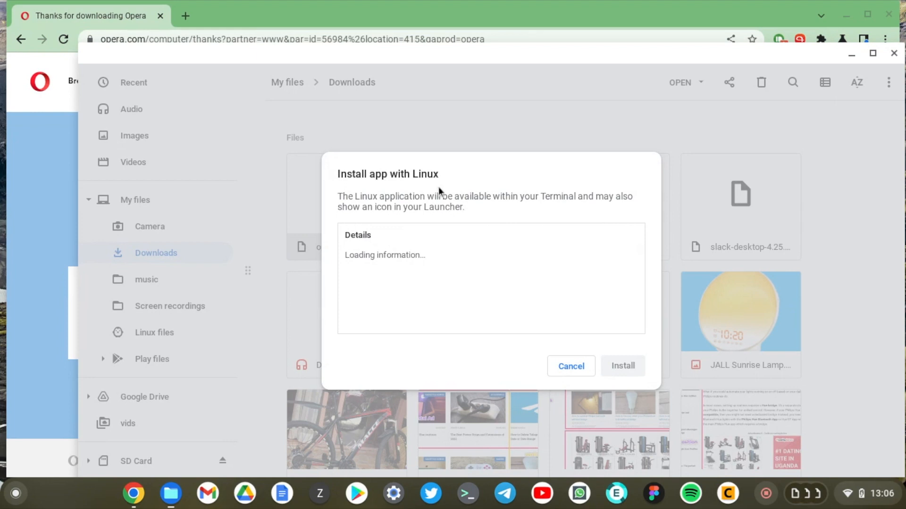
mouse_move(462, 225)
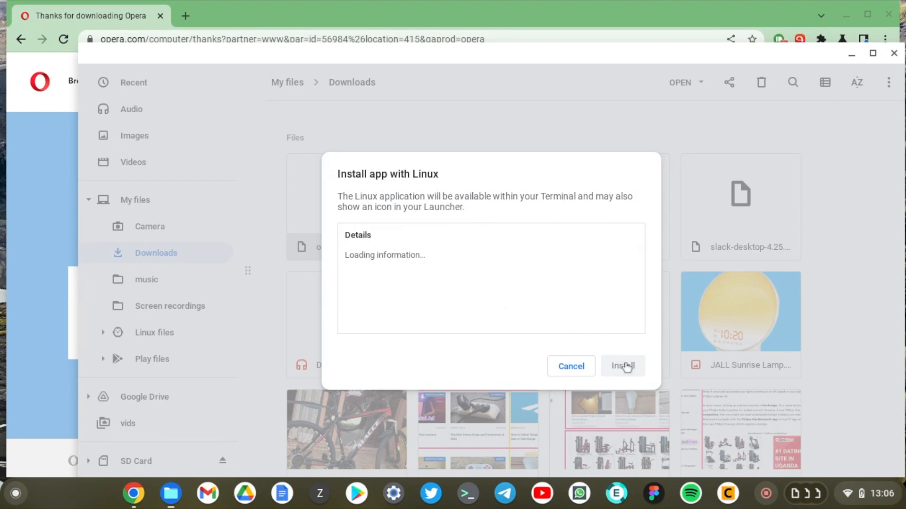
mouse_move(626, 381)
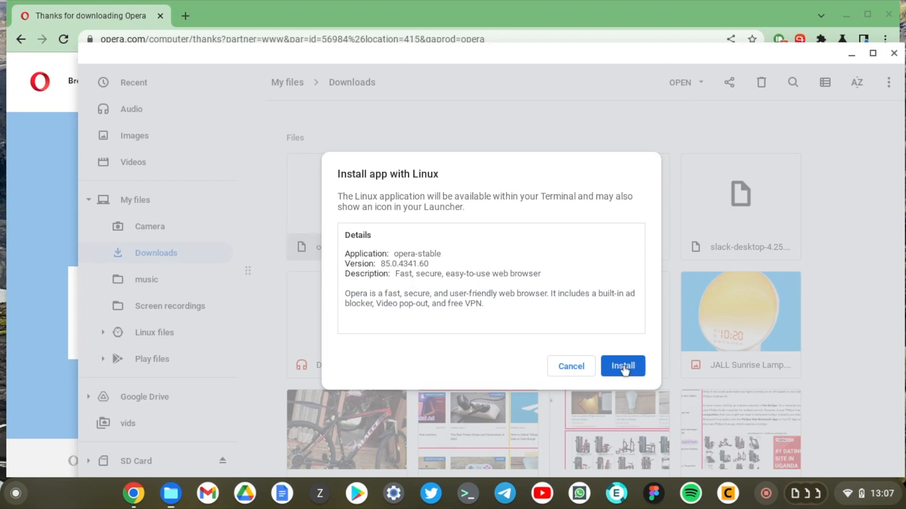
click(623, 366)
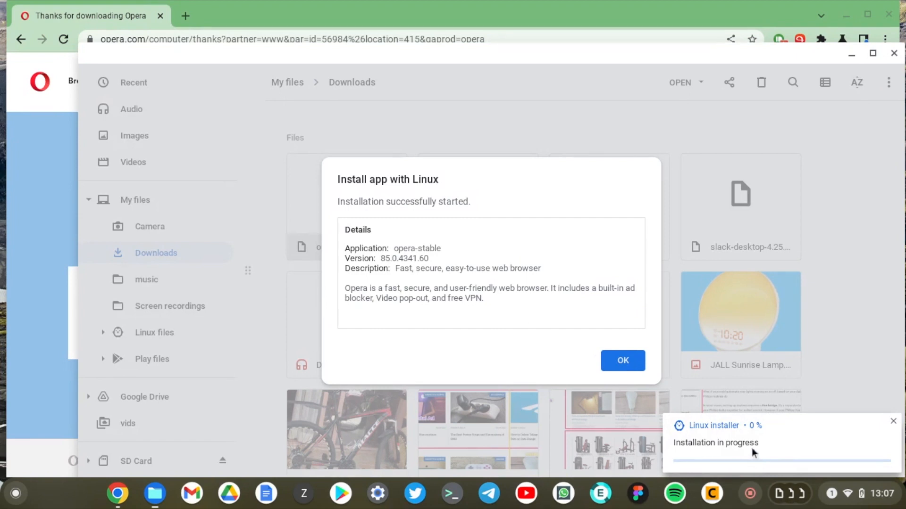
click(623, 361)
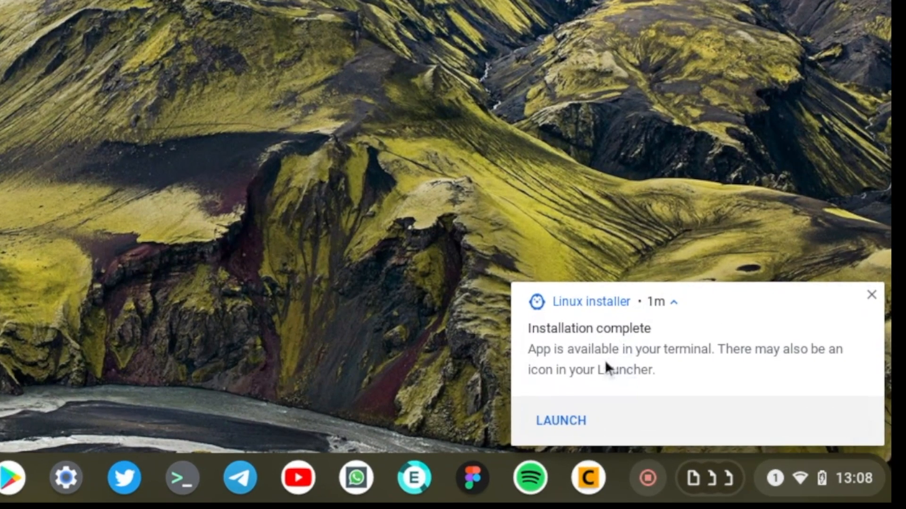
Launch Opera from the install notification, then bring up the Opera app's options in the launcher
click(561, 420)
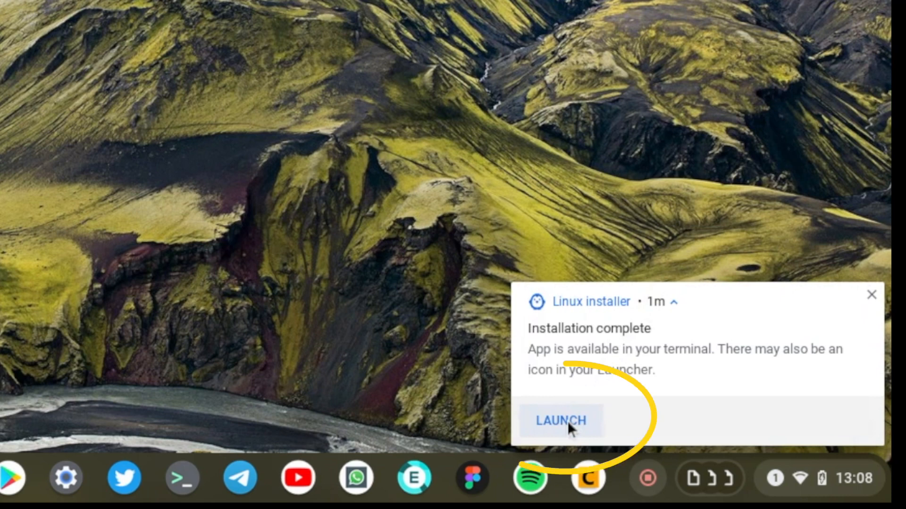
click(561, 421)
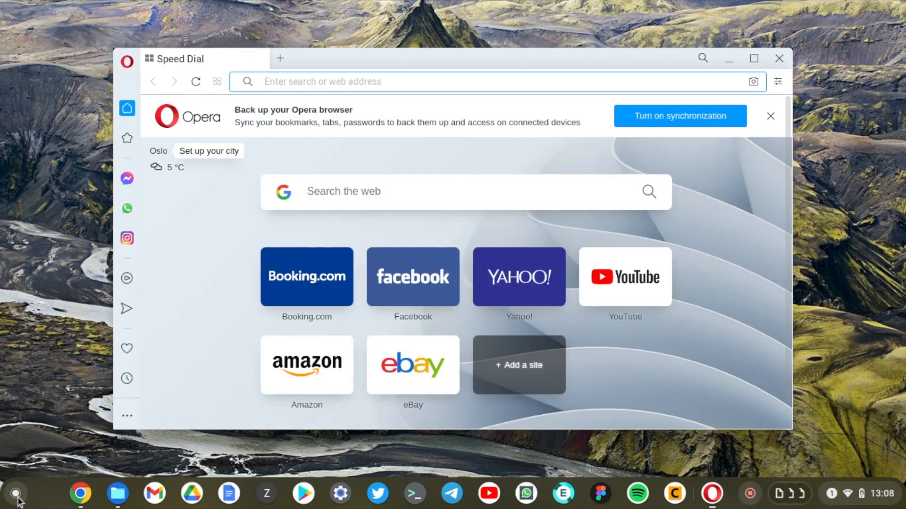
click(17, 493)
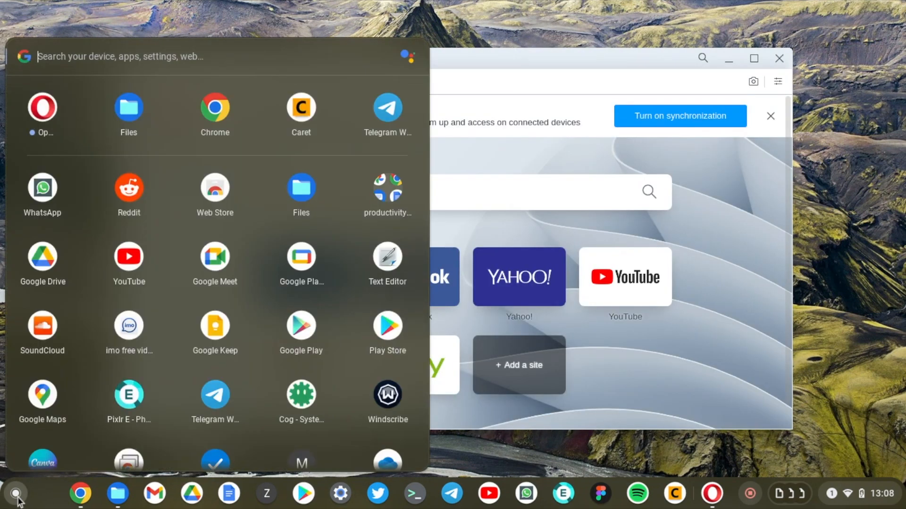
mouse_move(46, 118)
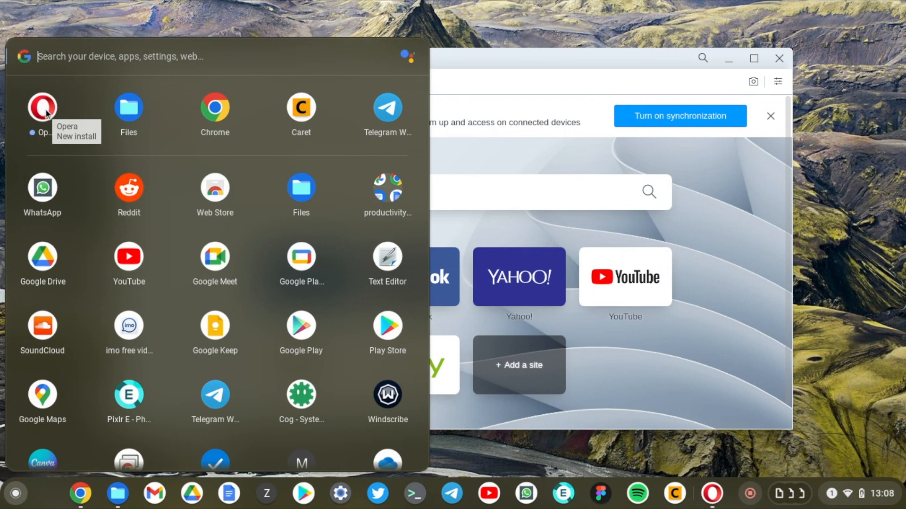
right_click(42, 109)
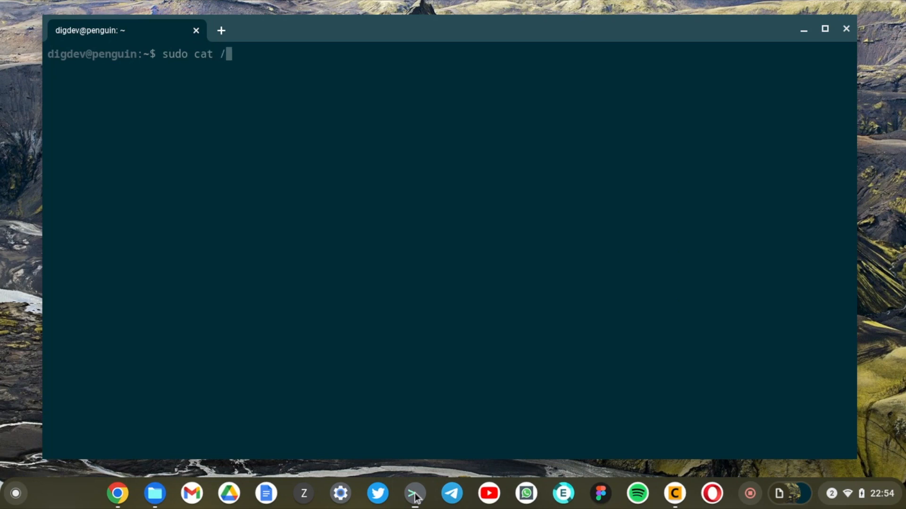
Run sudo cat /etc/*release to confirm Debian 11, highlight apt's description, then close the terminal
text(etc/re)
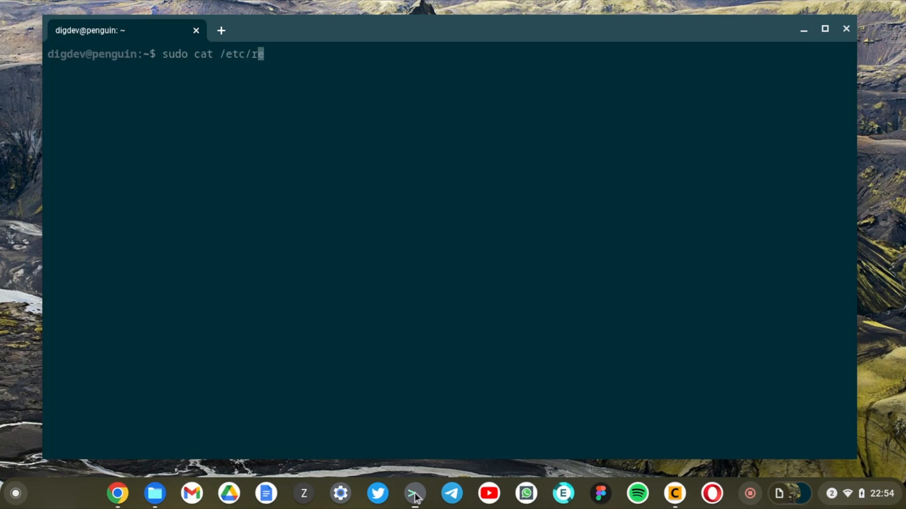
text(*release)
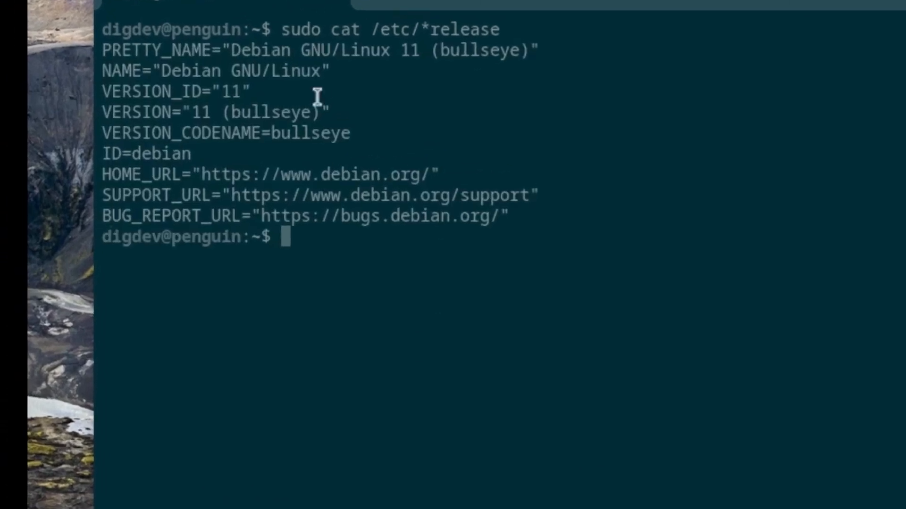
mouse_move(236, 51)
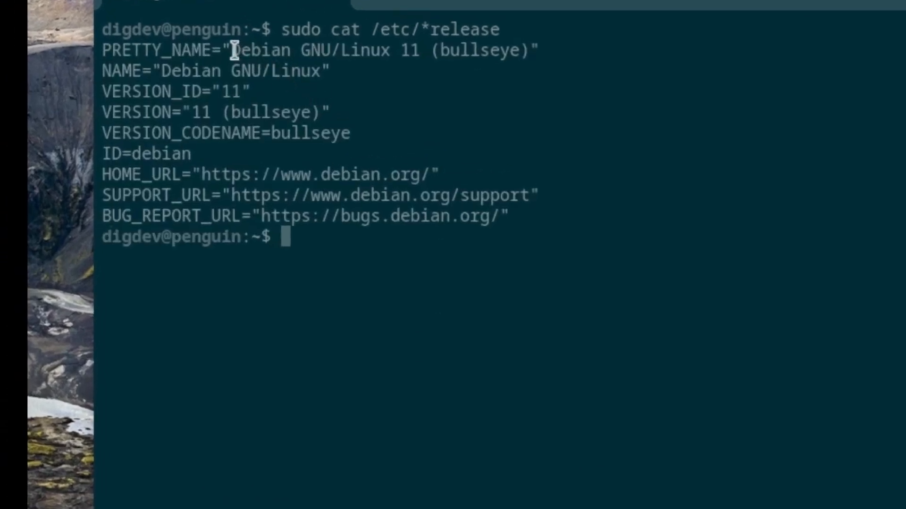
drag(232, 50, 488, 50)
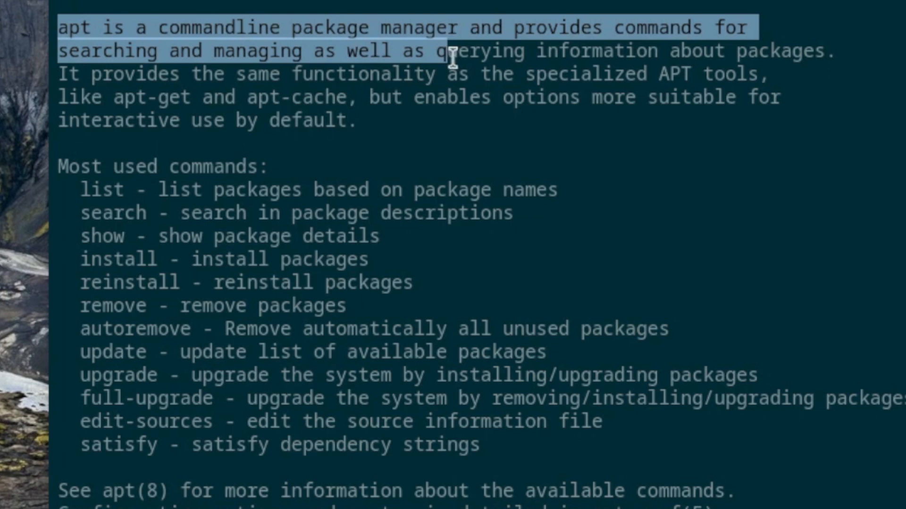
drag(451, 51, 601, 60)
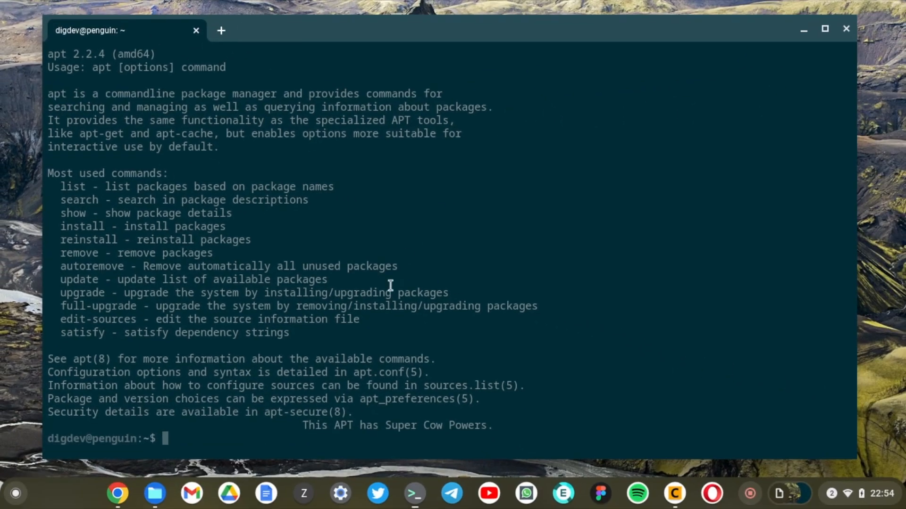
mouse_move(397, 402)
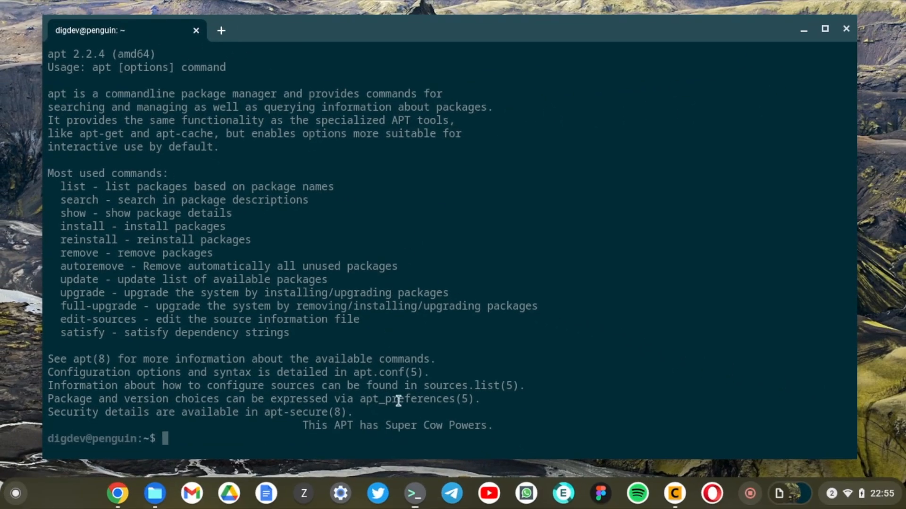
click(844, 28)
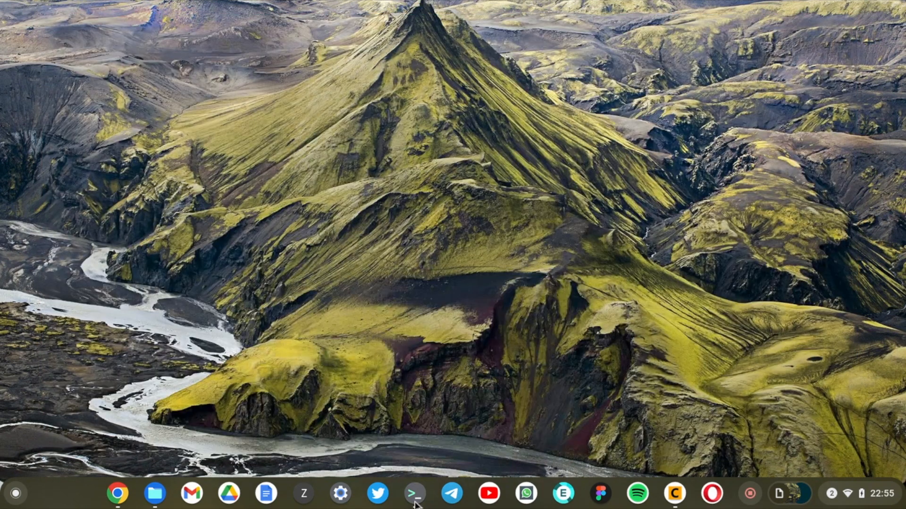
mouse_move(387, 340)
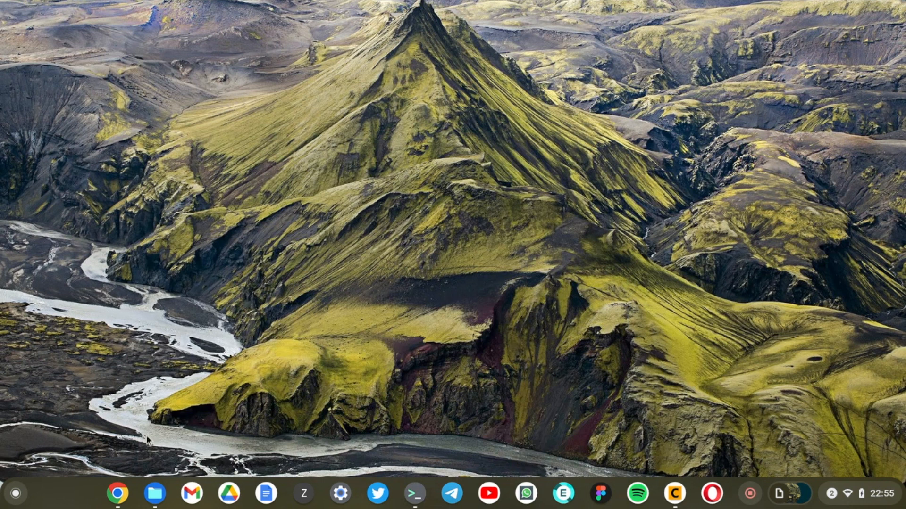
Launch Chrome and search 'vid' to reach the VideoLAN VLC site
click(119, 494)
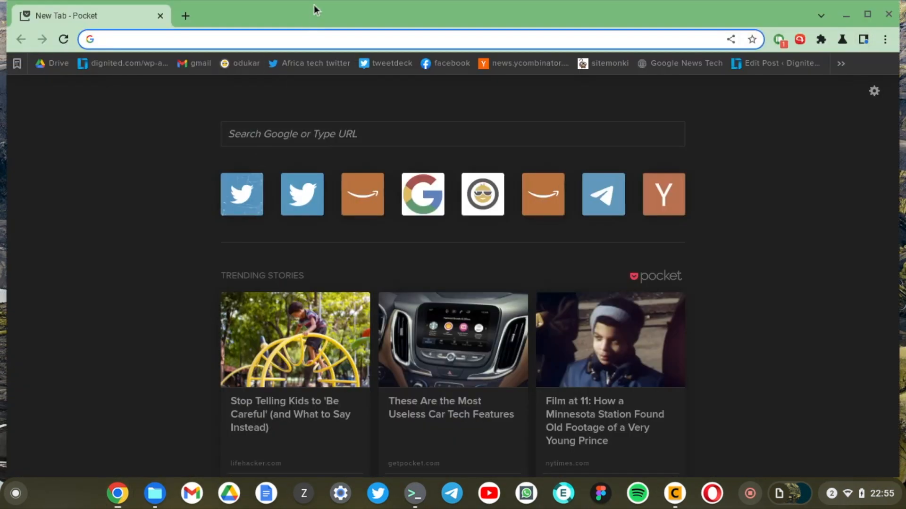
text(videolan.org)
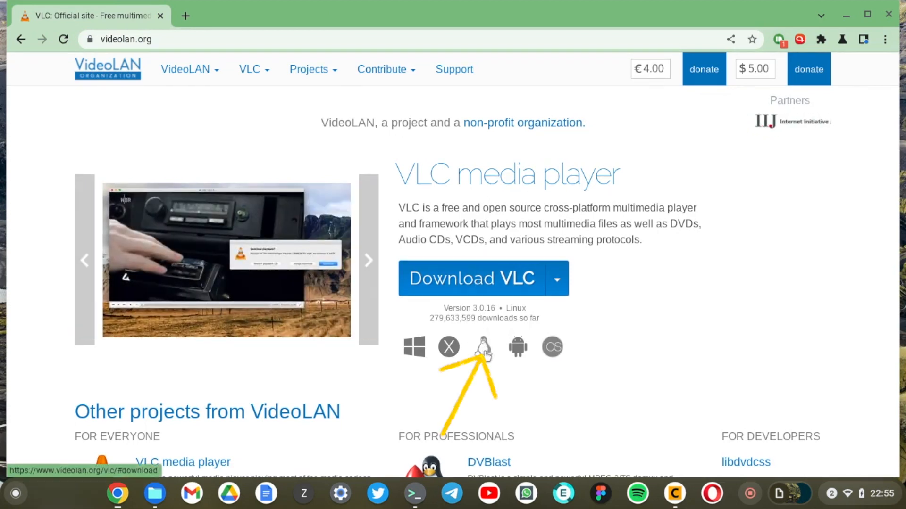
Go to VLC's Debian GNU/Linux page and select the 'sudo apt install vlc' command
click(482, 347)
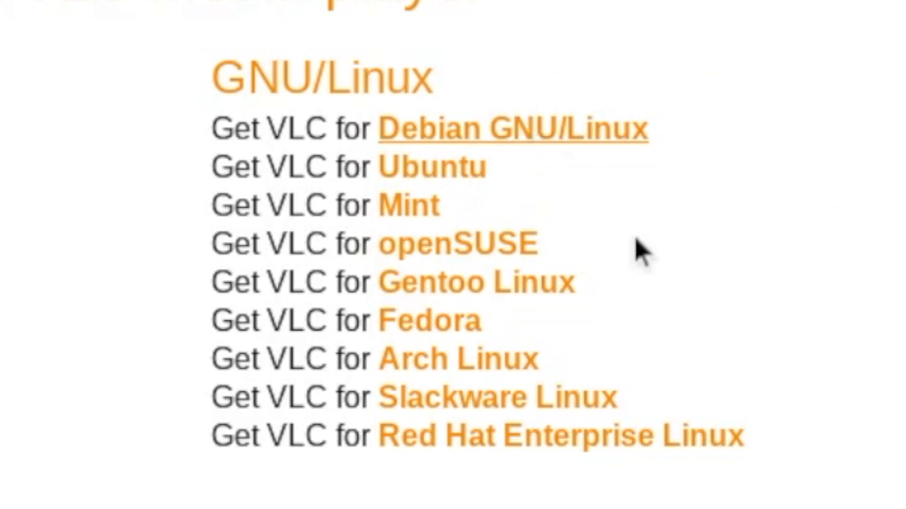
click(515, 128)
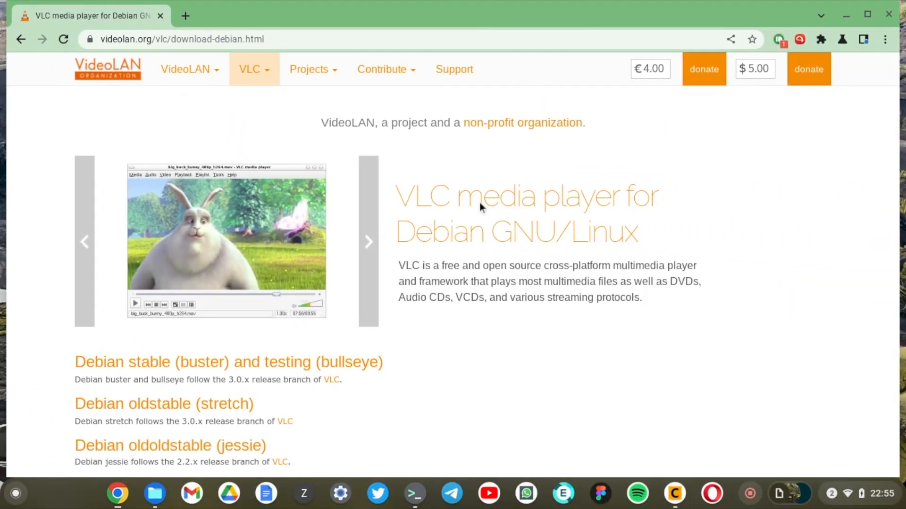
scroll(down, 3)
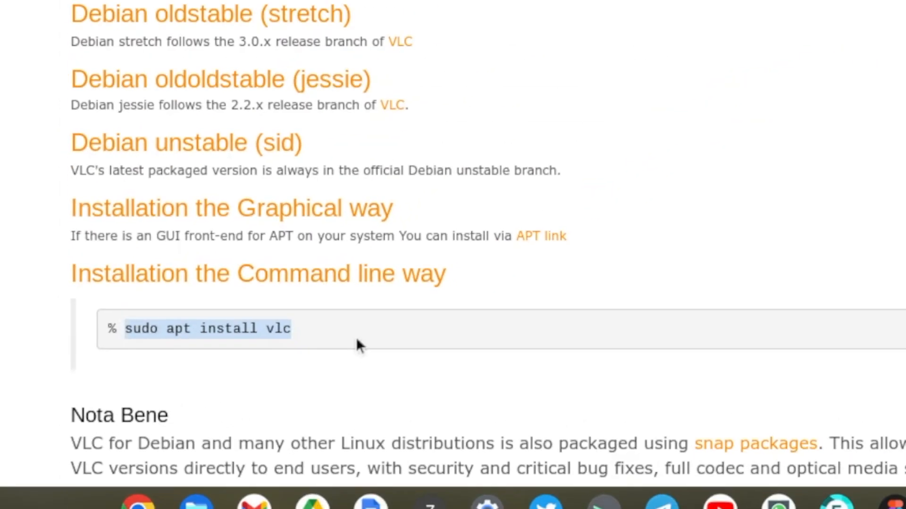
click(416, 494)
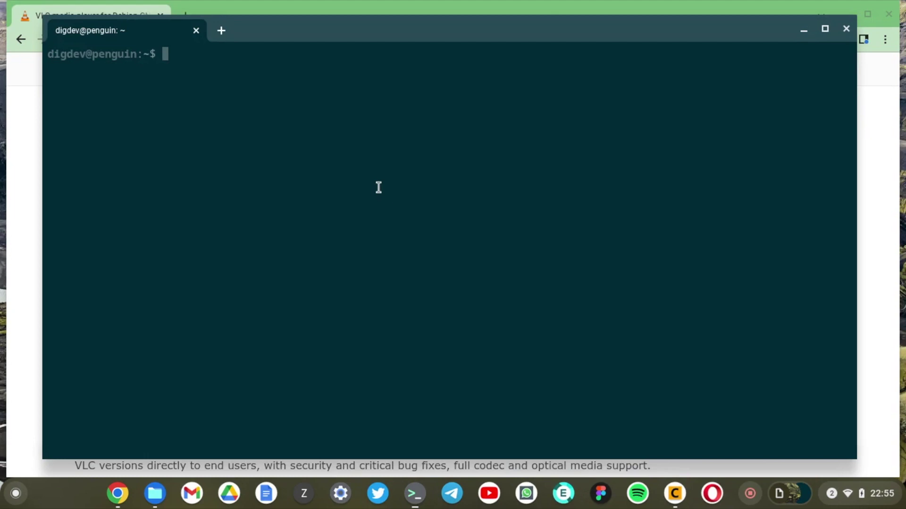
Run 'sudo apt install vlc' in the terminal to install VLC
text(sudo apt install vlc)
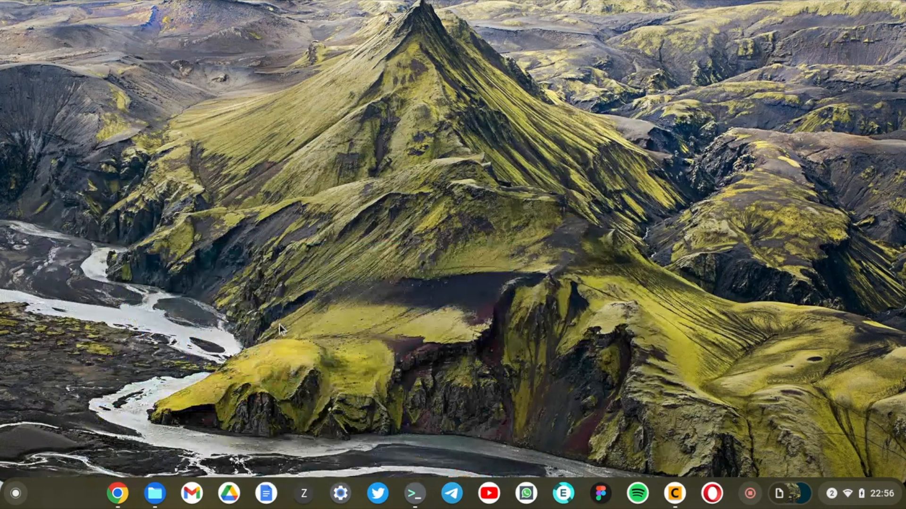
Bring up the launcher's app list showing the installed VLC media player
click(15, 491)
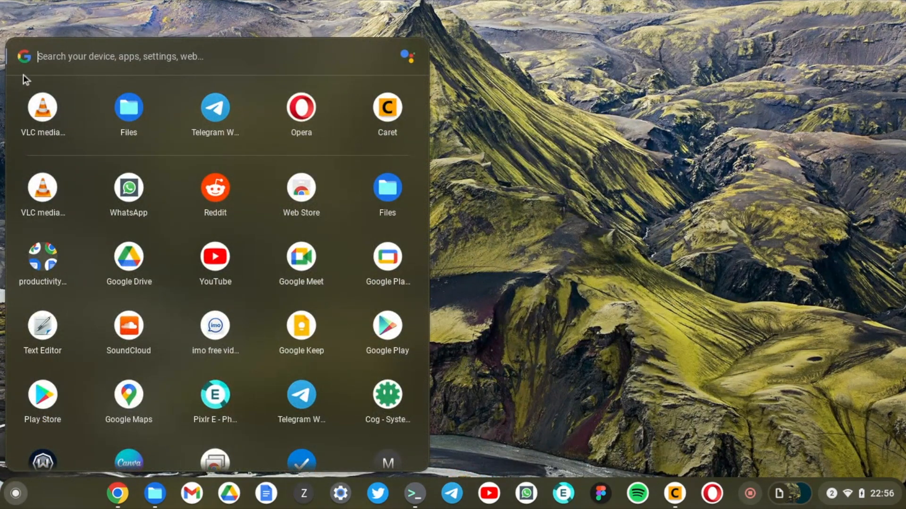
mouse_move(41, 115)
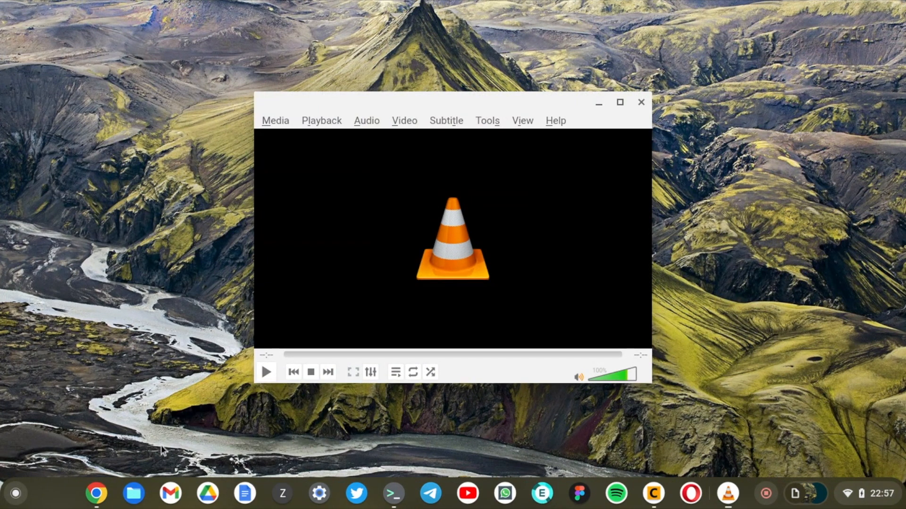
mouse_move(160, 453)
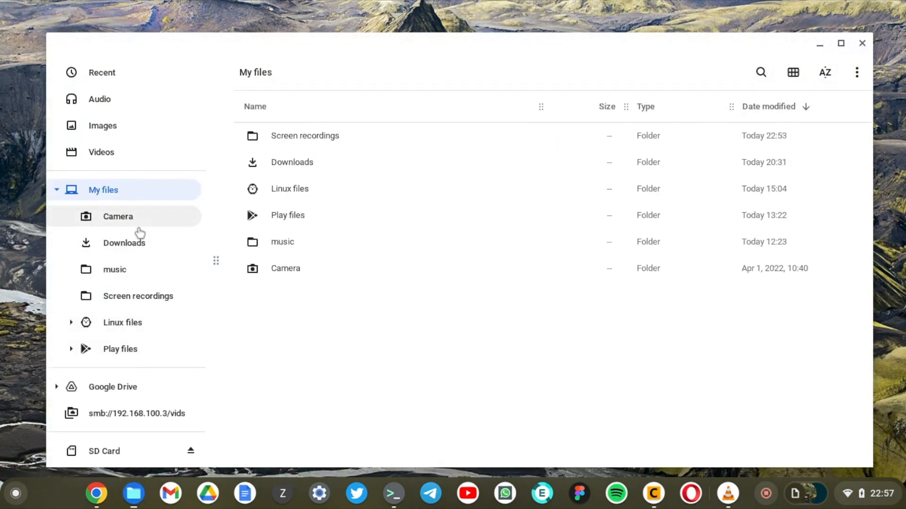
Enter the music folder and bring up the actions for the MP3 track
double_click(282, 241)
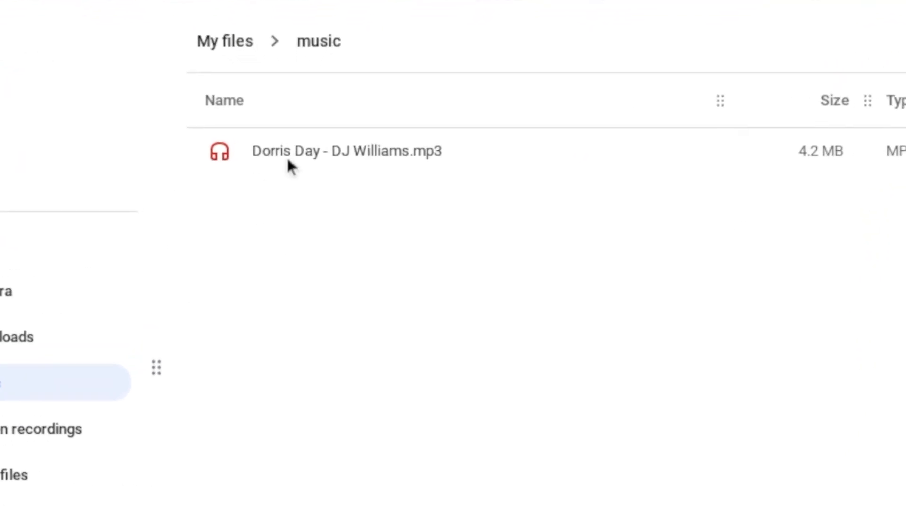
right_click(309, 156)
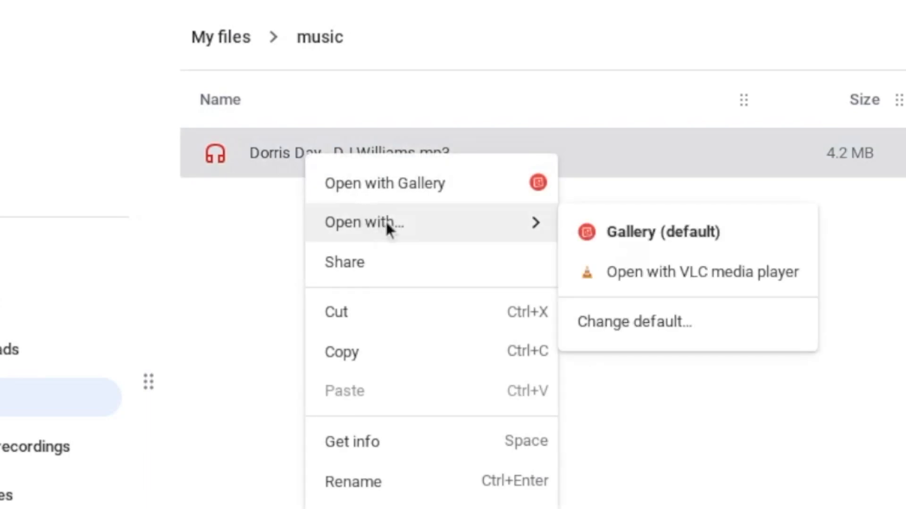
mouse_move(683, 286)
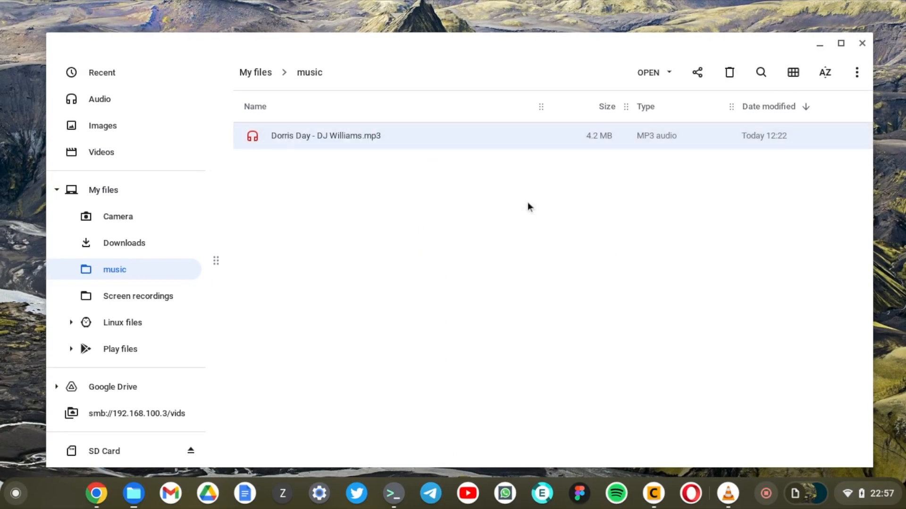
mouse_move(552, 221)
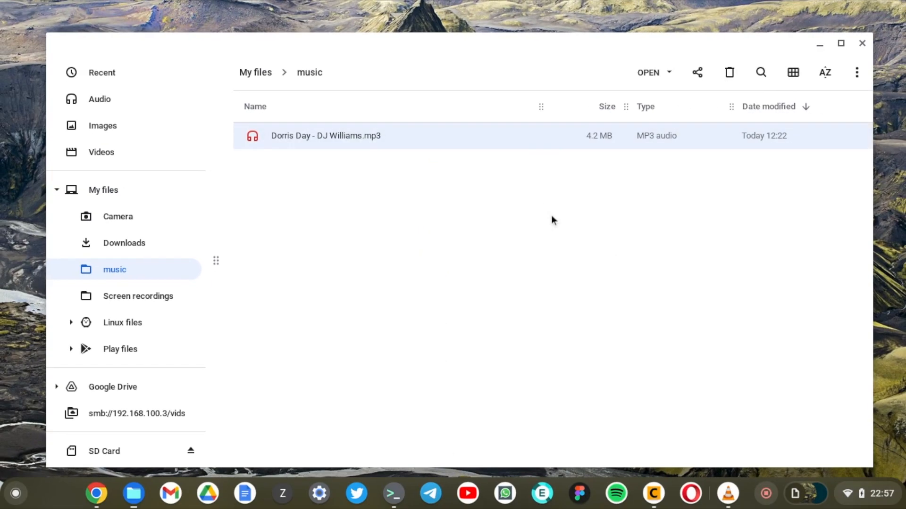
mouse_move(556, 225)
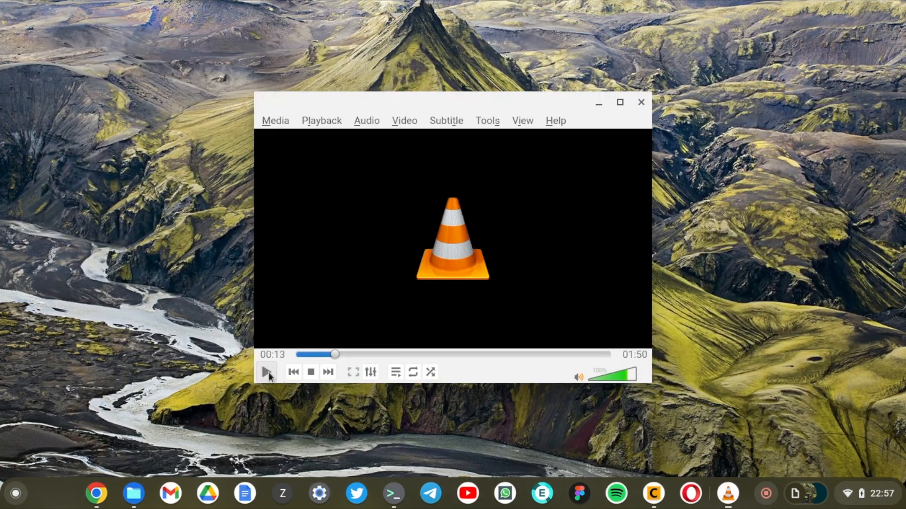
Pause the VLC track at 00:13, return to the terminal and begin 'sudo ap'
click(266, 373)
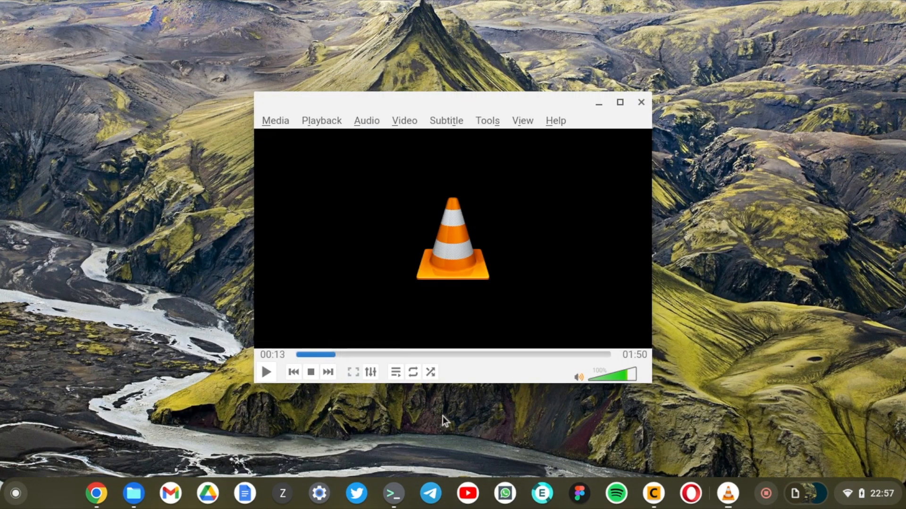
mouse_move(600, 104)
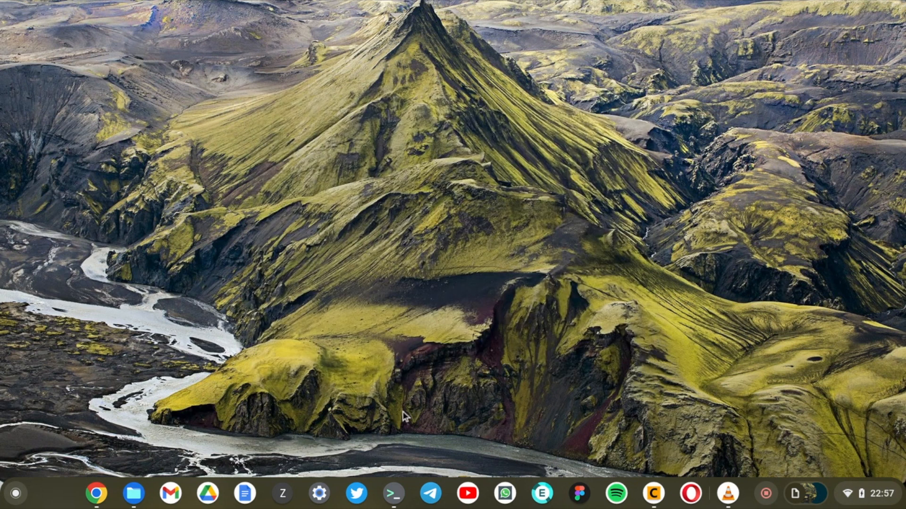
click(393, 493)
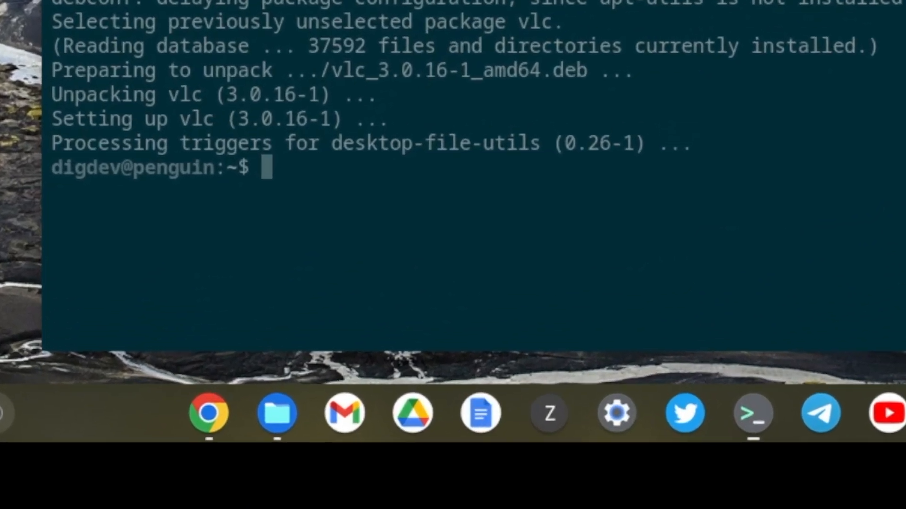
text(sudo ap)
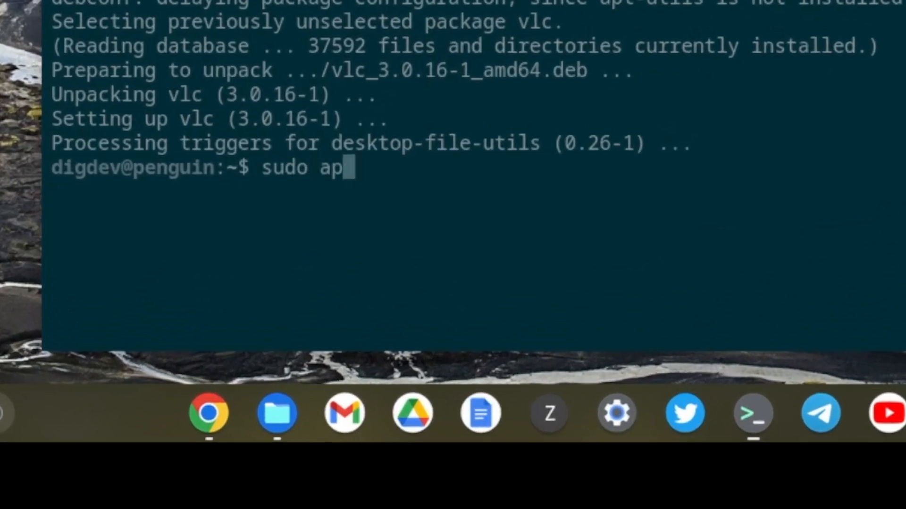
Run 'sudo apt purge vlc' and answer n at the prompt so VLC stays installed
text(t purge vlc)
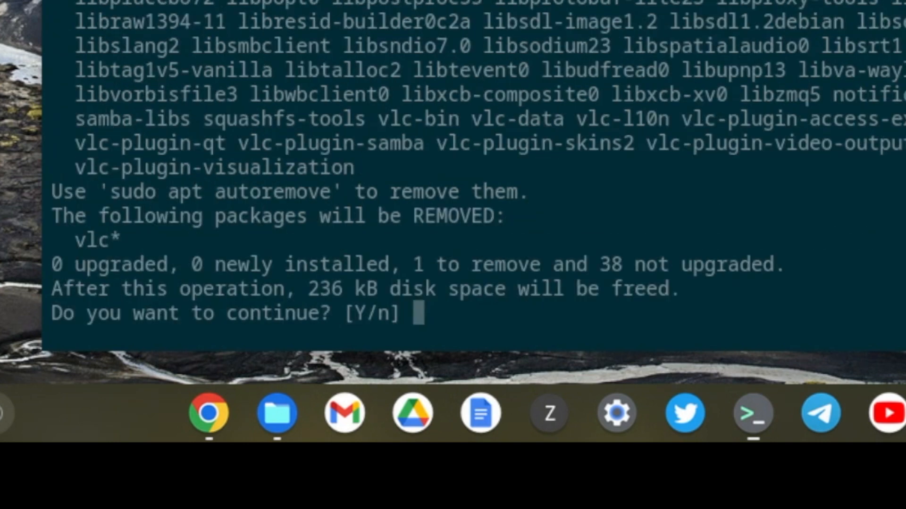
text(n)
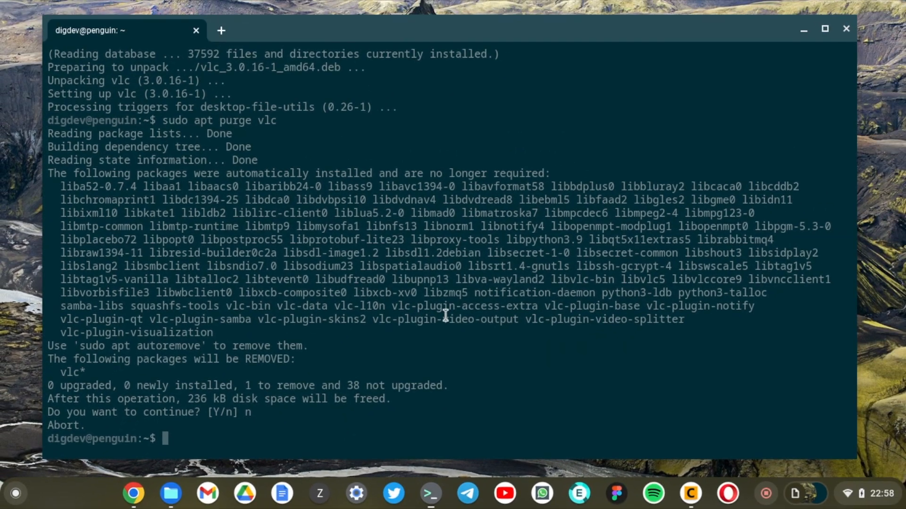
mouse_move(610, 350)
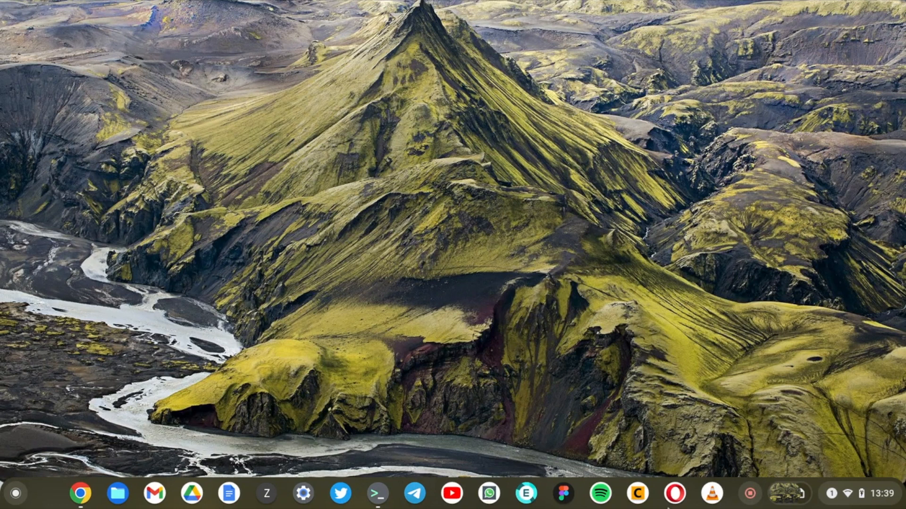
mouse_move(442, 374)
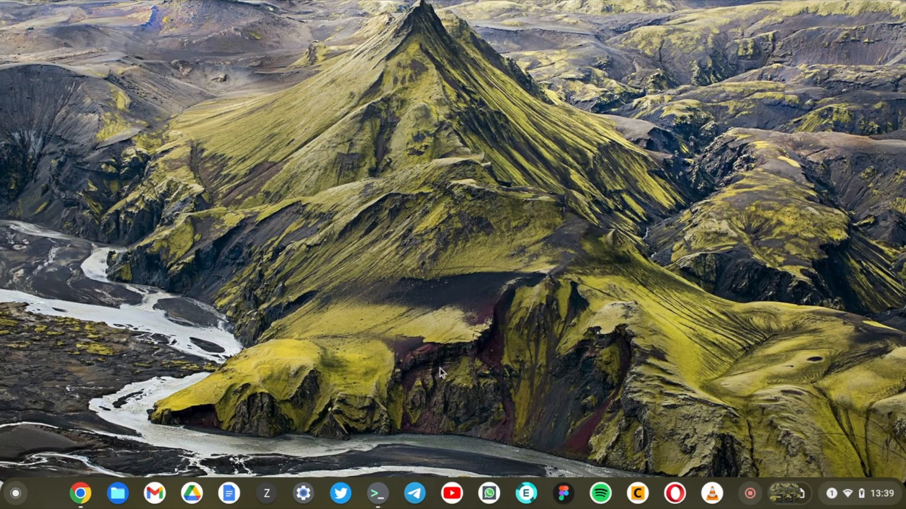
mouse_move(39, 366)
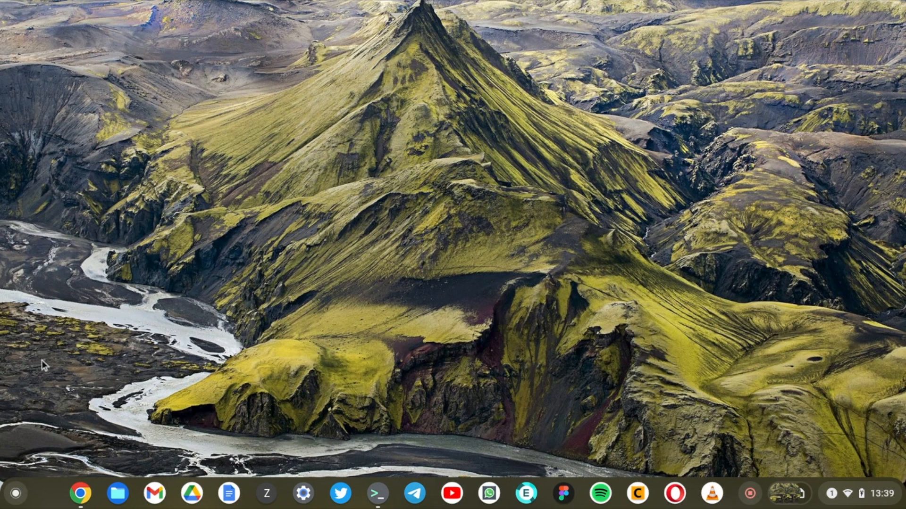
Launch Google Chrome from the shelf onto a new tab page
click(81, 493)
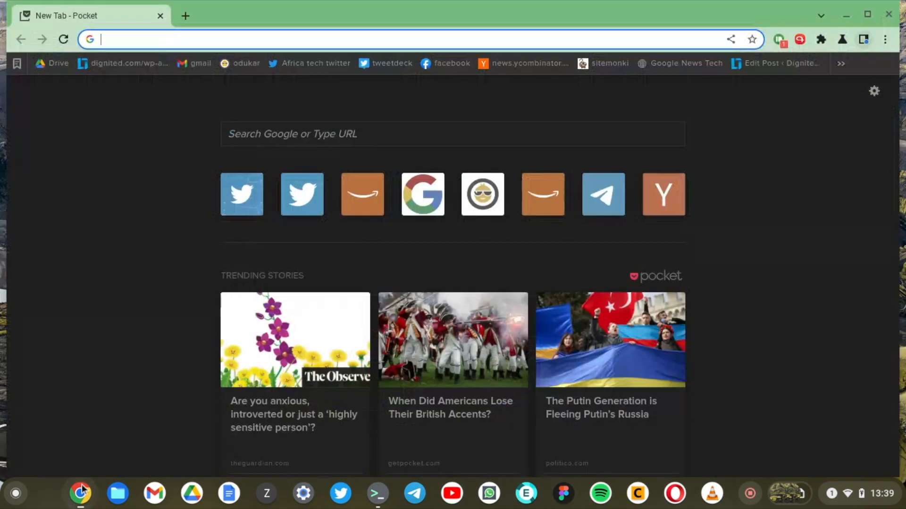
Load flatpak.org and reach the complete list of its 33 supported distros
text(flatpak.org)
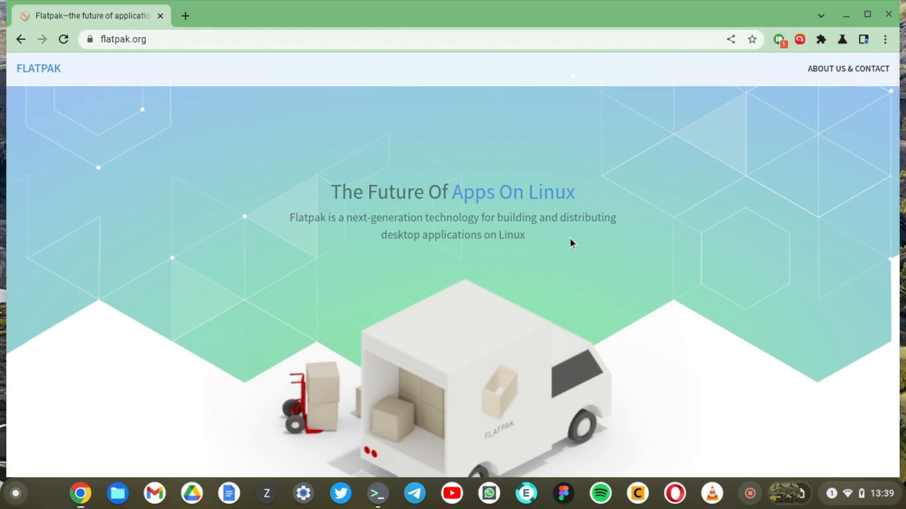
scroll(down, 3)
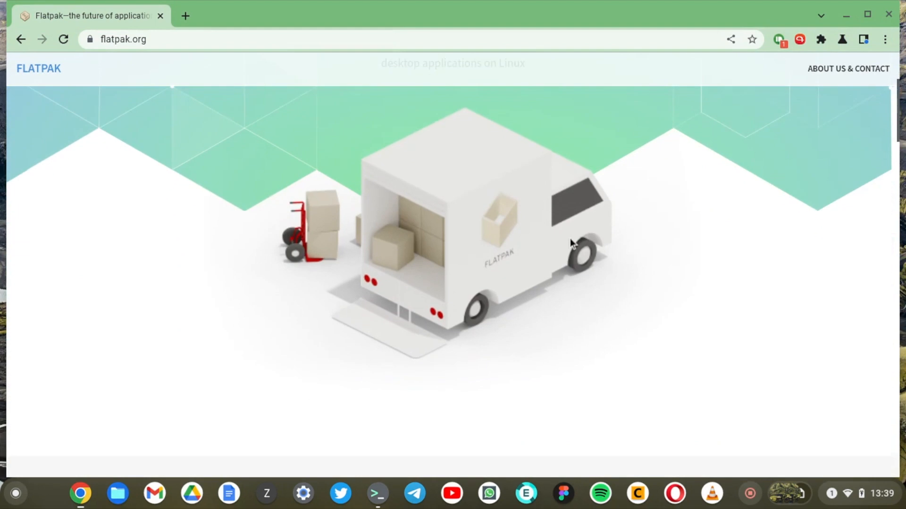
scroll(down, 3)
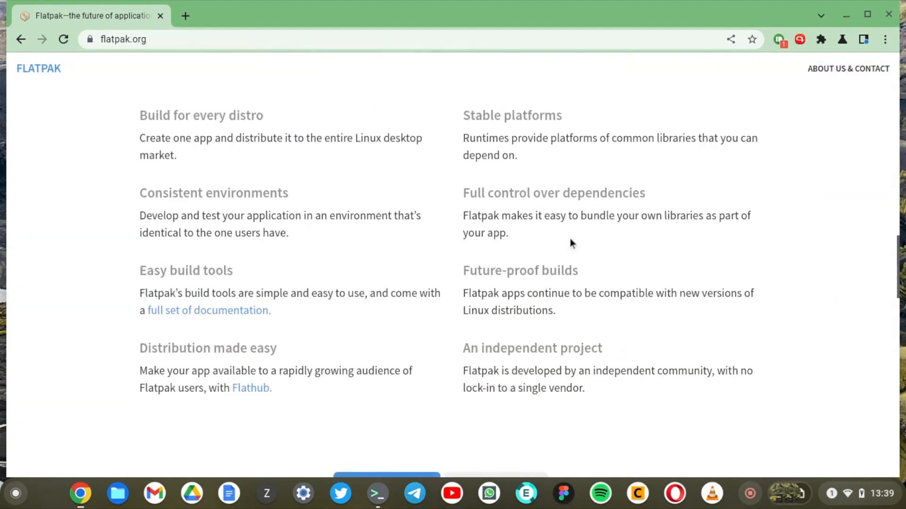
scroll(down, 3)
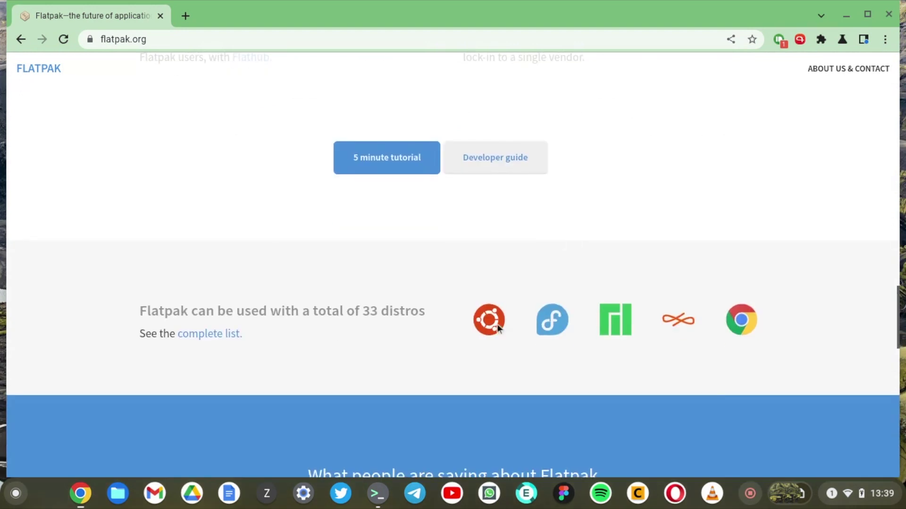
mouse_move(687, 343)
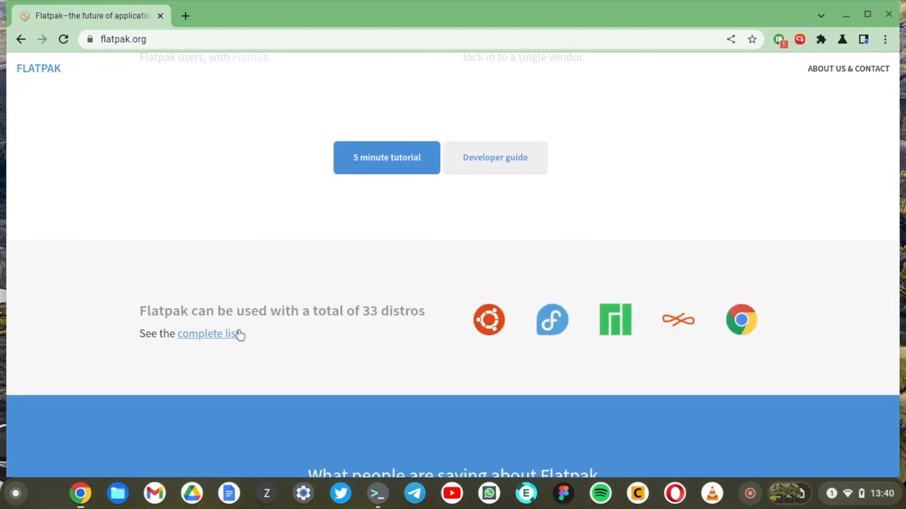
click(207, 334)
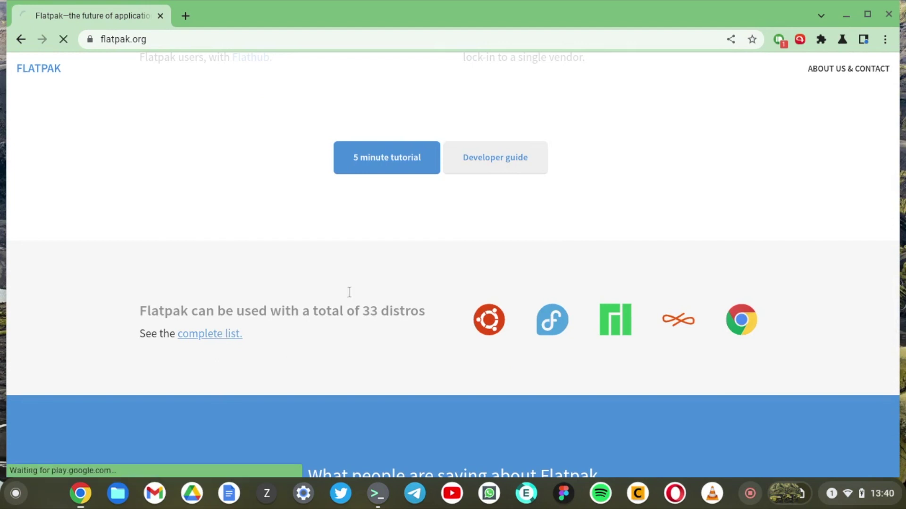
Read Flatpak's Chrome OS Quick Setup commands, then bring up the Linux terminal
click(210, 334)
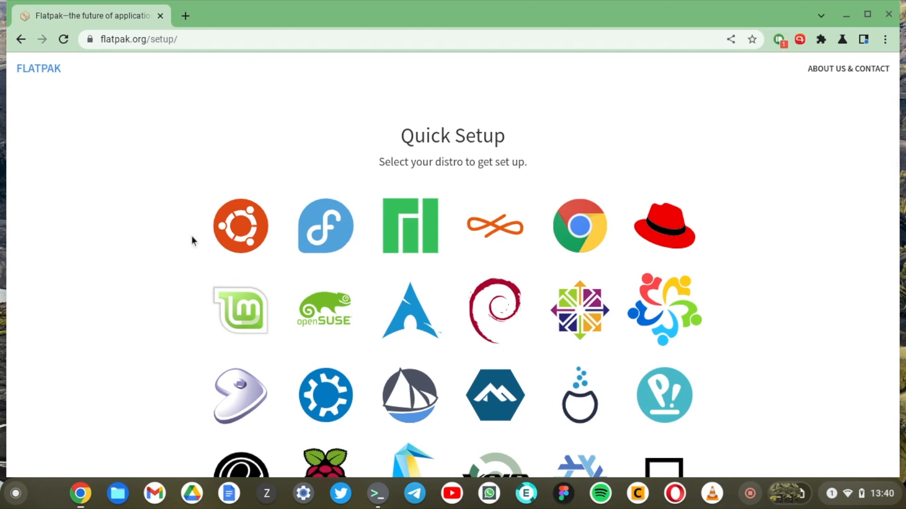
scroll(down, 3)
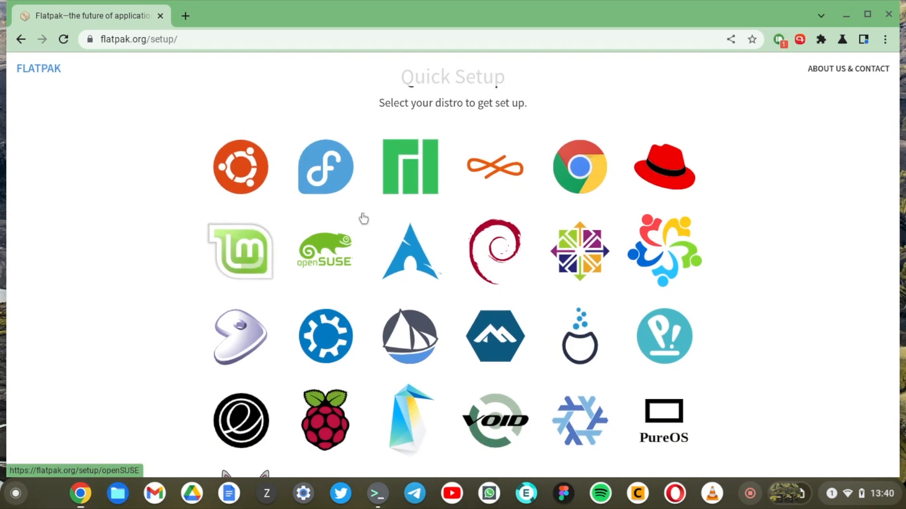
mouse_move(593, 170)
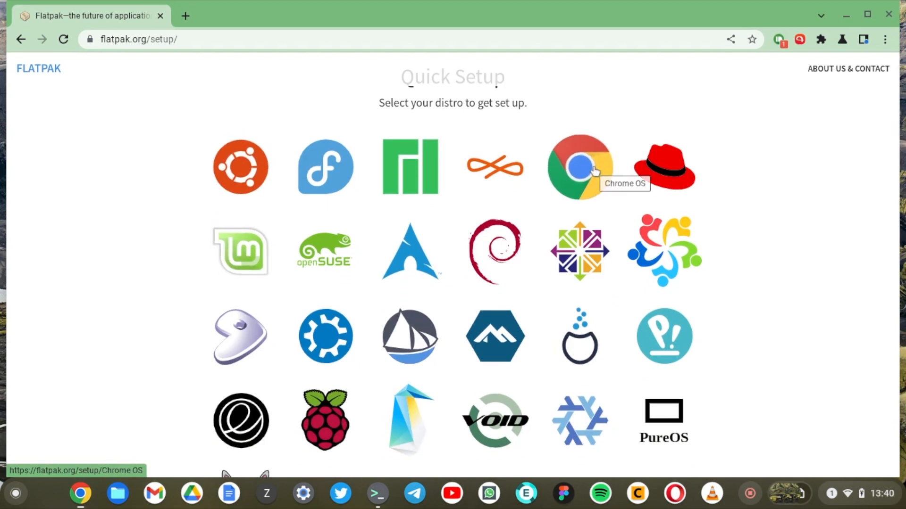
click(579, 166)
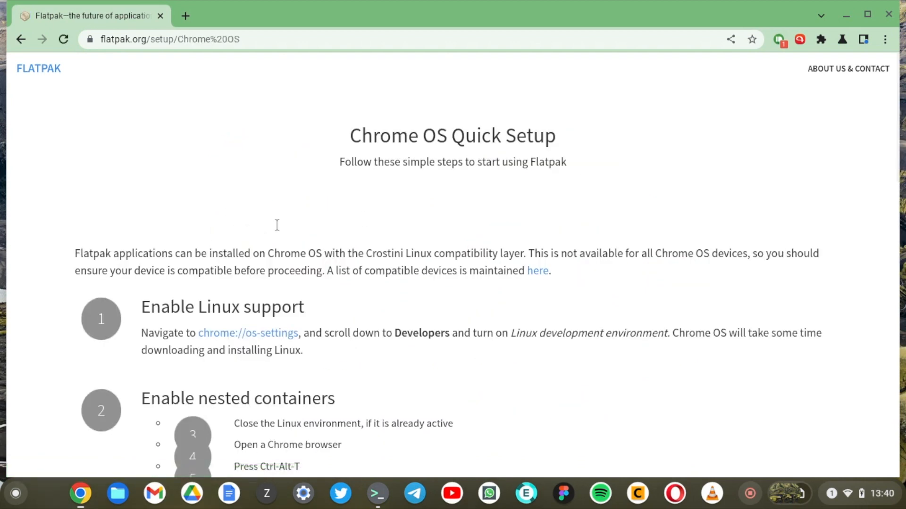
scroll(down, 3)
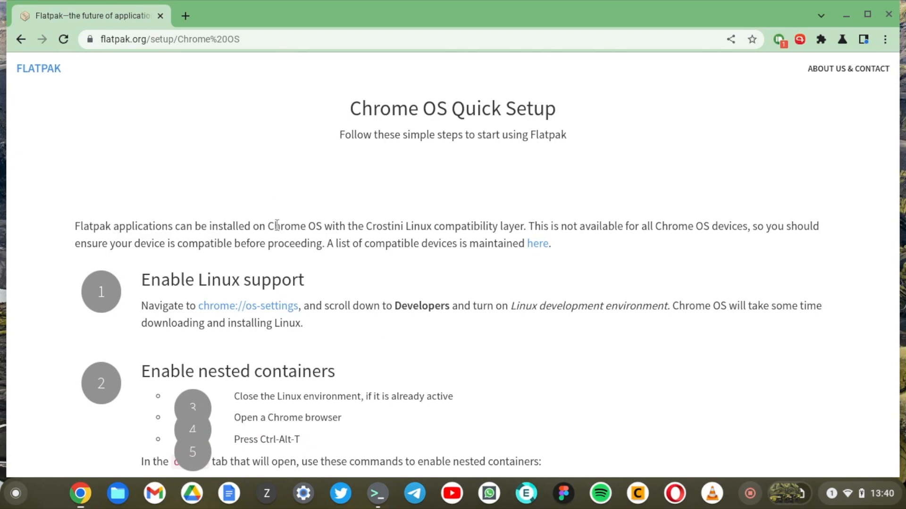
scroll(down, 3)
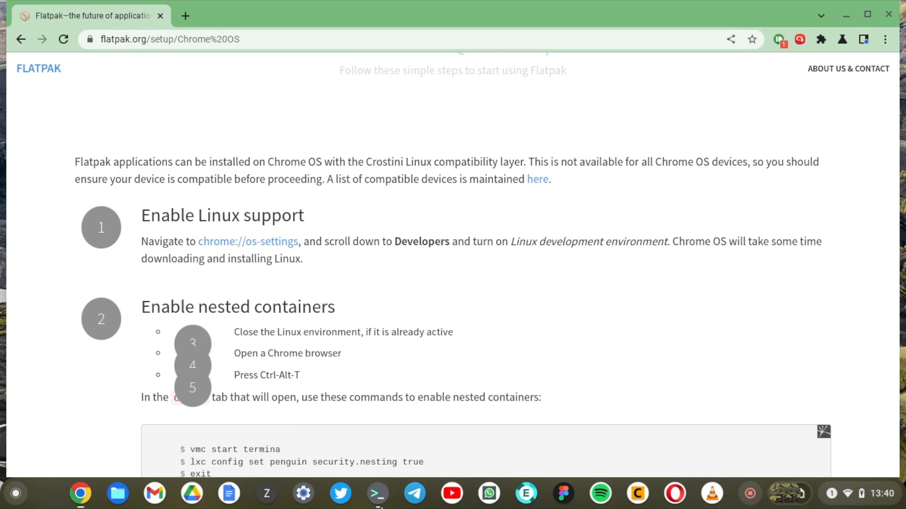
click(378, 506)
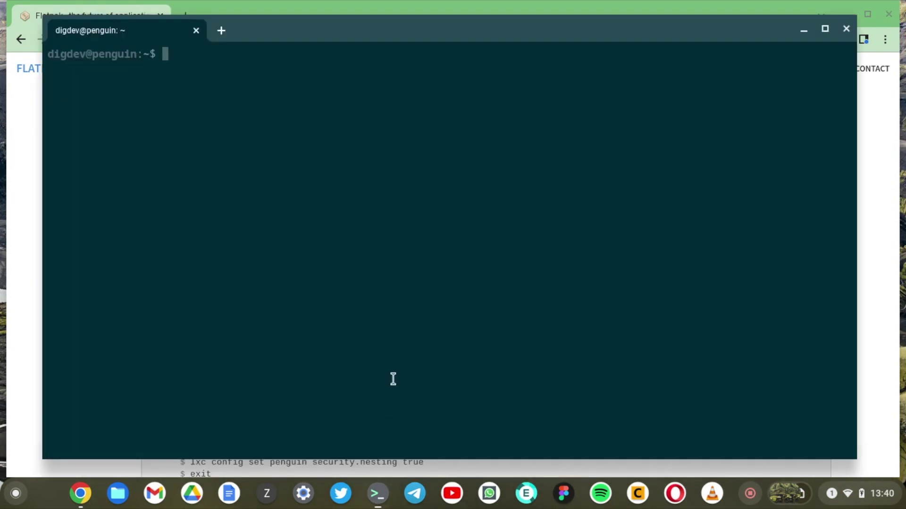
mouse_move(385, 494)
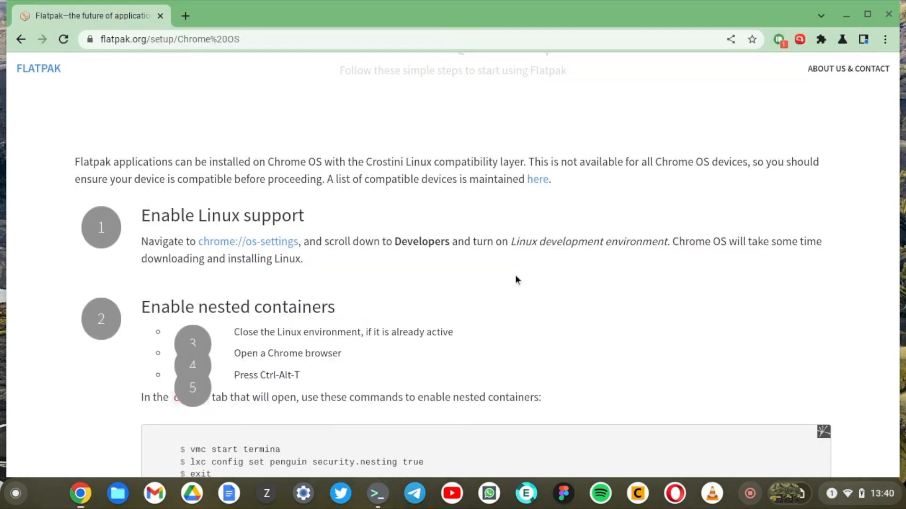
Run 'sudo apt install flatpak' and answer y to add its 20 new packages
scroll(down, 3)
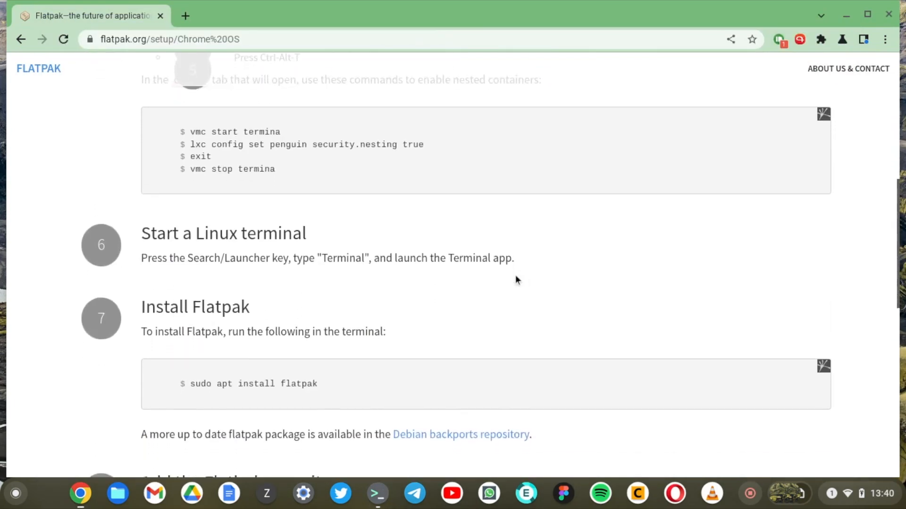
scroll(down, 3)
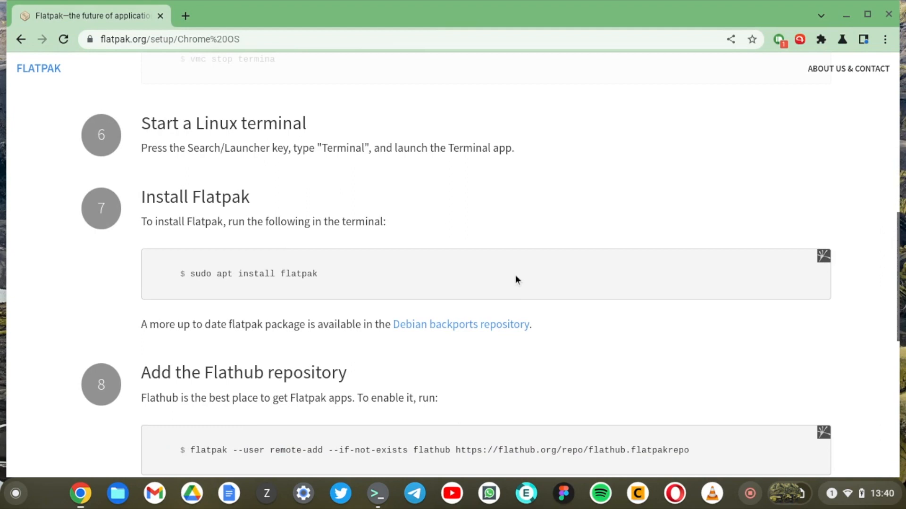
mouse_move(358, 283)
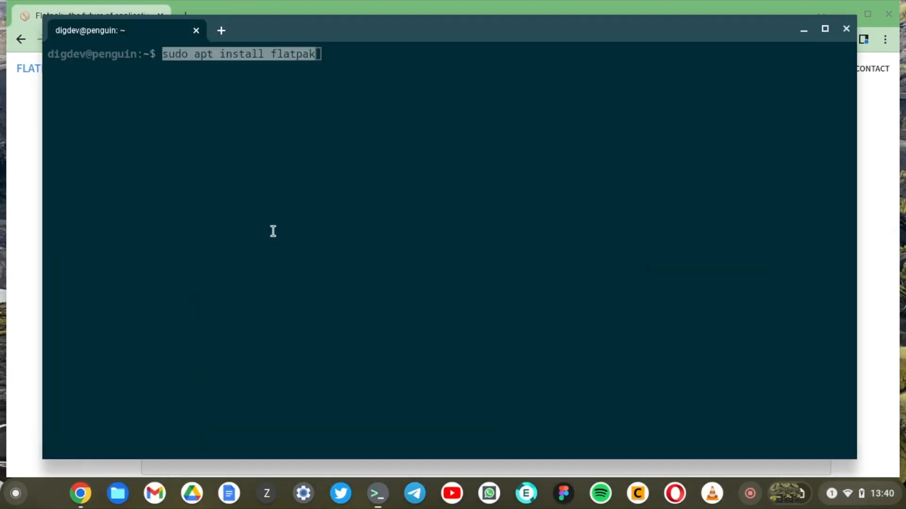
key(Enter)
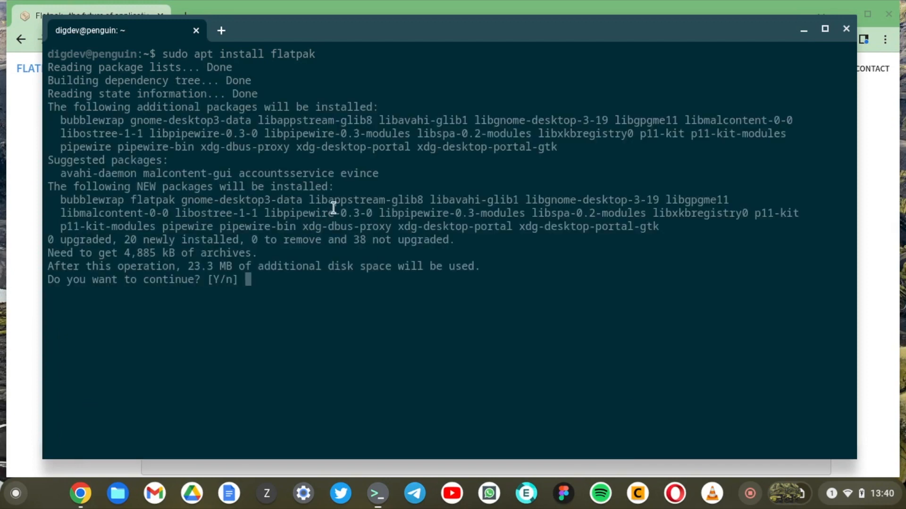
text(y)
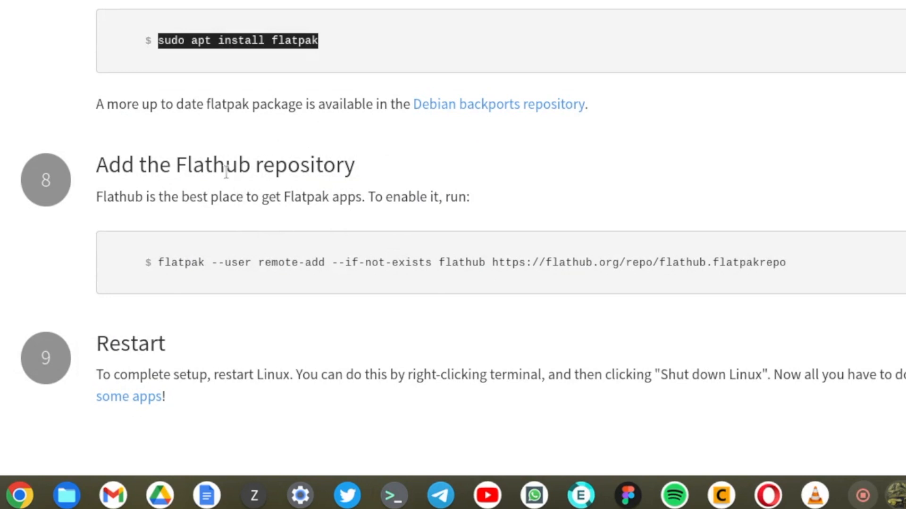
mouse_move(321, 192)
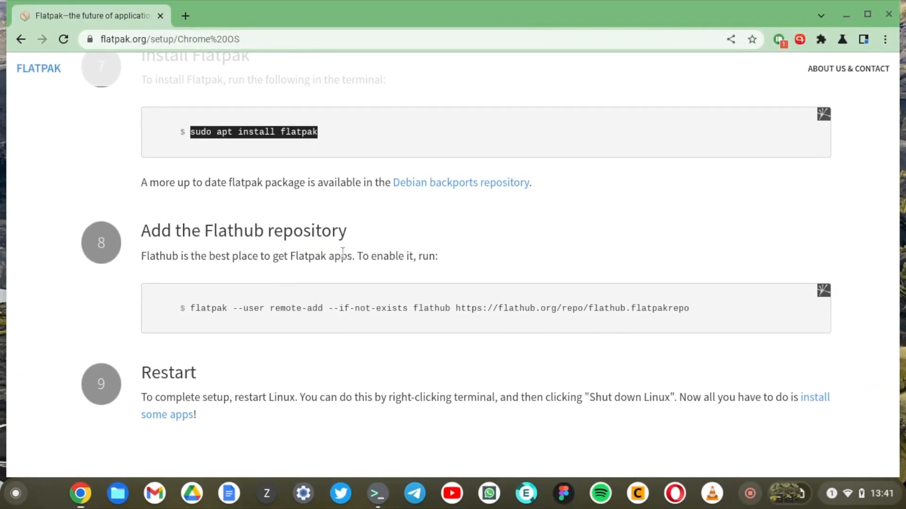
mouse_move(294, 223)
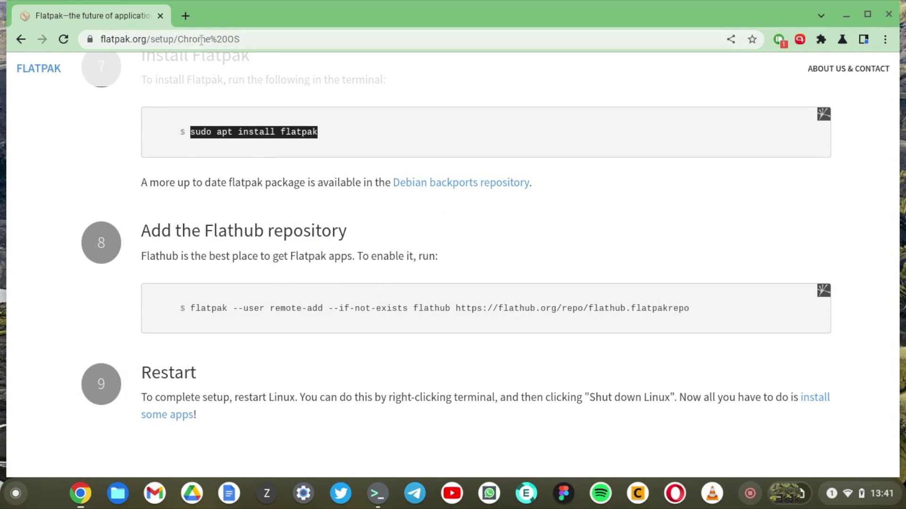
Add a fresh browser tab beside the Flatpak setup guide
click(190, 15)
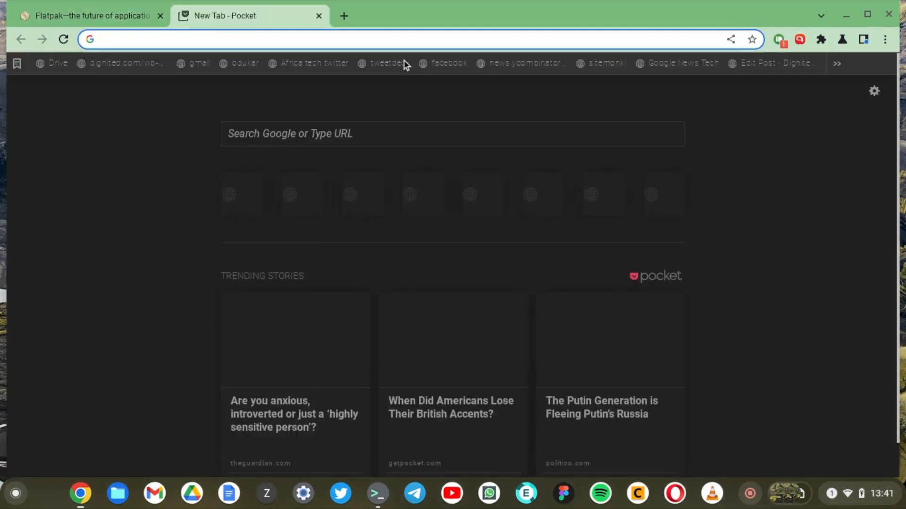
Load flathub.org and open GIMP's app page from Popular Apps
text(flathub.org/home)
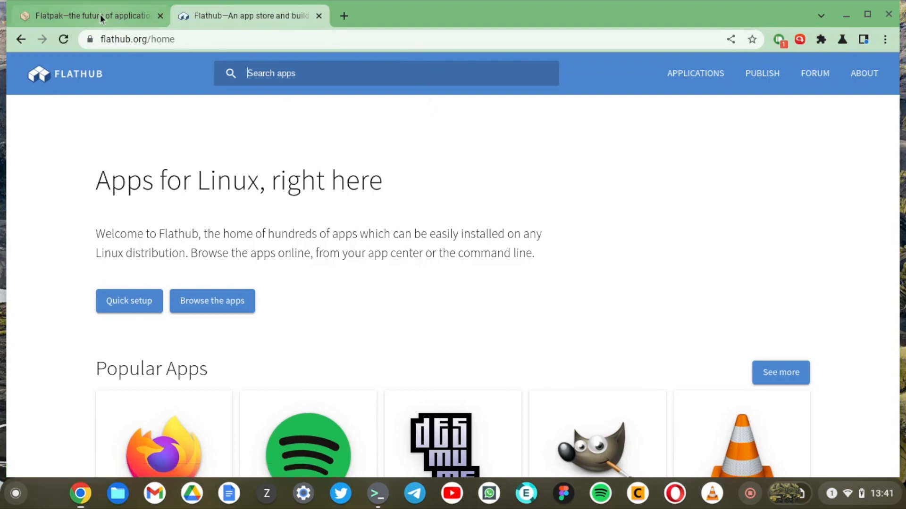
click(84, 15)
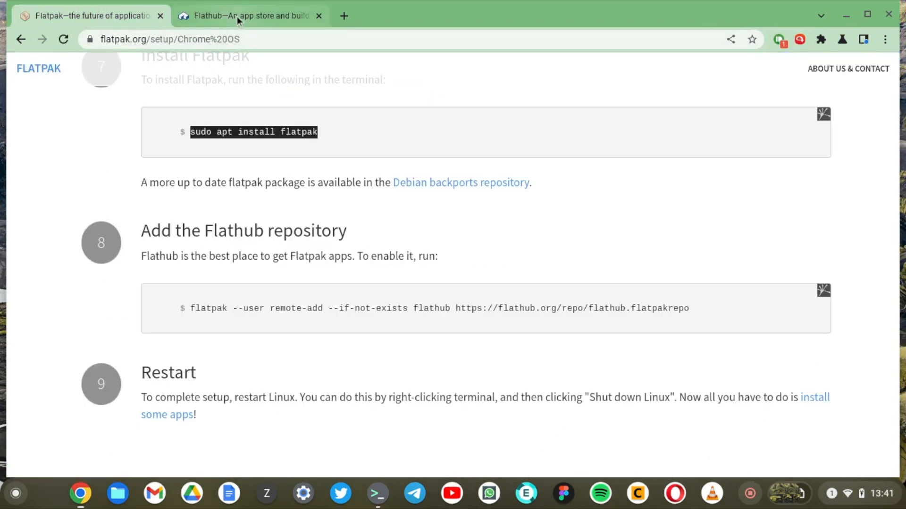
click(243, 15)
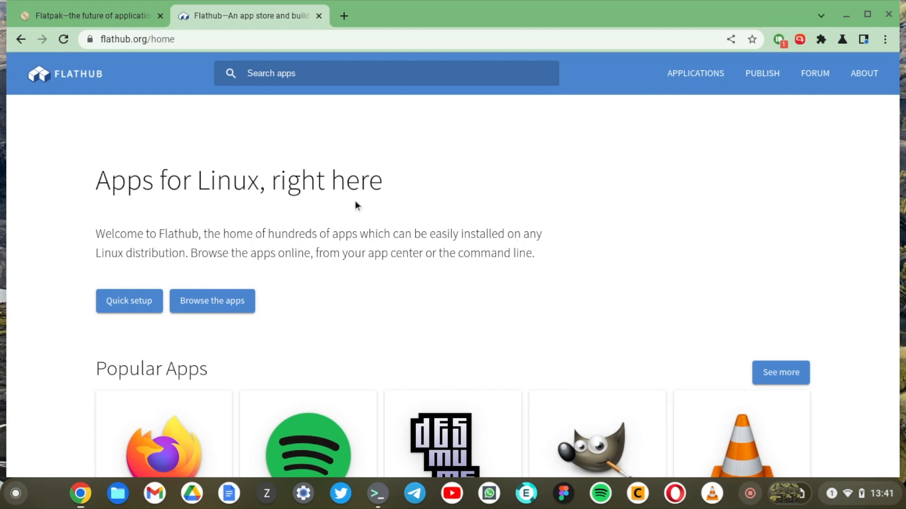
mouse_move(383, 223)
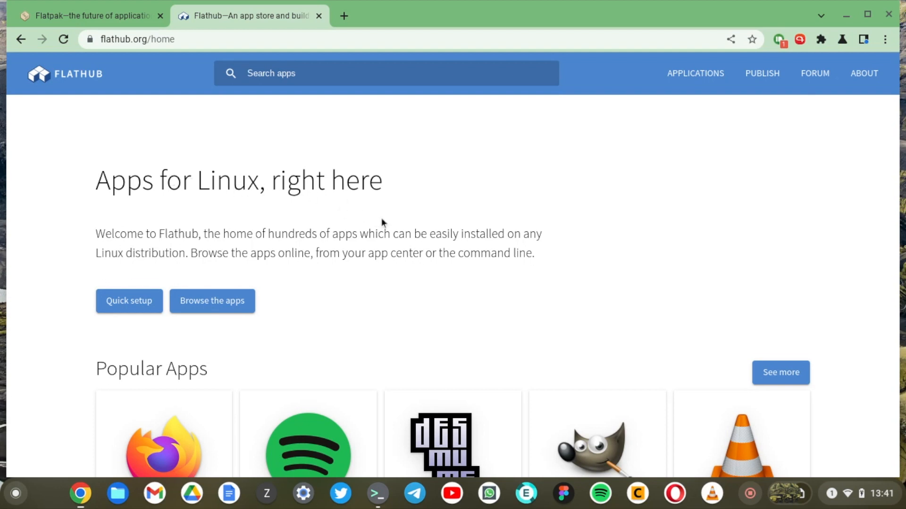
scroll(down, 3)
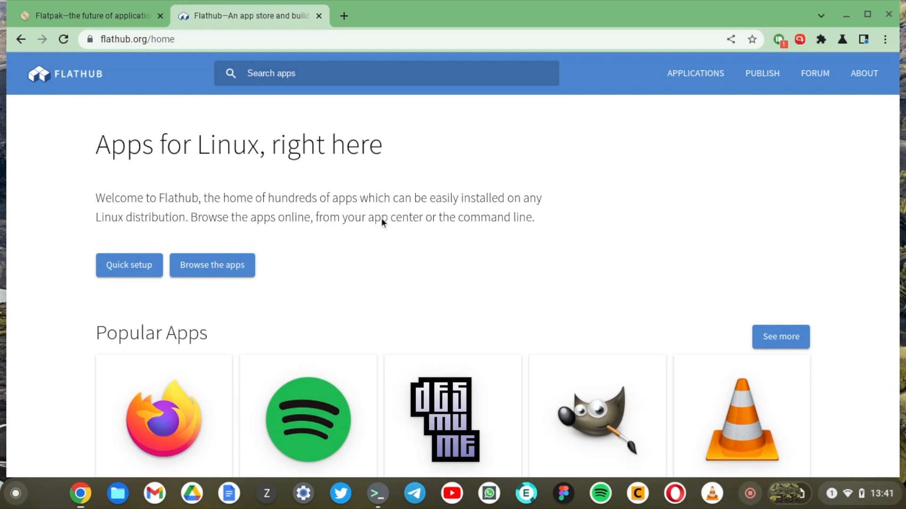
scroll(down, 3)
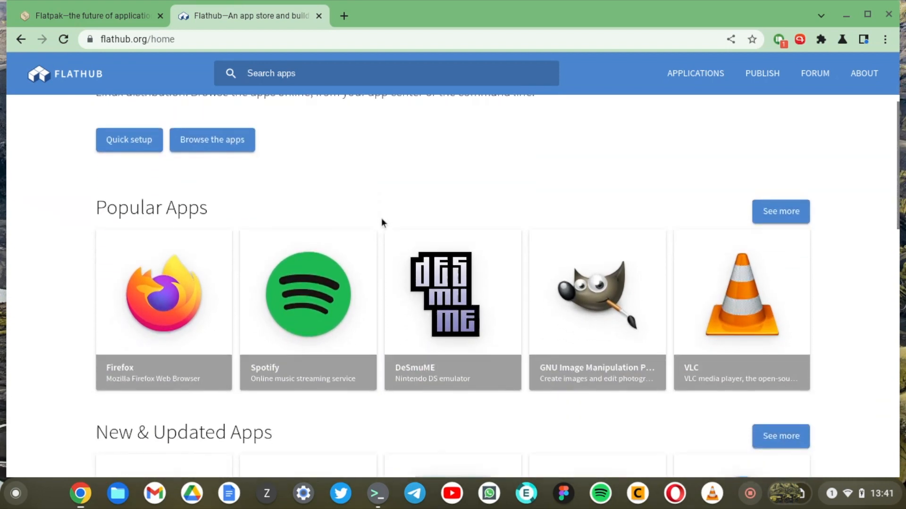
click(596, 303)
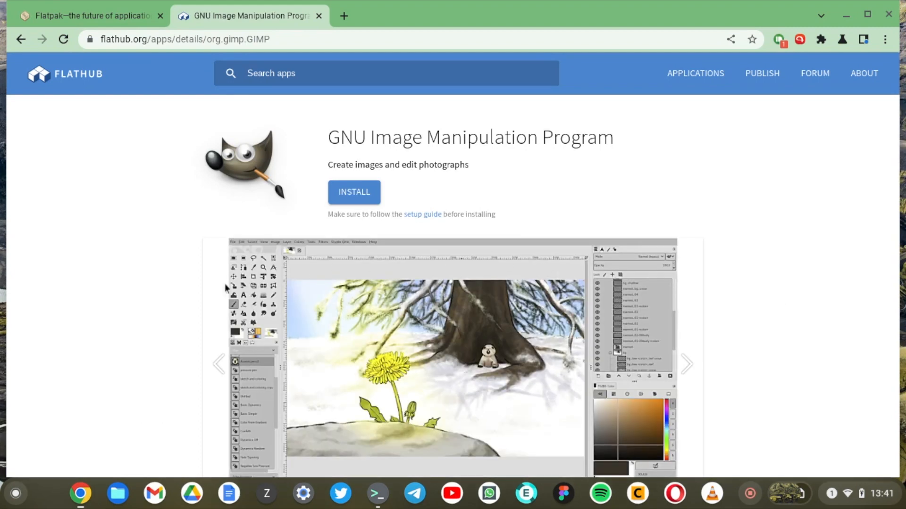
mouse_move(189, 296)
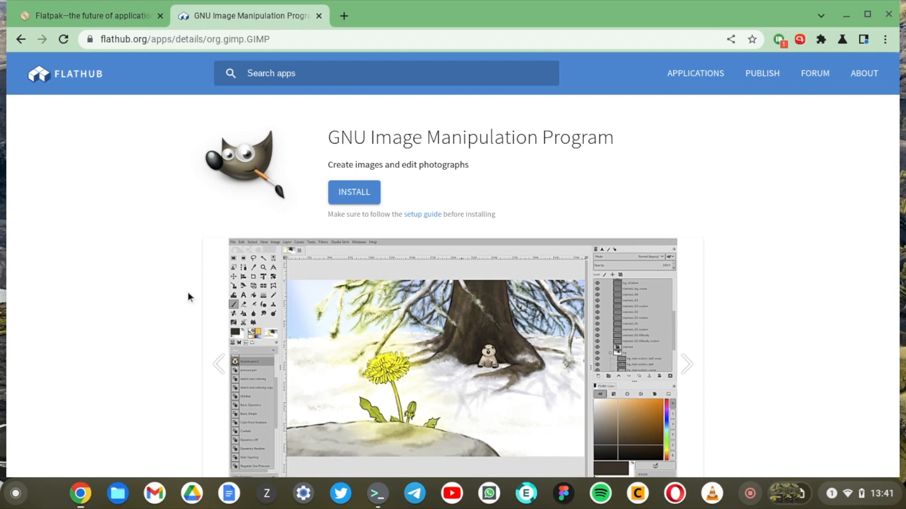
Reach GIMP's command-line install and run commands, then return to the terminal
scroll(down, 3)
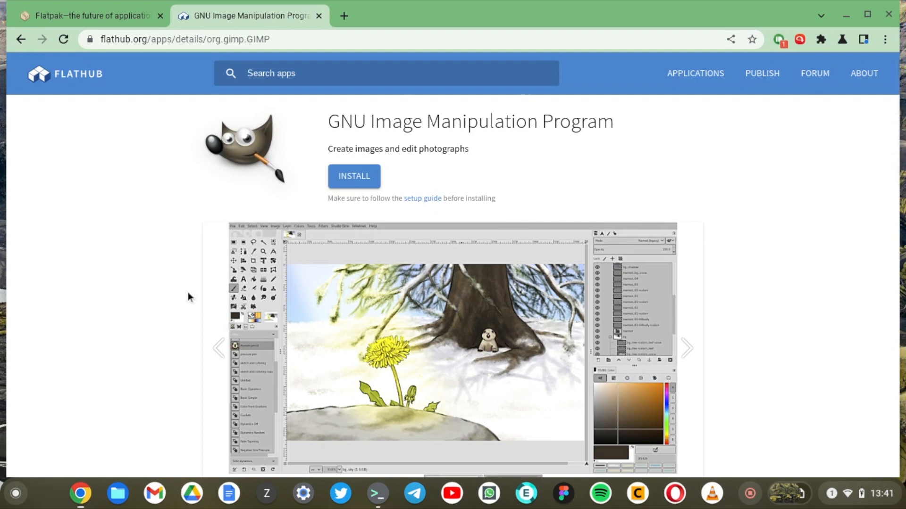
scroll(down, 3)
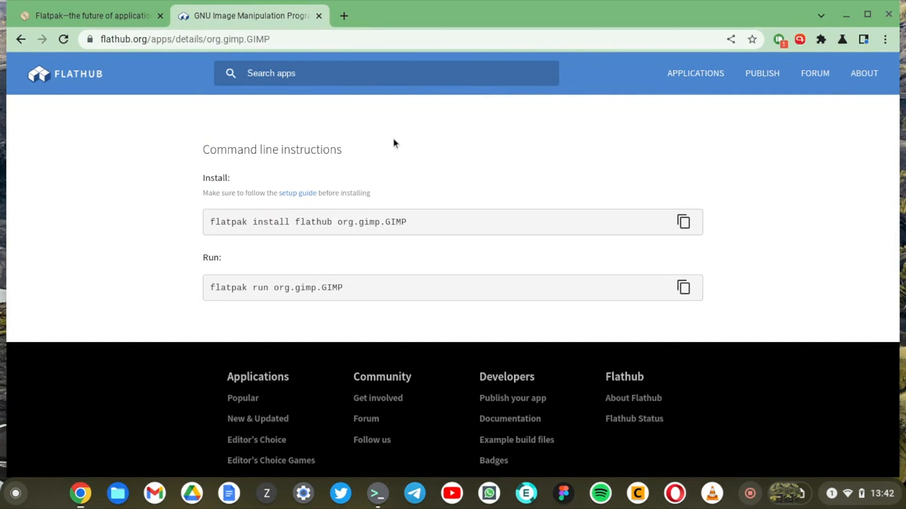
mouse_move(436, 191)
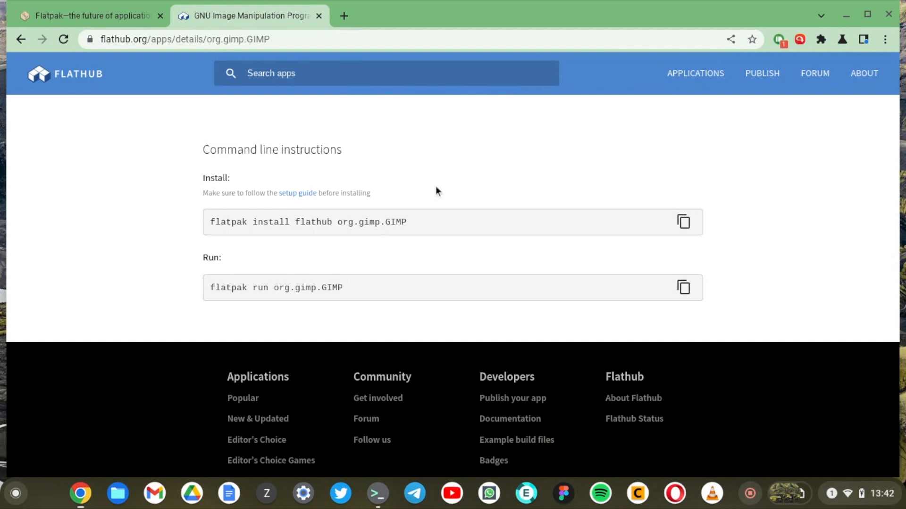
mouse_move(377, 409)
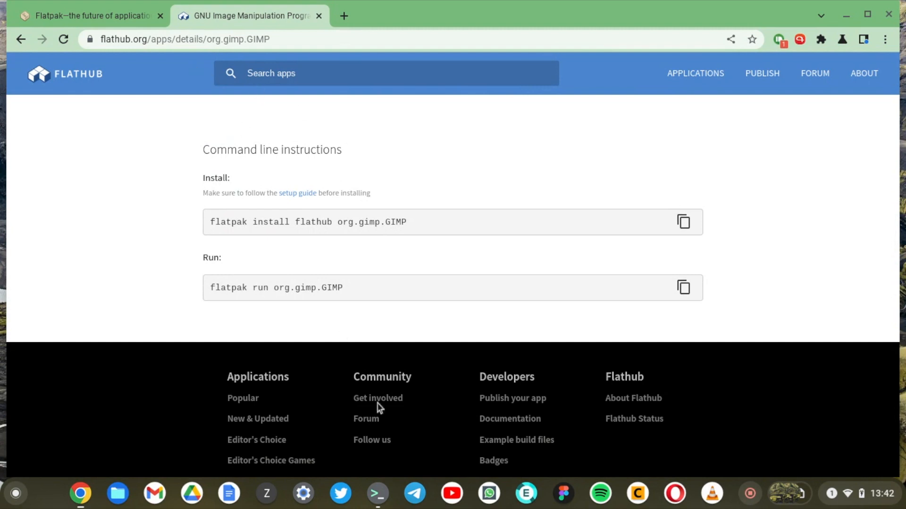
click(378, 493)
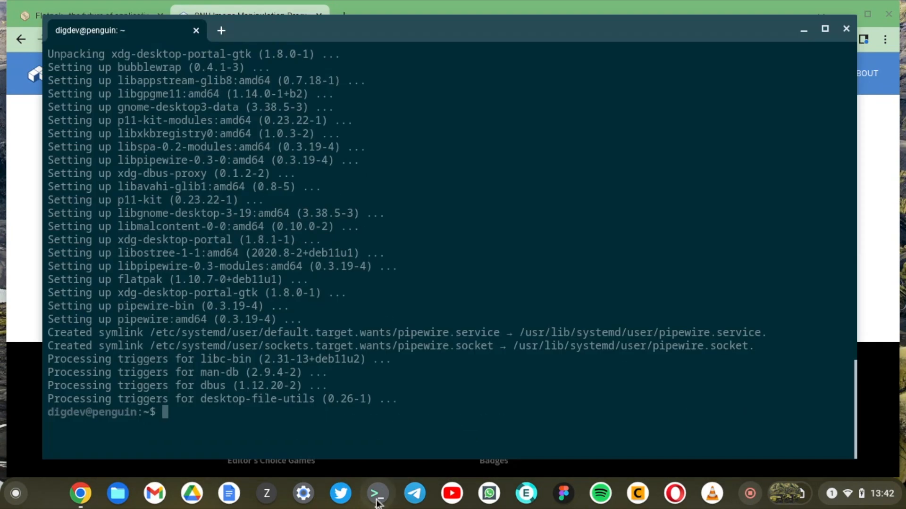
mouse_move(398, 490)
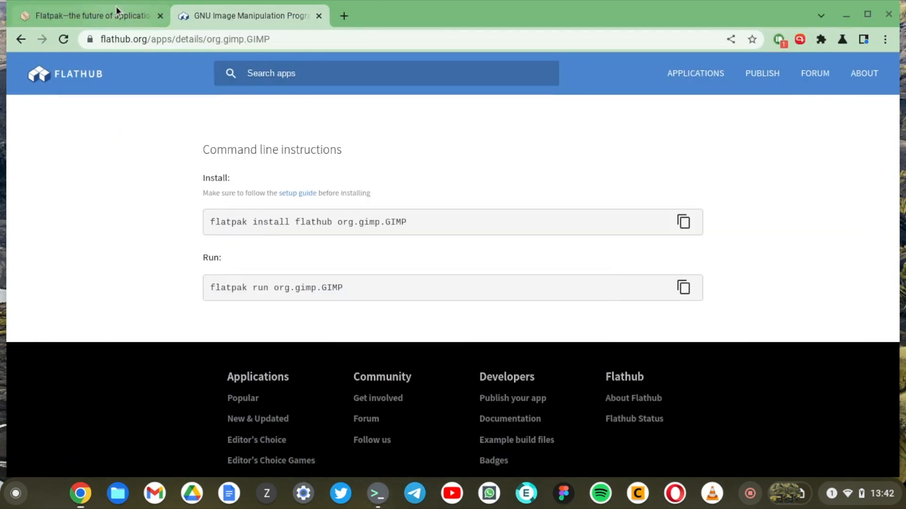
Return to the Flatpak setup instructions to copy the step 8 remote-add command
click(85, 15)
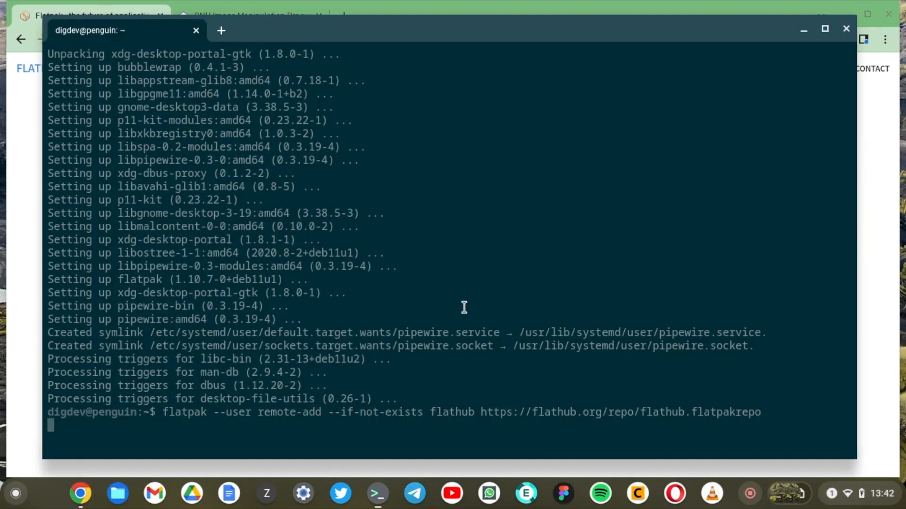
mouse_move(431, 254)
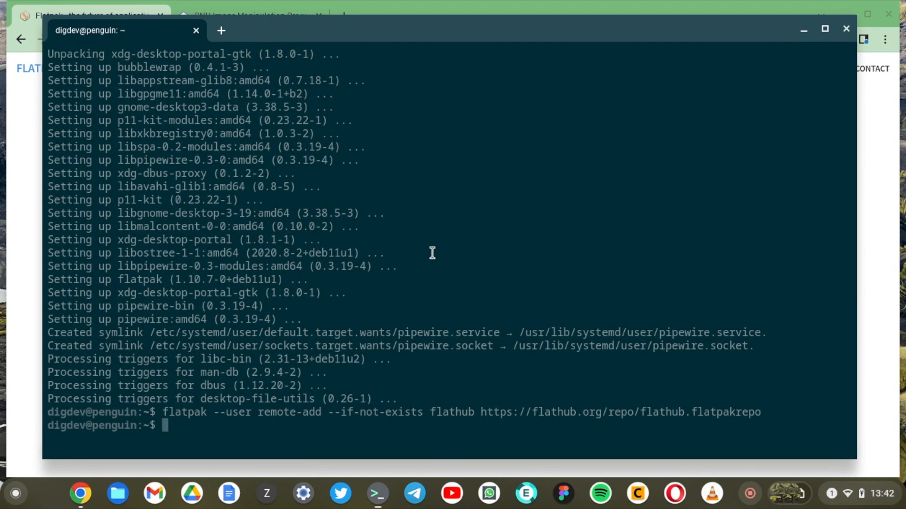
mouse_move(377, 506)
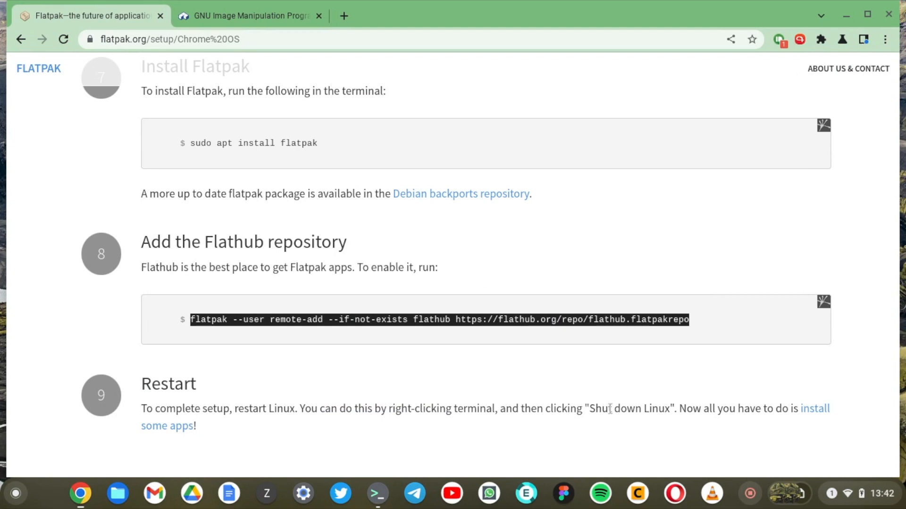
mouse_move(490, 405)
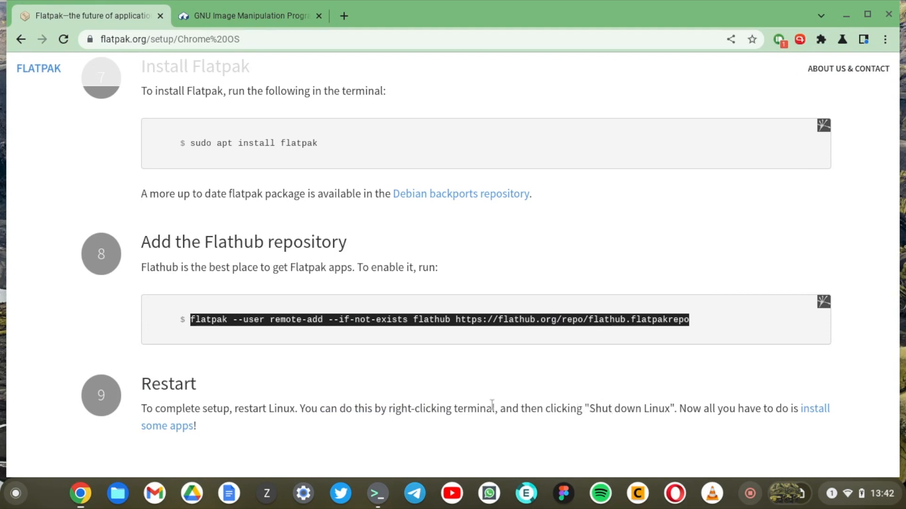
Shut down Linux from the Terminal shelf icon and relaunch Terminal to restart it
scroll(down, 3)
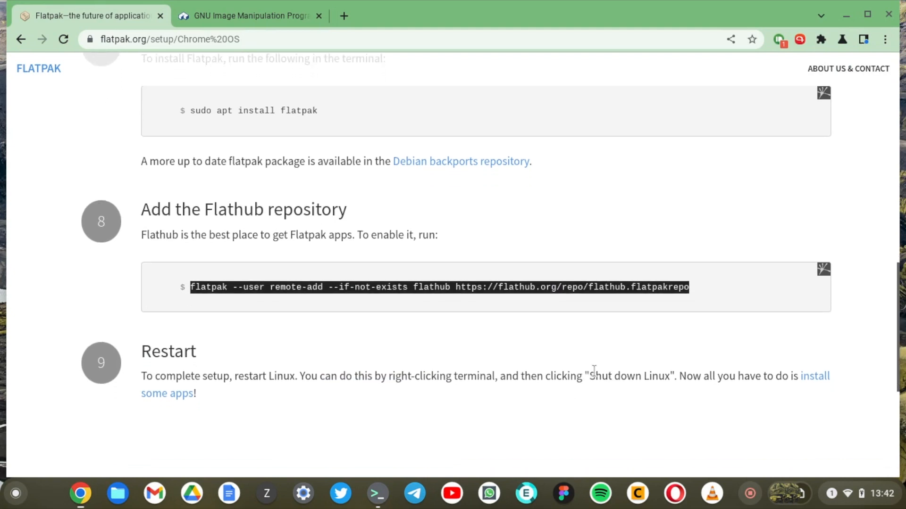
double_click(626, 376)
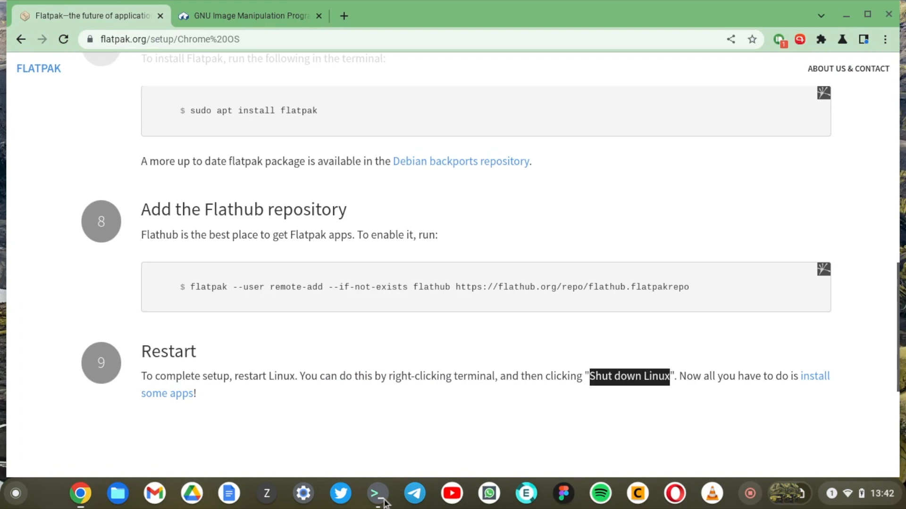
right_click(377, 495)
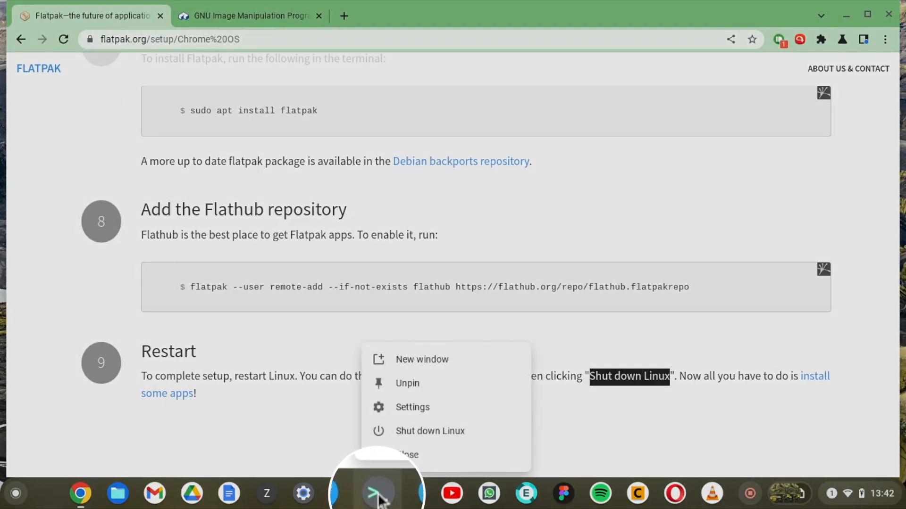
click(440, 437)
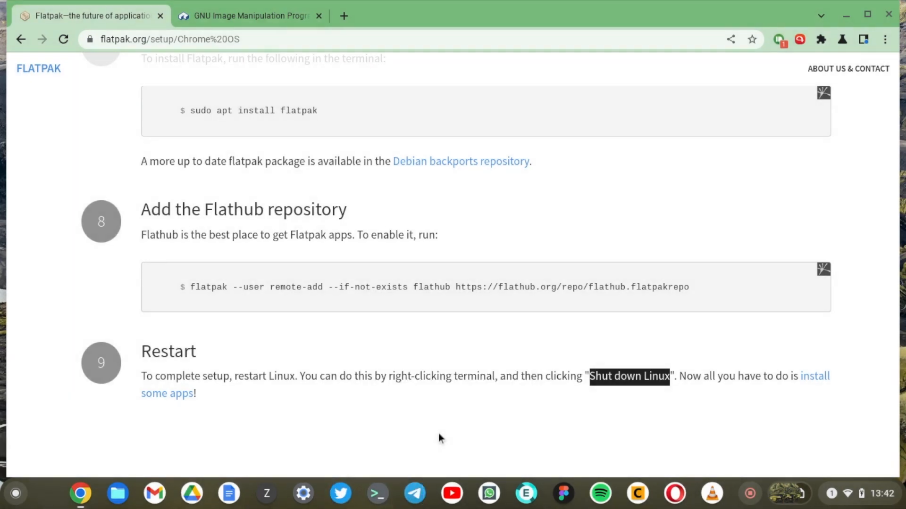
mouse_move(414, 472)
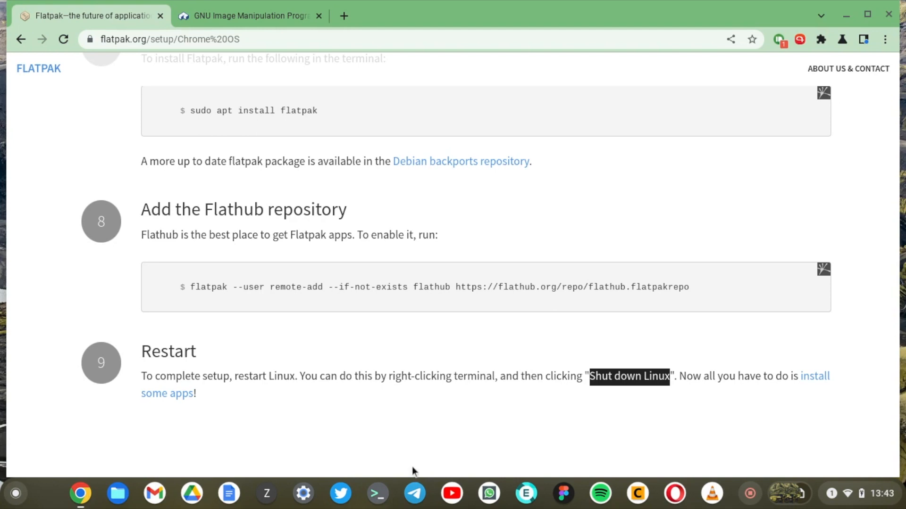
click(378, 505)
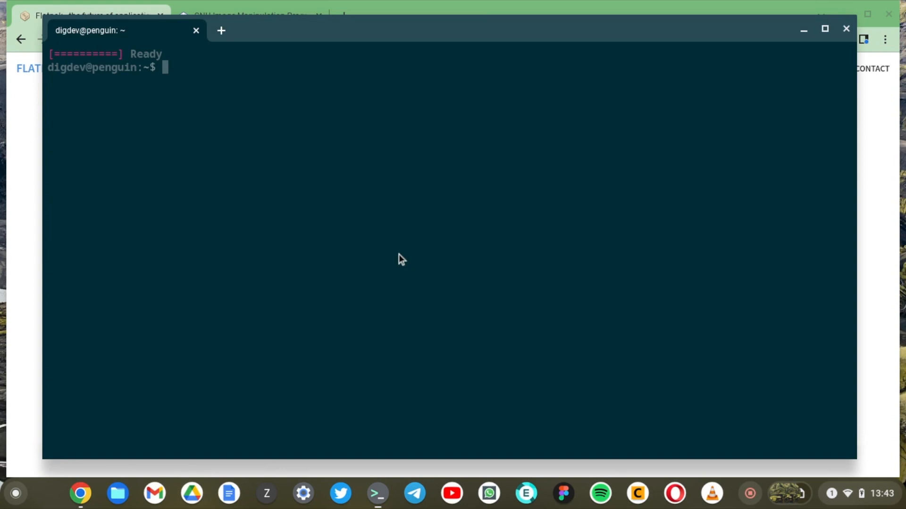
mouse_move(439, 271)
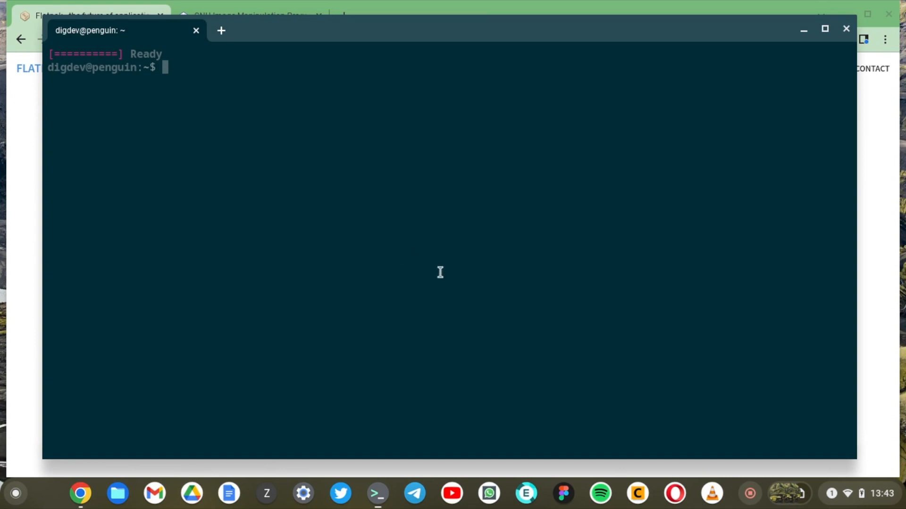
mouse_move(389, 432)
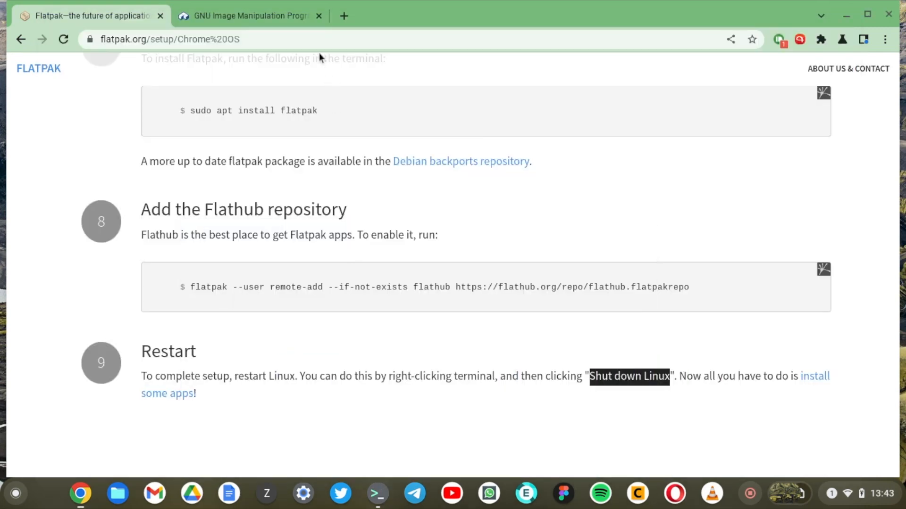
Copy GIMP's flatpak install command from its Flathub page for the terminal
click(249, 15)
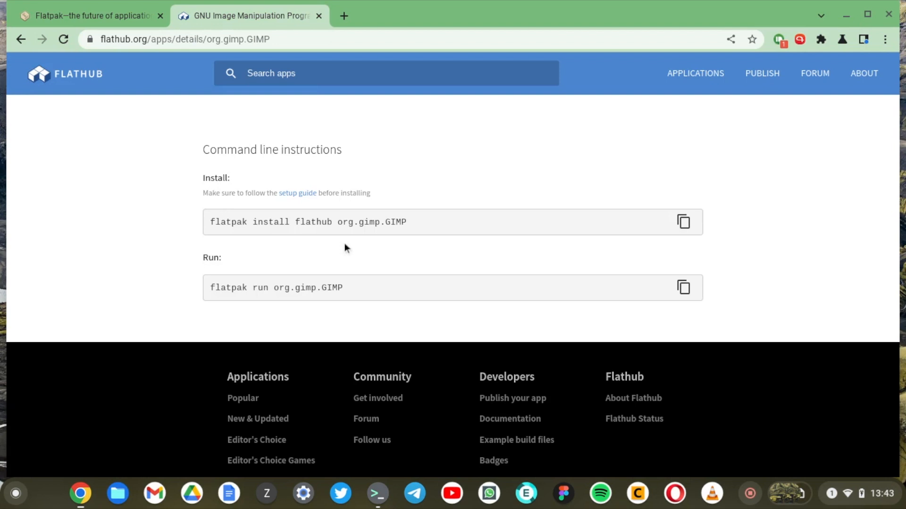
mouse_move(586, 224)
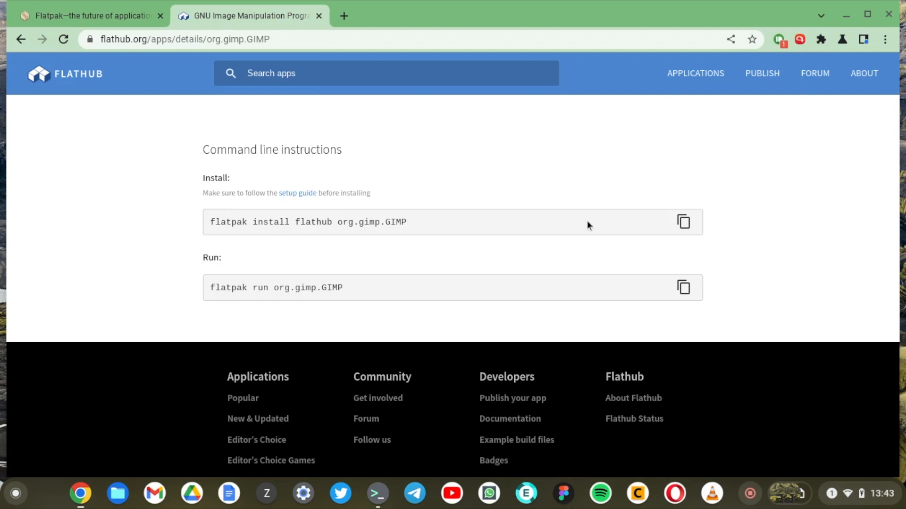
scroll(down, 3)
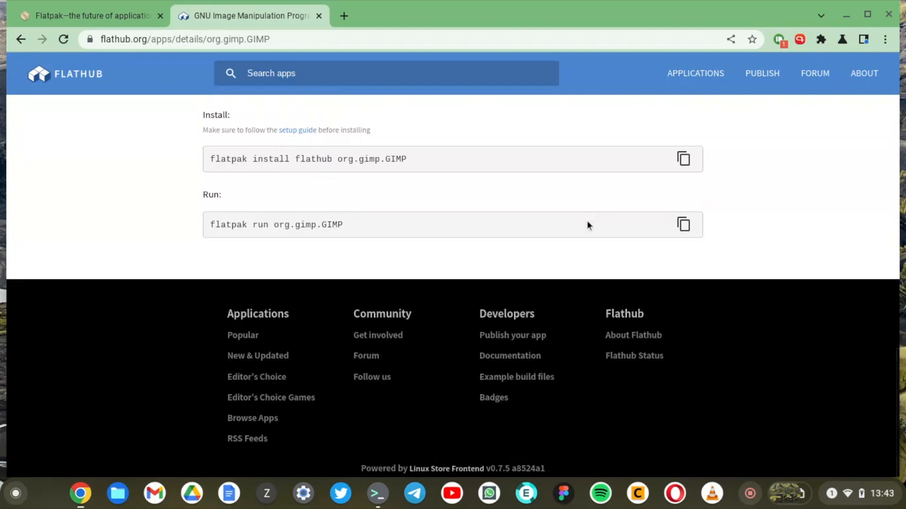
click(683, 158)
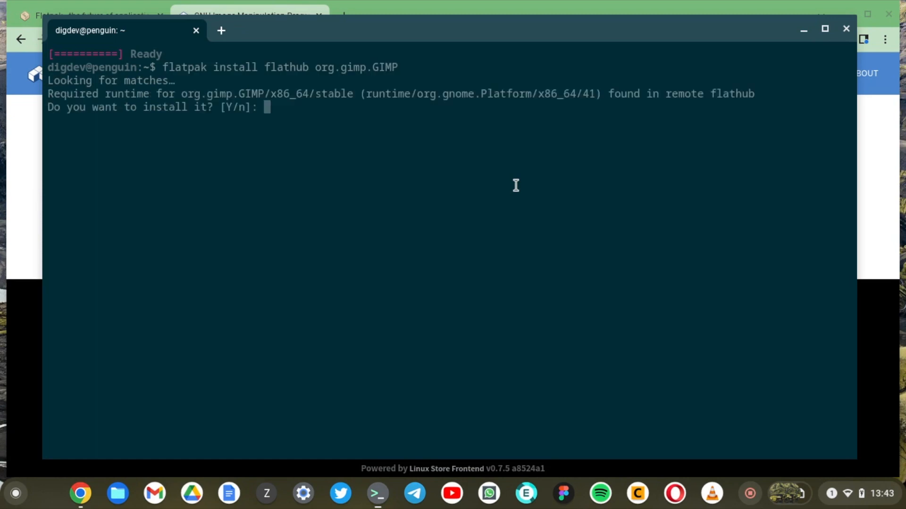
Answer y to both prompts so GIMP and its runtimes install to completion
text(y)
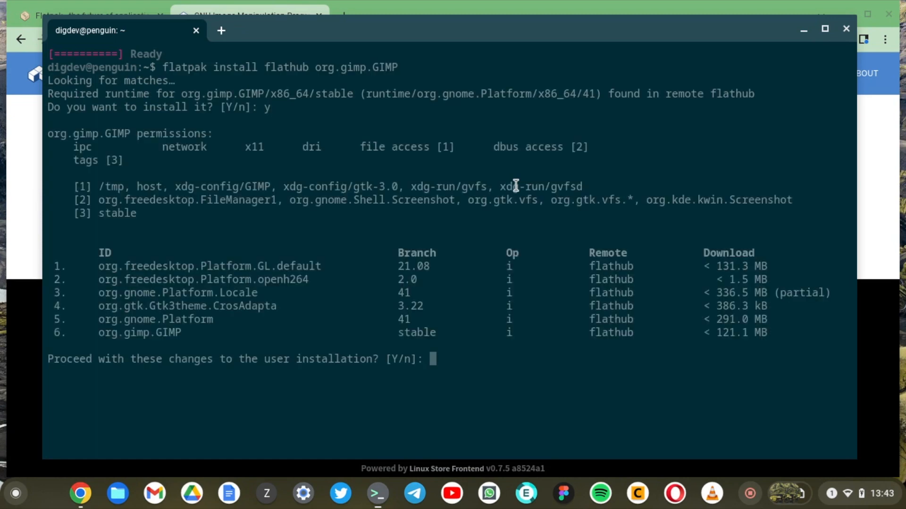
text(y)
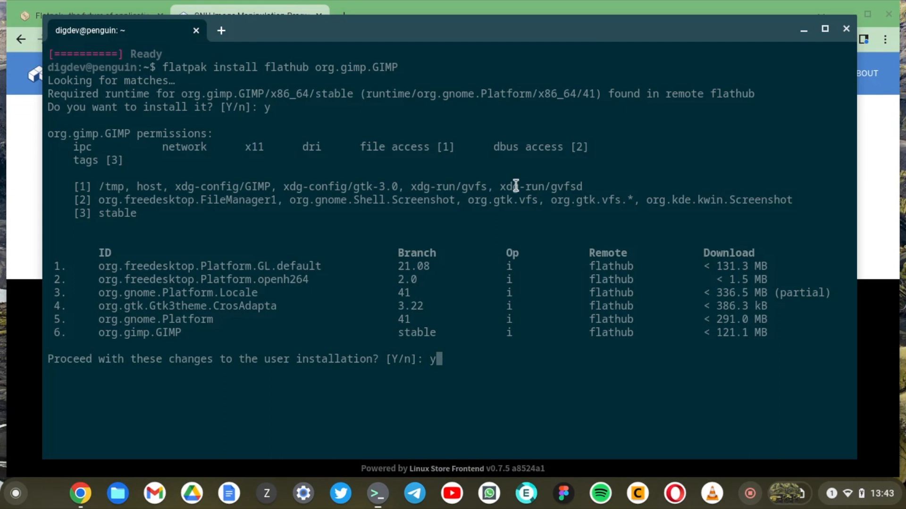
key(Return)
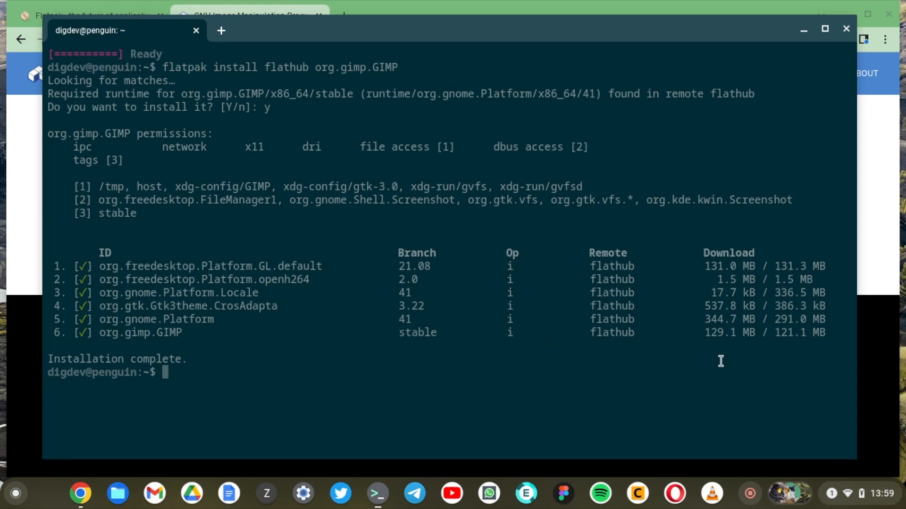
mouse_move(506, 409)
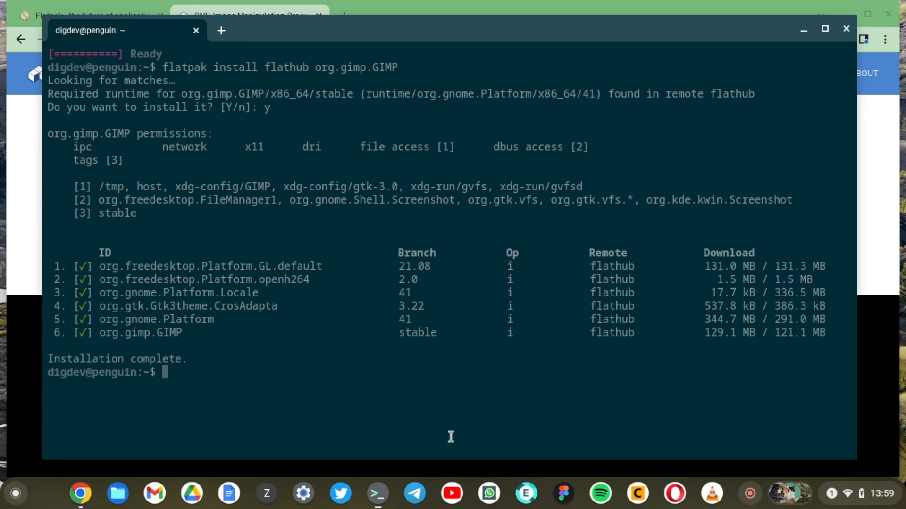
mouse_move(385, 470)
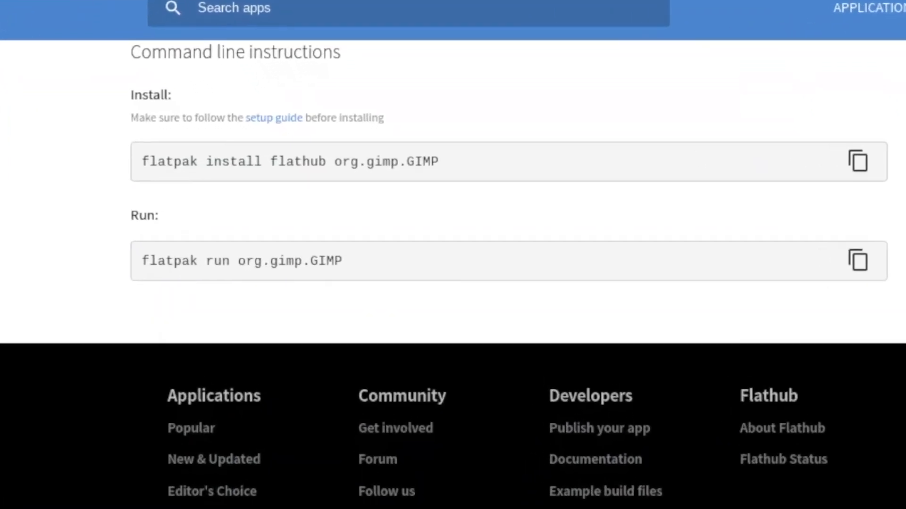
Copy the command, run it in the terminal shell, and return to GIMP's Flathub page
click(856, 259)
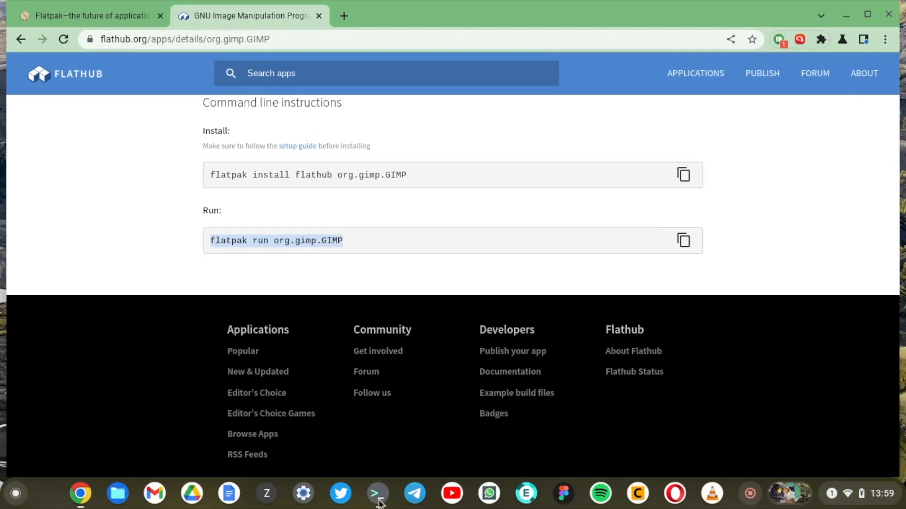
click(376, 494)
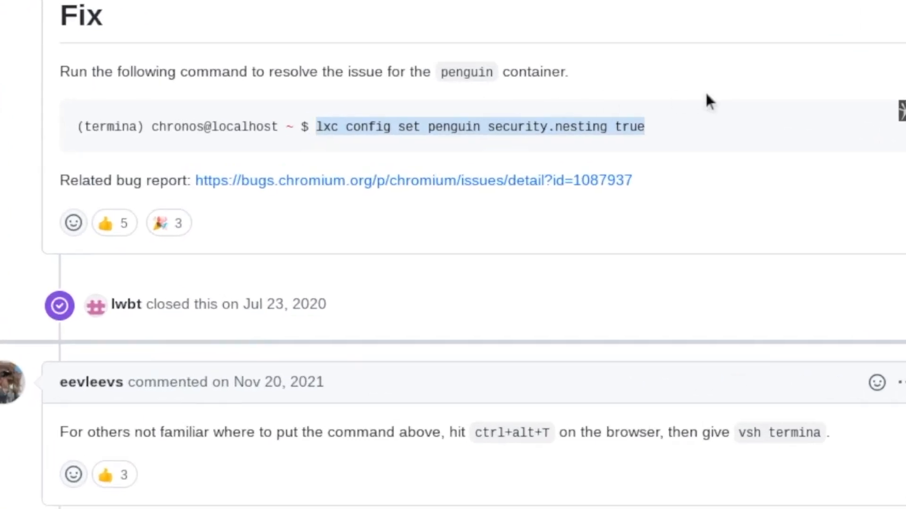
mouse_move(618, 432)
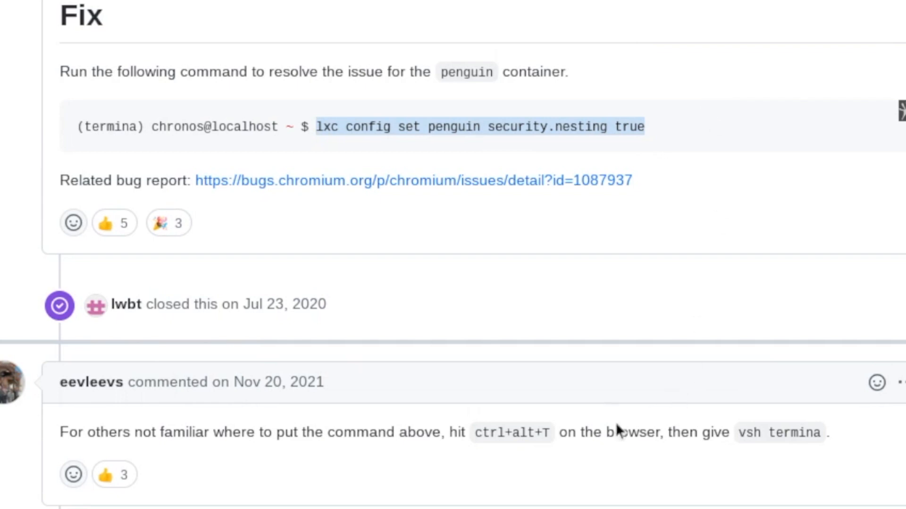
mouse_move(467, 434)
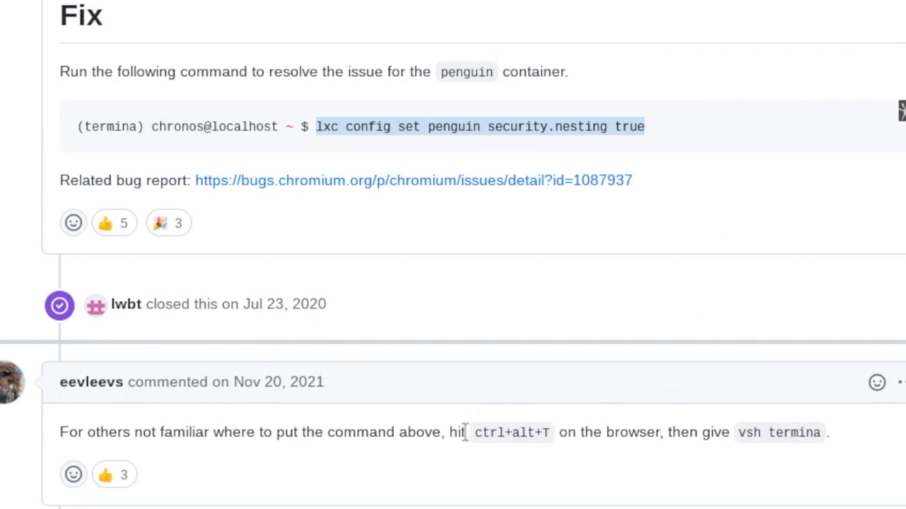
mouse_move(545, 432)
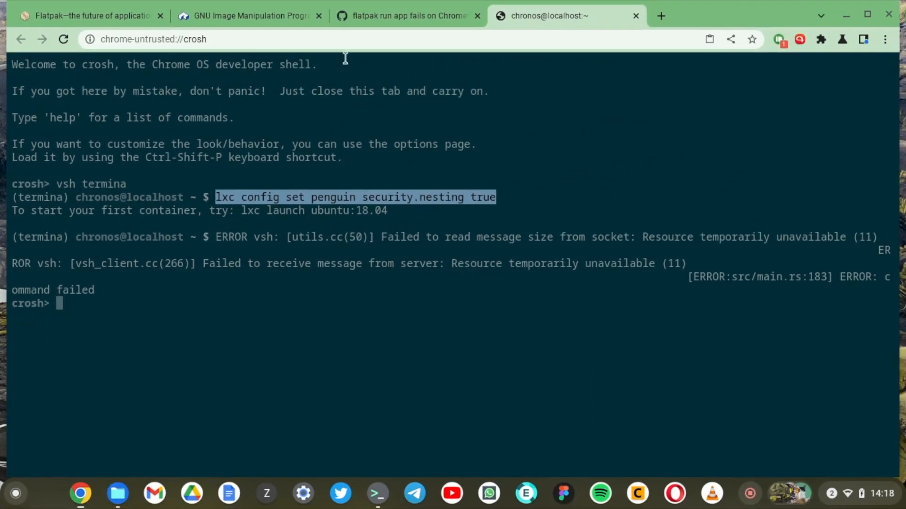
click(248, 15)
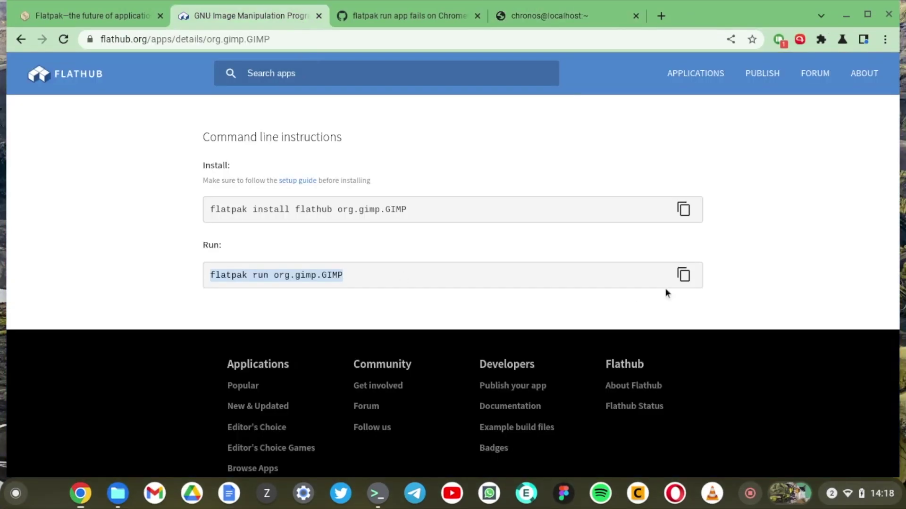
Copy the flatpak run org.gimp.GIMP command to launch GIMP, then bring up Files
click(683, 276)
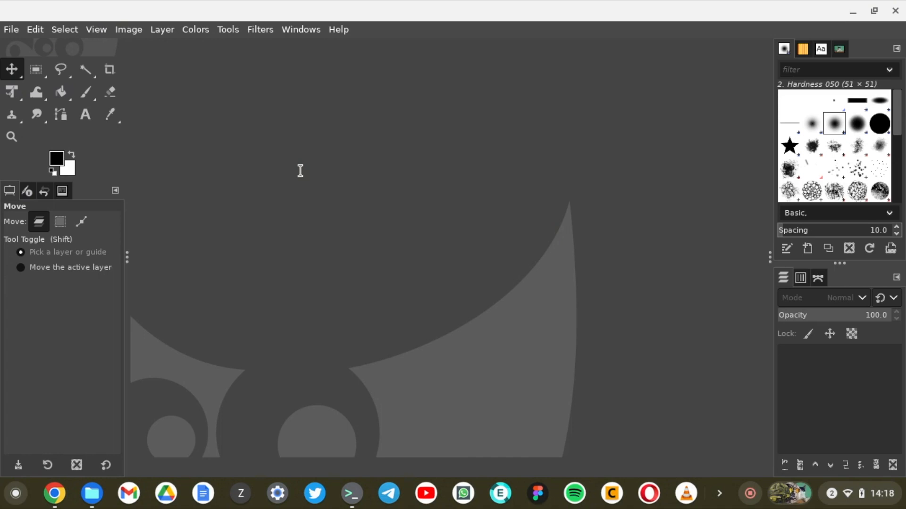
mouse_move(300, 217)
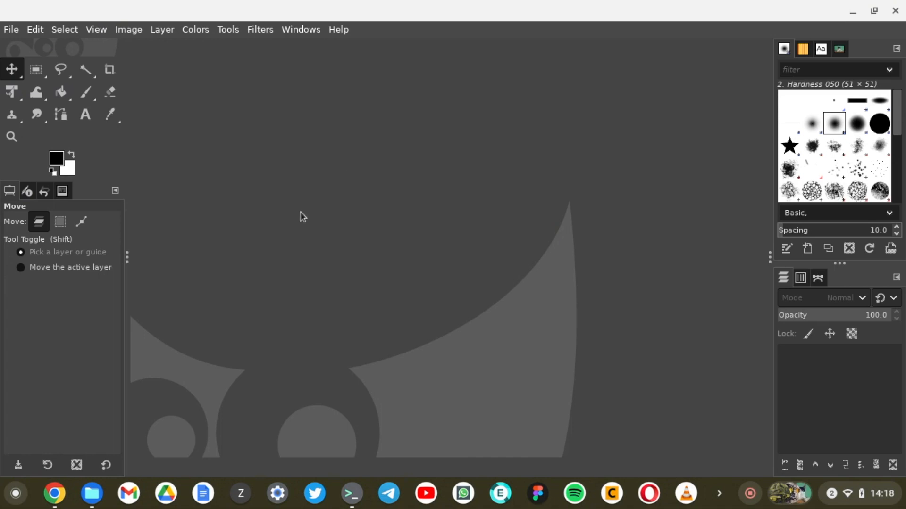
click(92, 494)
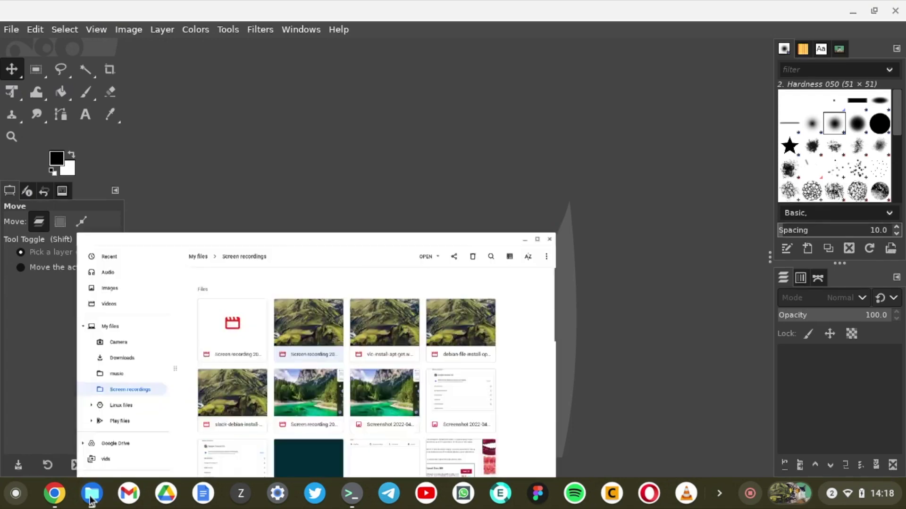
Enlarge Files, go to Downloads and open cat.jpg in GIMP
click(537, 239)
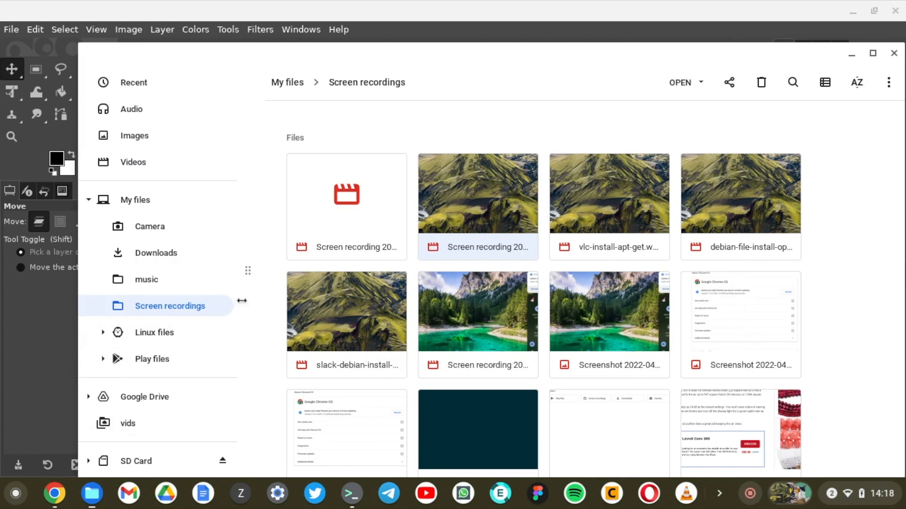
click(155, 253)
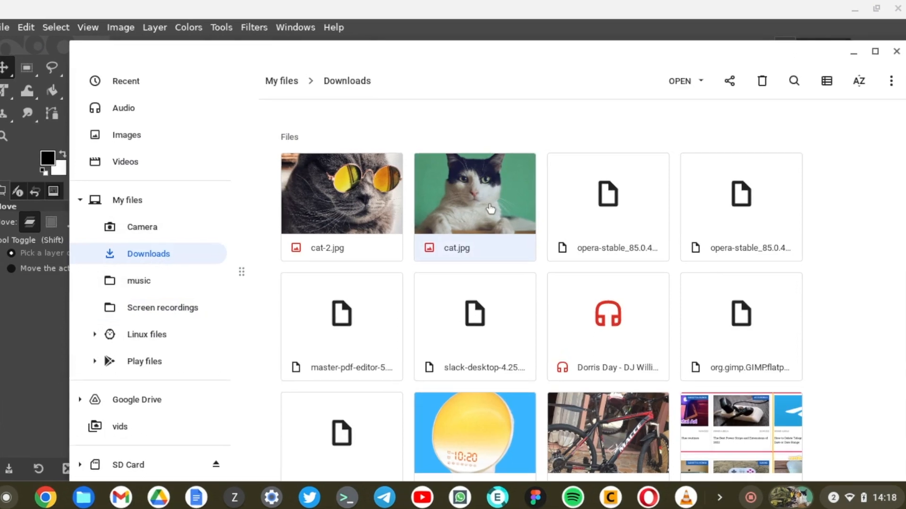
right_click(490, 208)
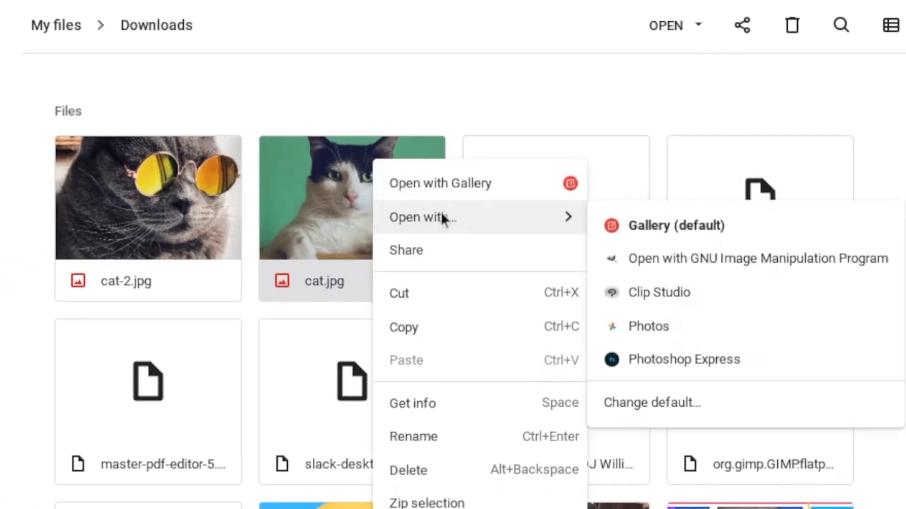
mouse_move(813, 251)
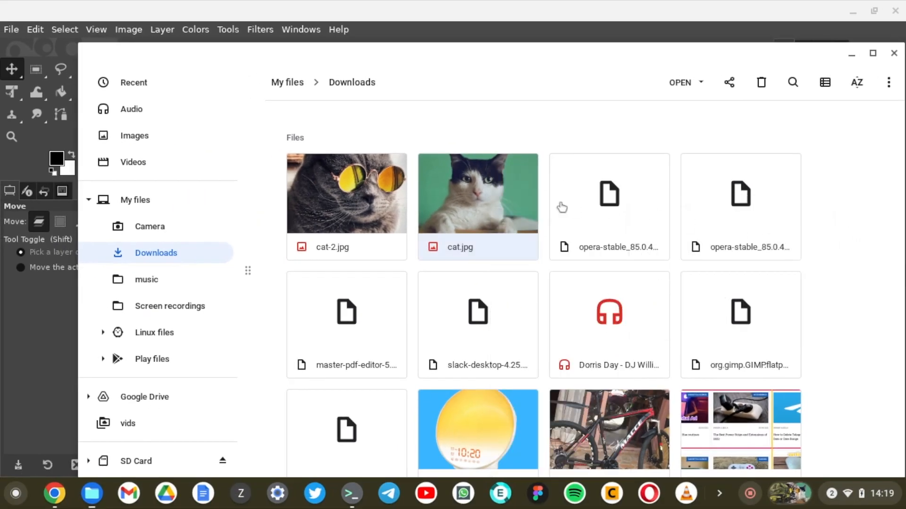
double_click(477, 194)
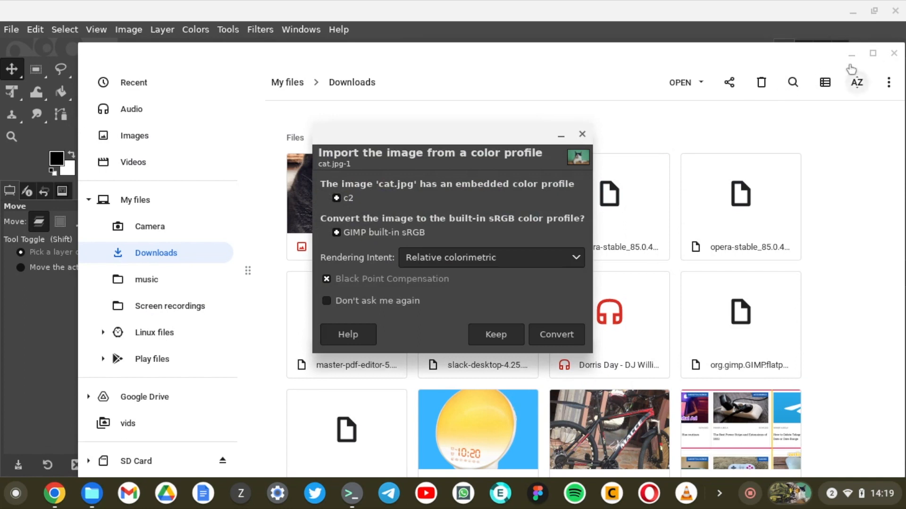
mouse_move(502, 347)
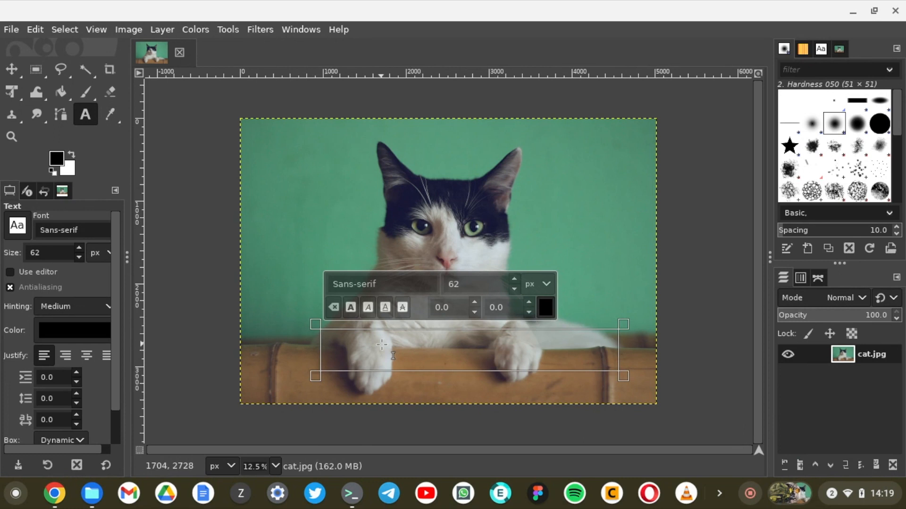
Type the caption 'This is a an awesome cat' and set its size to 250 px
text(This is a an awesome)
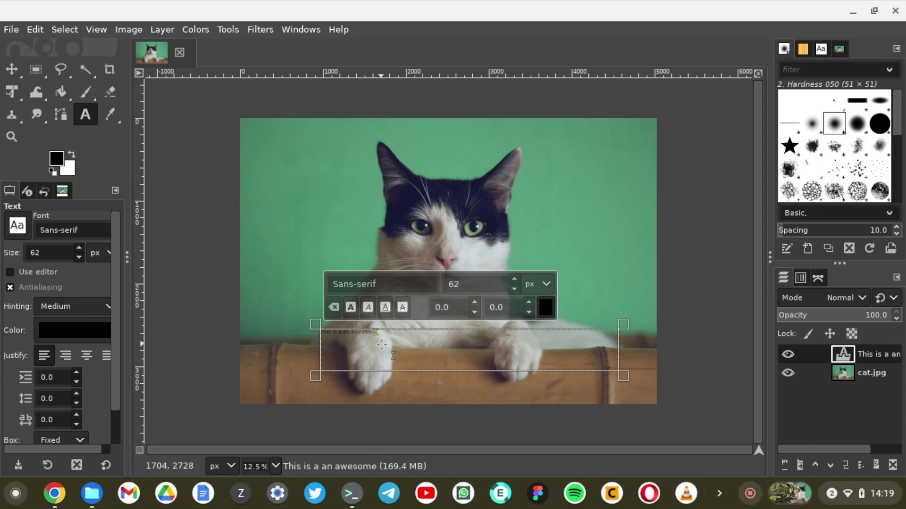
text(cat)
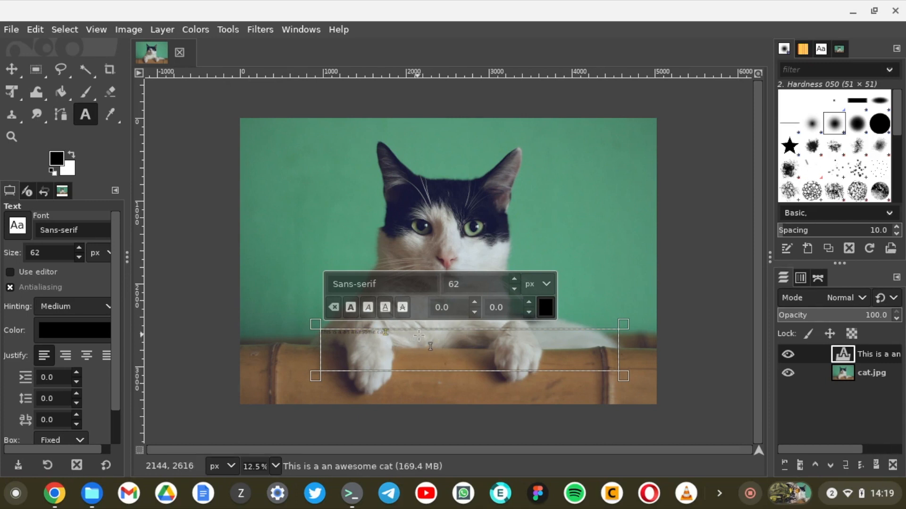
click(458, 284)
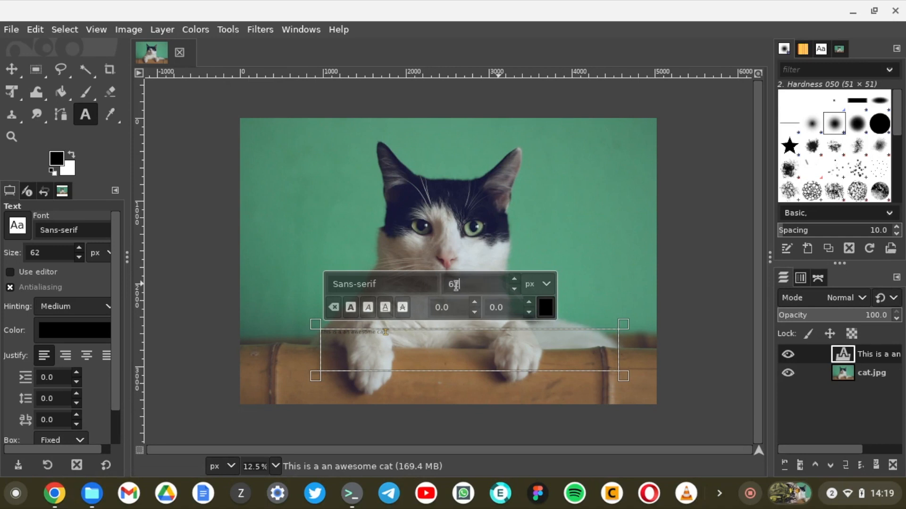
text(250)
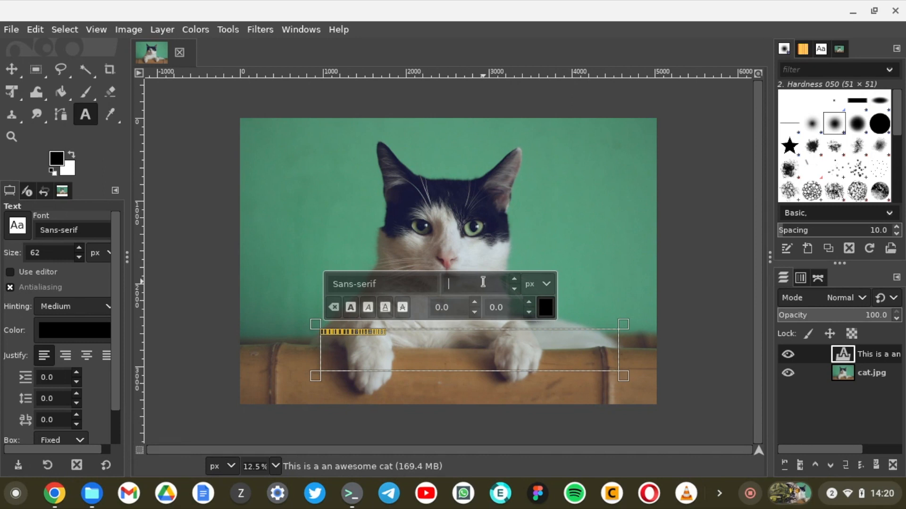
text(250)
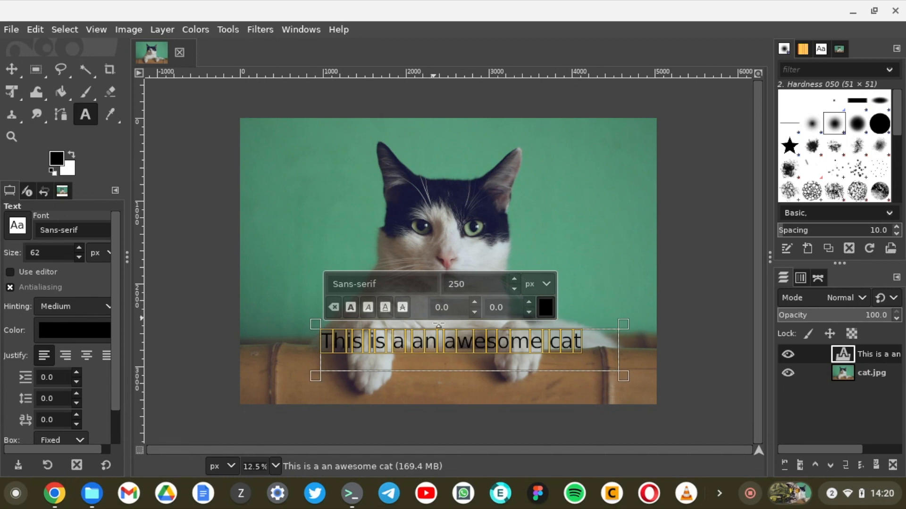
Set the caption colour to white (ffffff) and finish editing it
click(545, 307)
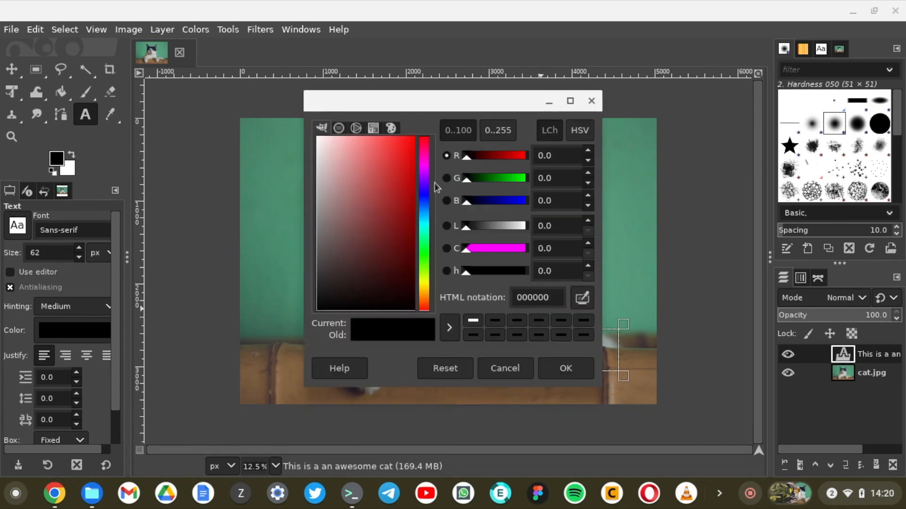
text(ffffff)
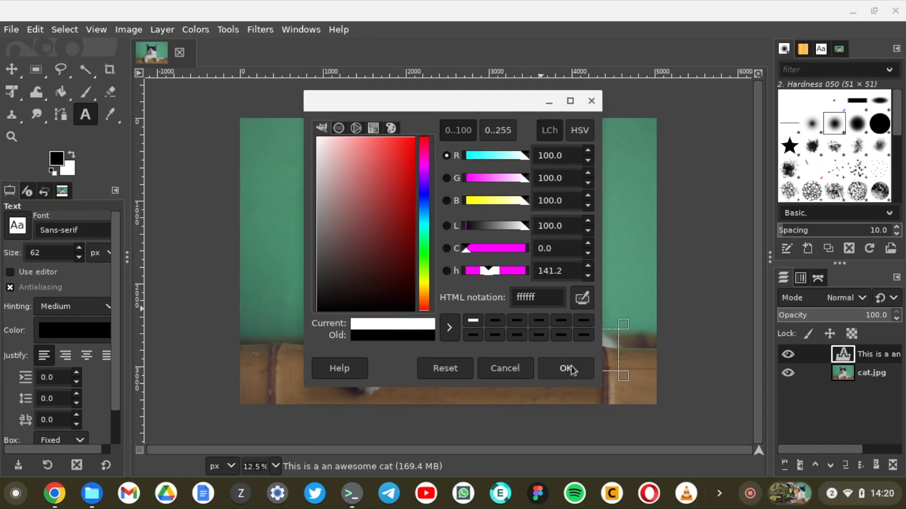
click(566, 368)
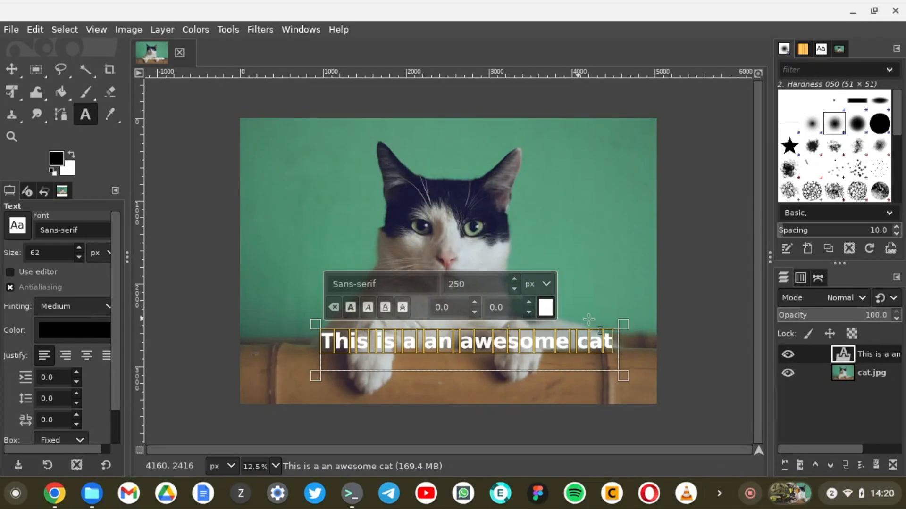
click(871, 374)
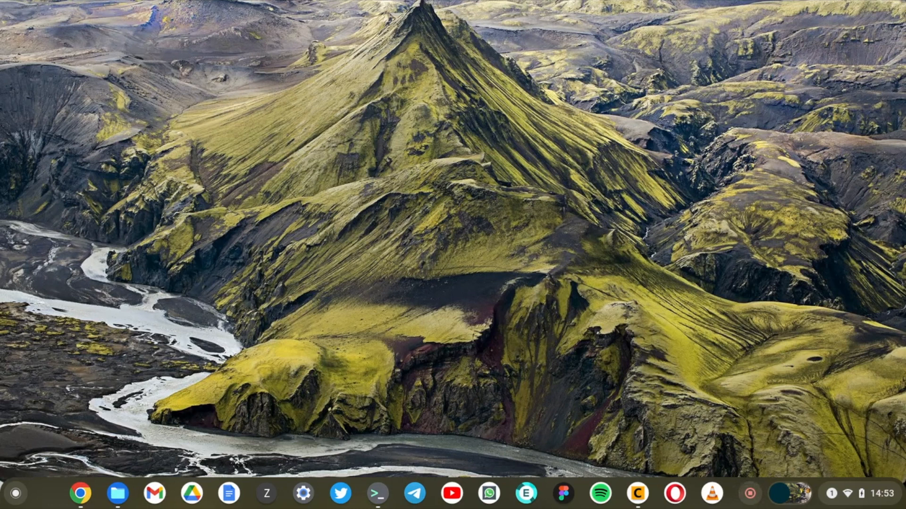
mouse_move(84, 489)
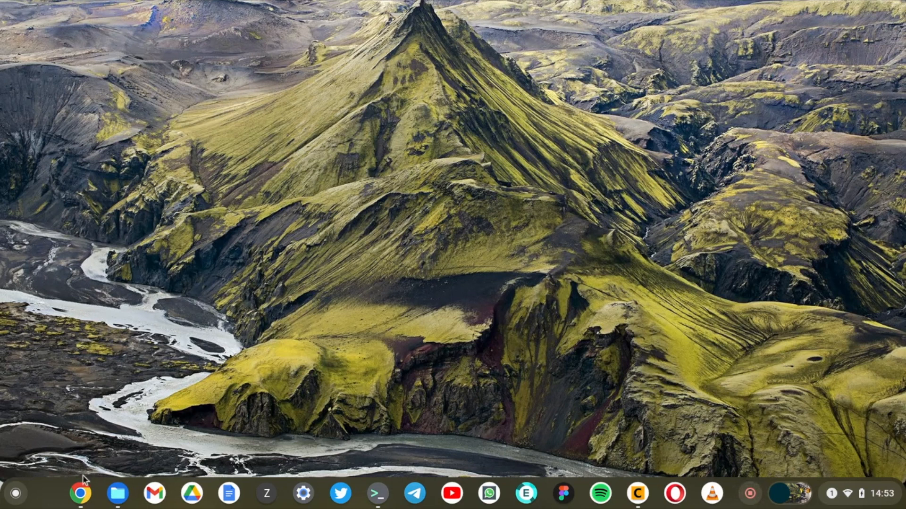
Launch Chrome from the shelf, showing the Snapcraft website
click(81, 494)
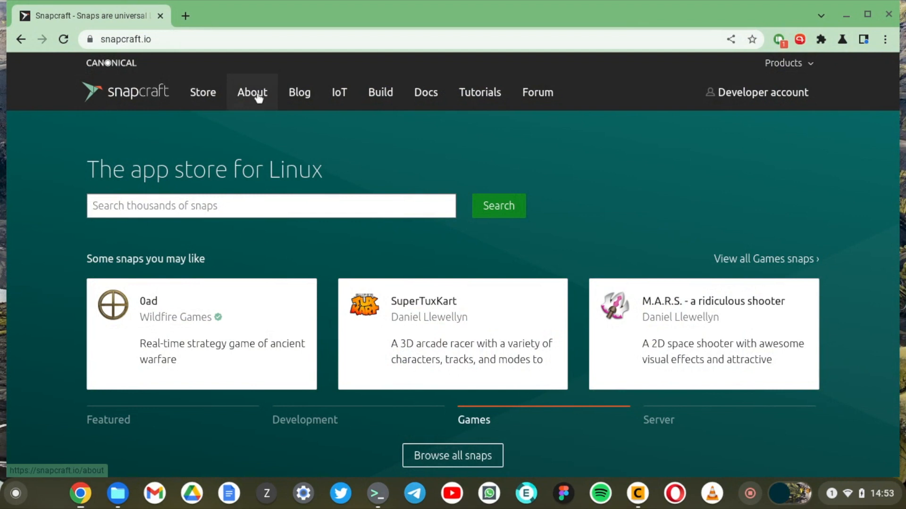
click(252, 92)
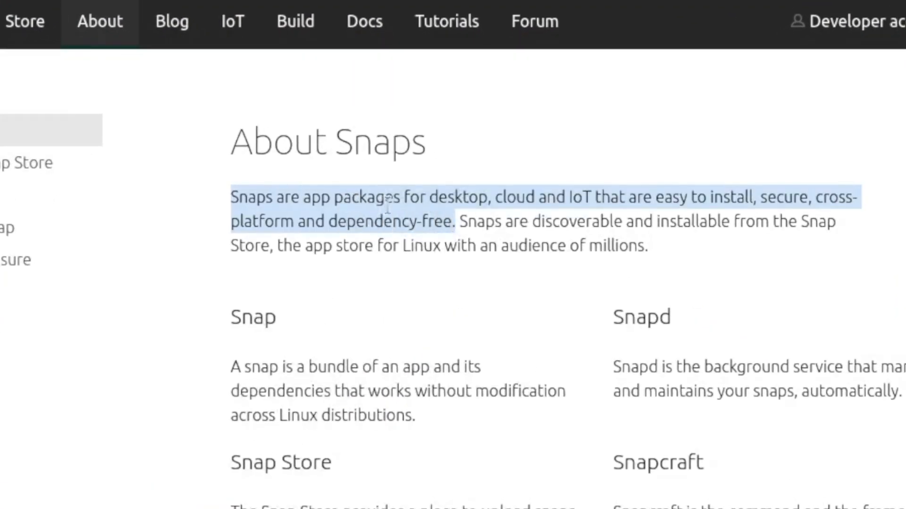
mouse_move(587, 217)
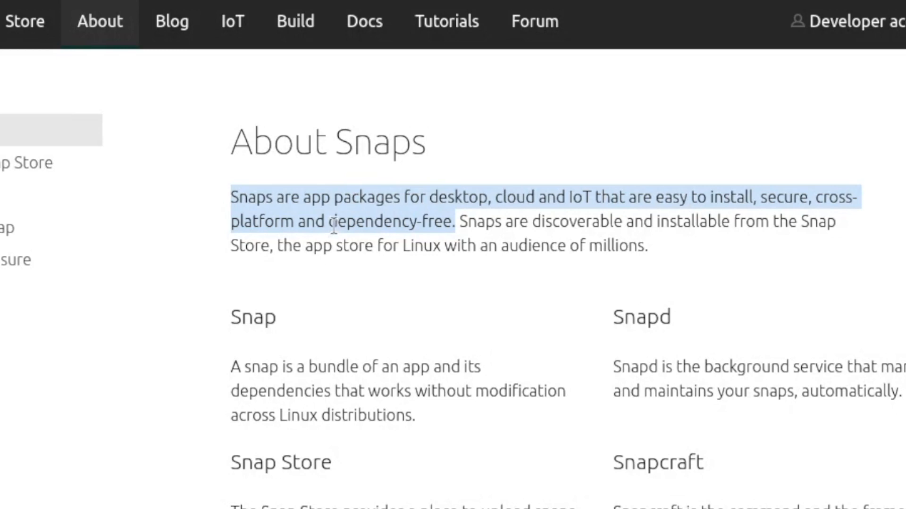
click(460, 225)
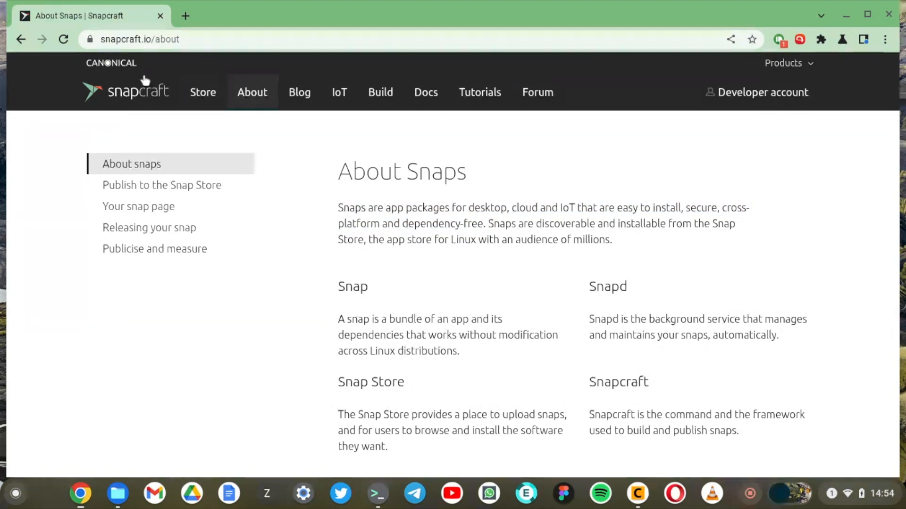
mouse_move(251, 162)
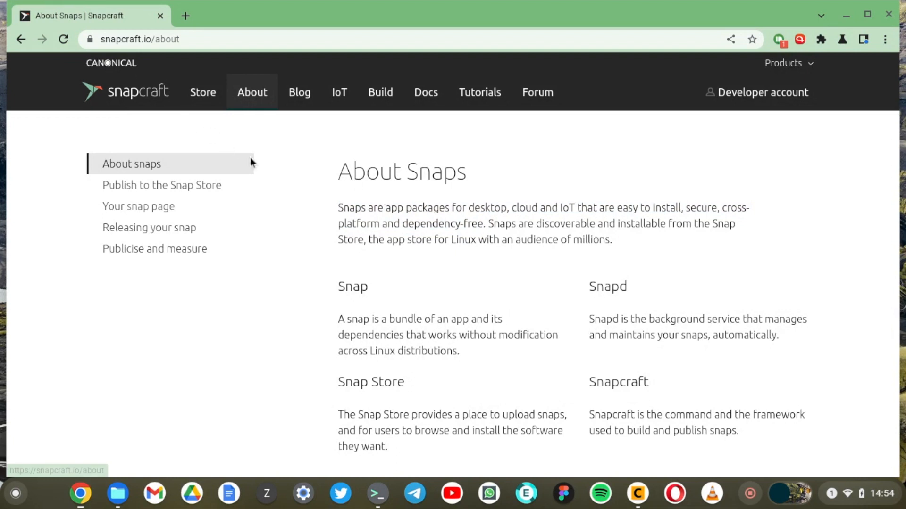
mouse_move(156, 99)
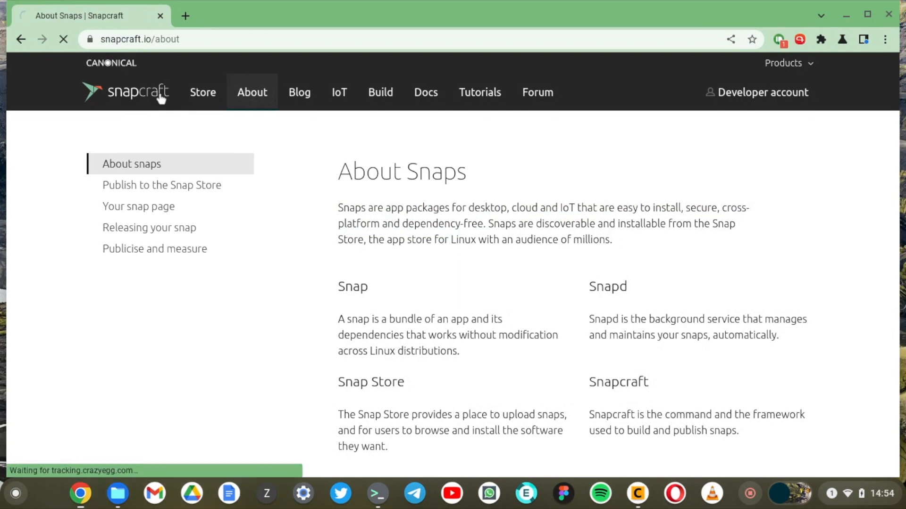
click(129, 92)
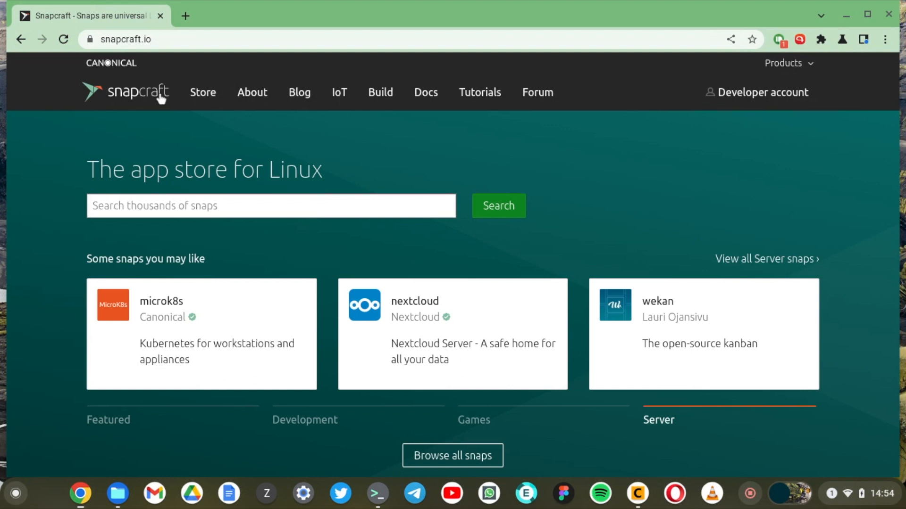
scroll(down, 3)
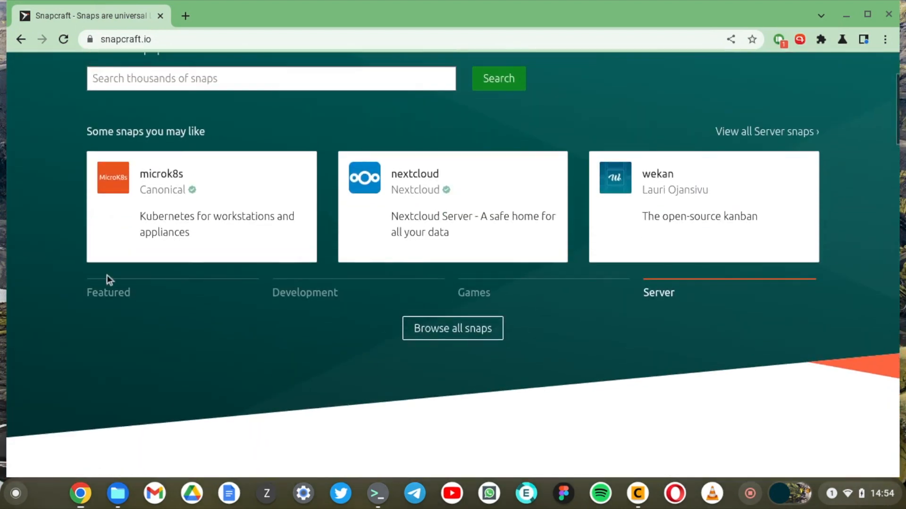
click(108, 292)
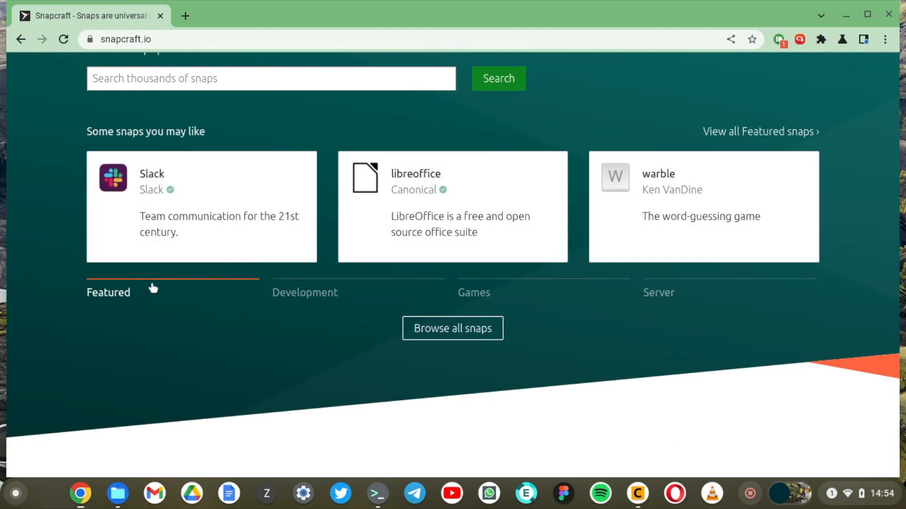
mouse_move(161, 290)
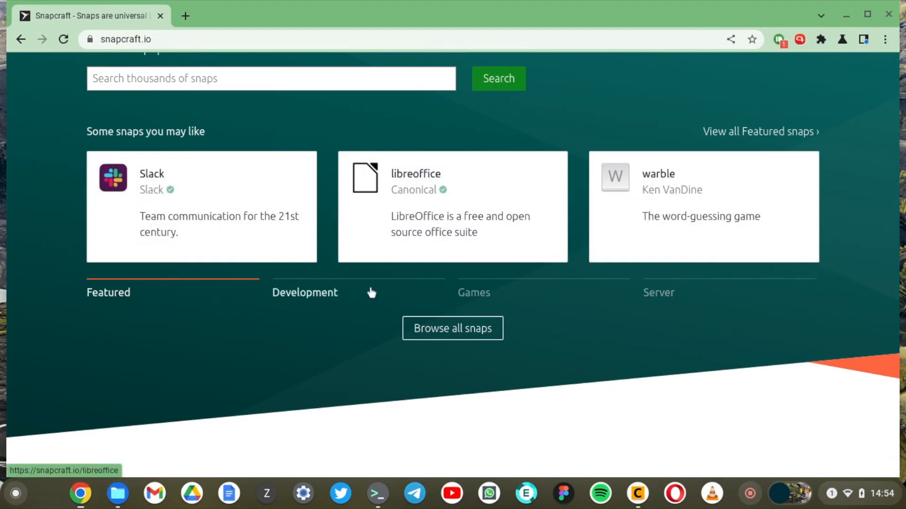
click(304, 292)
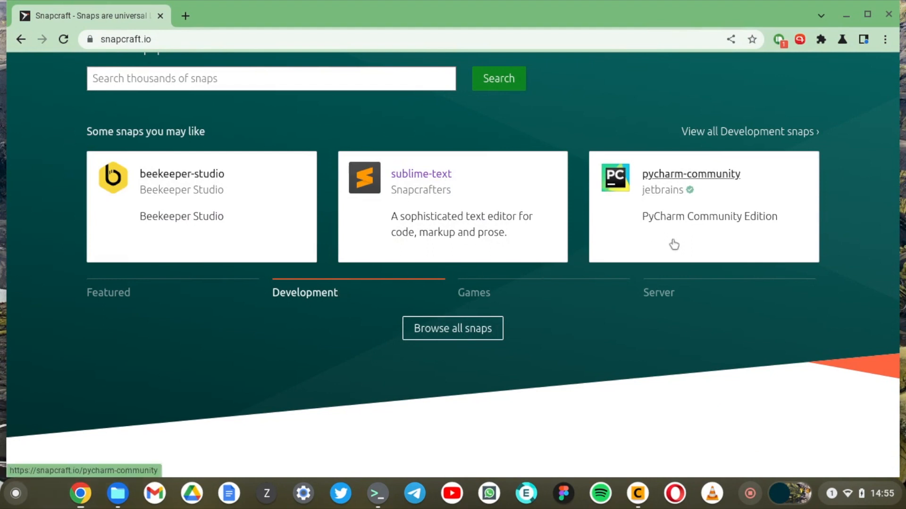
click(474, 293)
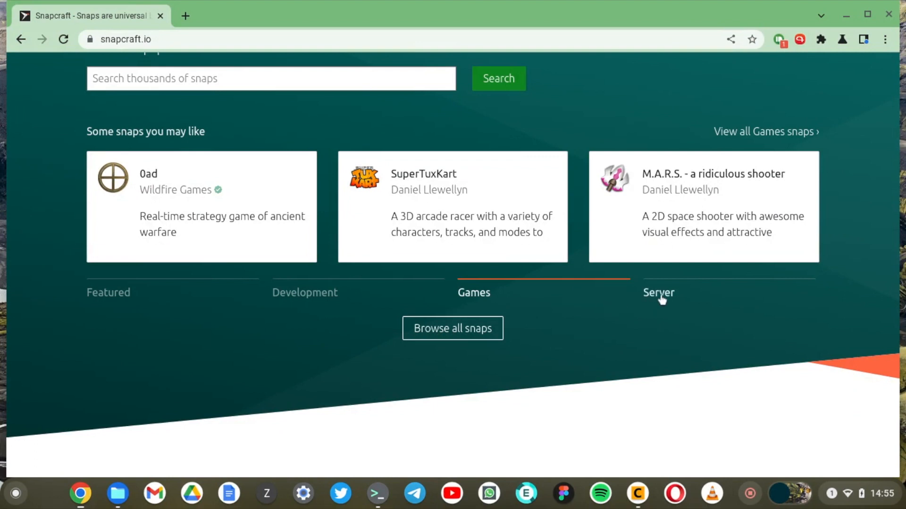
click(659, 292)
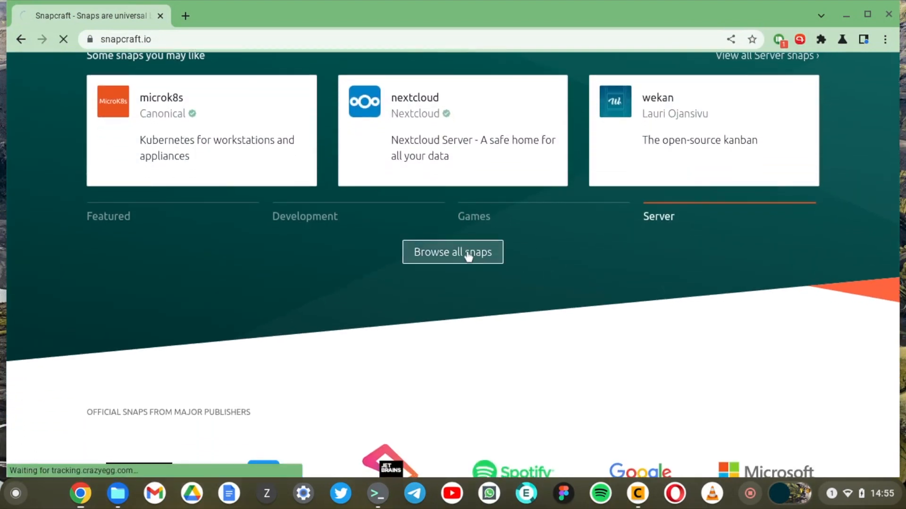
Browse all snaps, scroll to the Development section and pick sublime-text
click(453, 252)
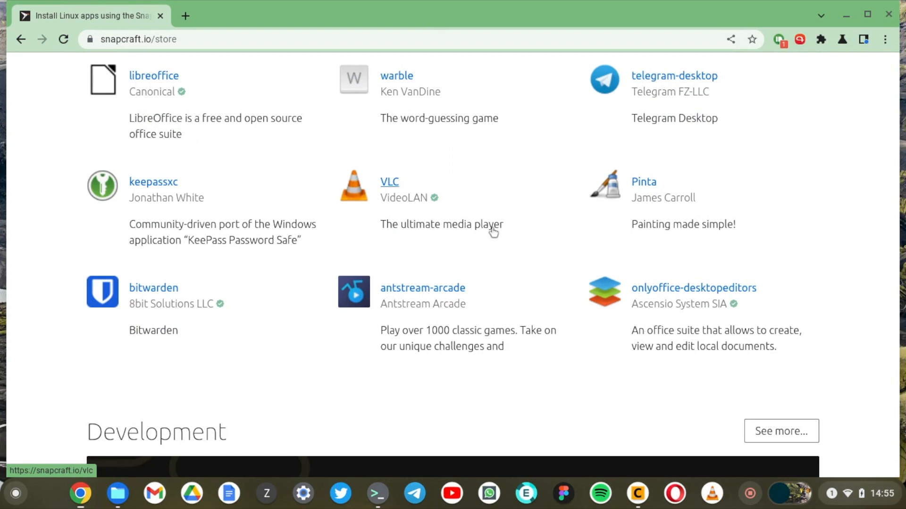
scroll(down, 3)
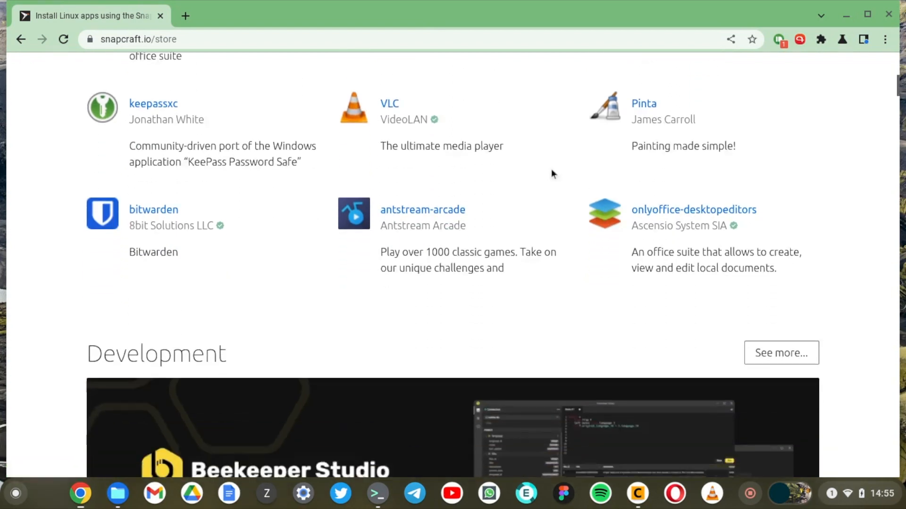
scroll(down, 3)
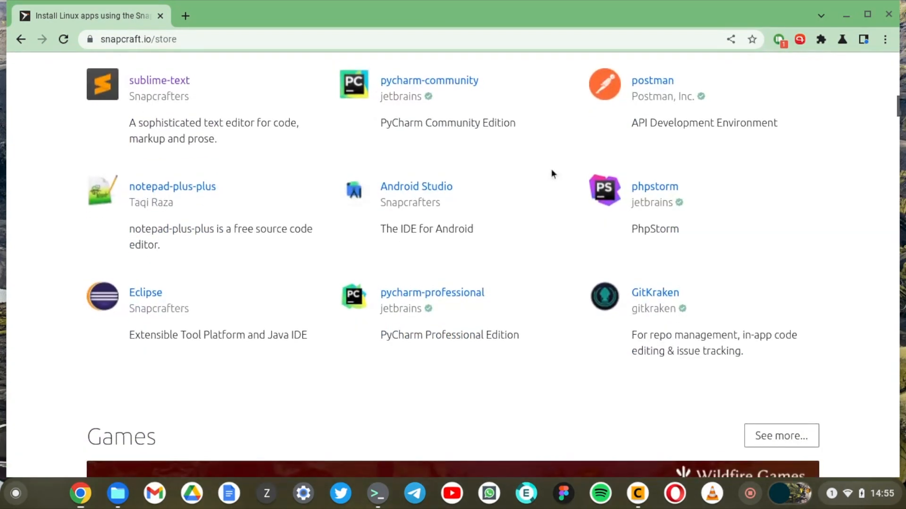
scroll(up, 3)
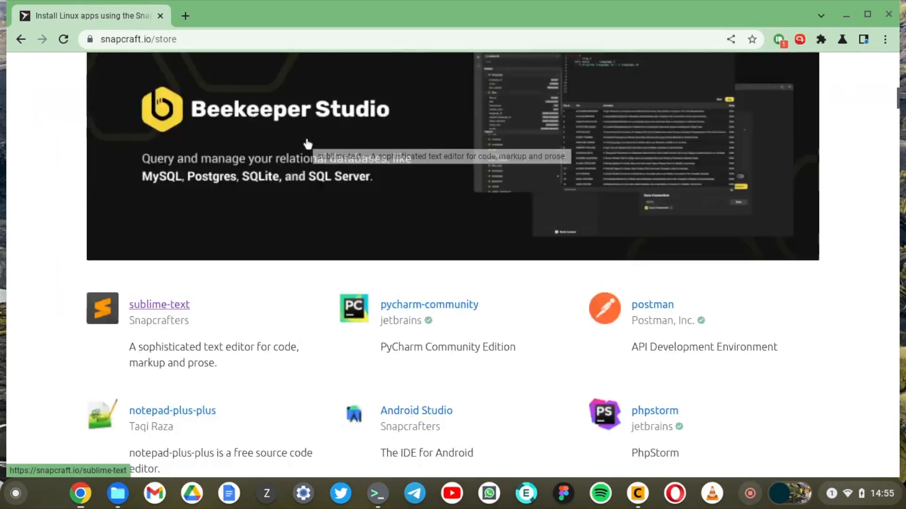
scroll(down, 3)
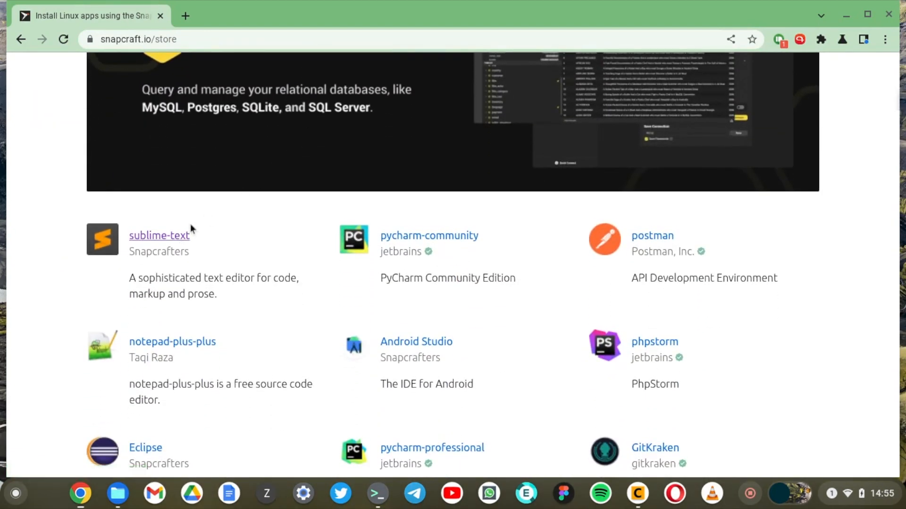
click(158, 236)
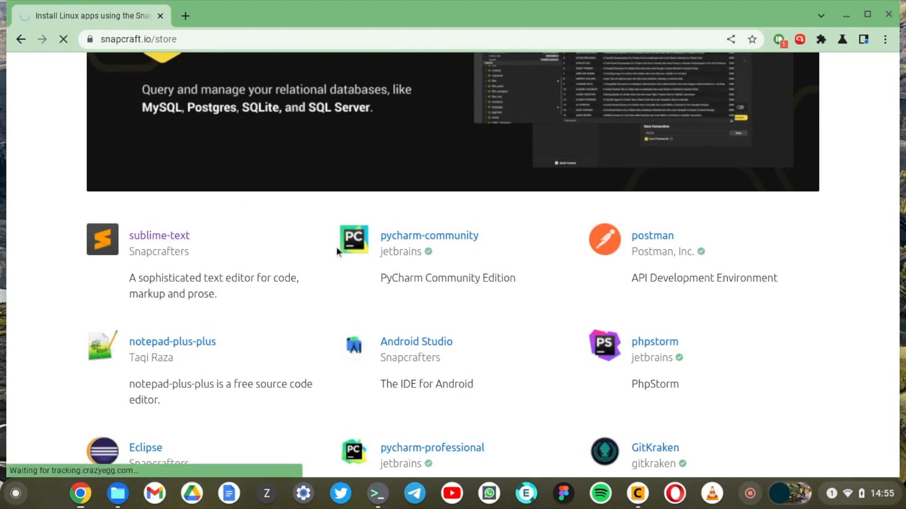
Copy the 'sudo snap install sublime-text --classic' command from the sublime-text snap page
click(159, 236)
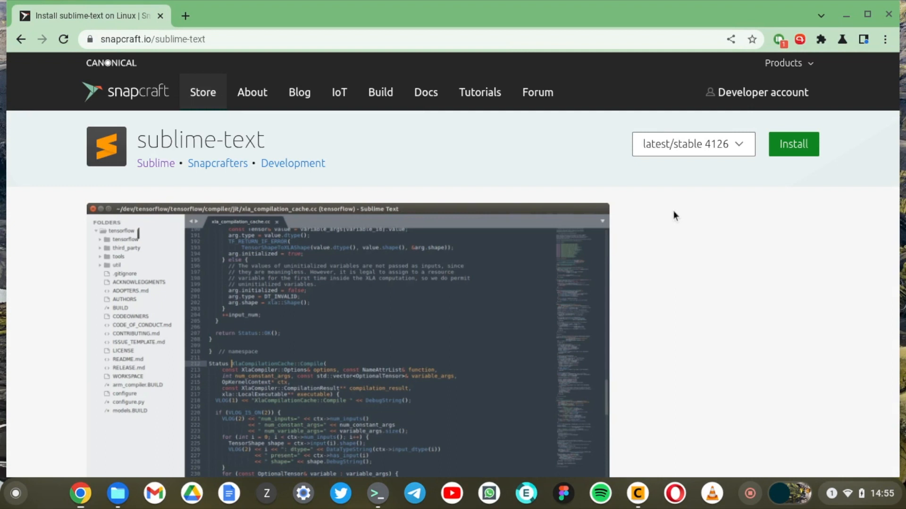
scroll(down, 3)
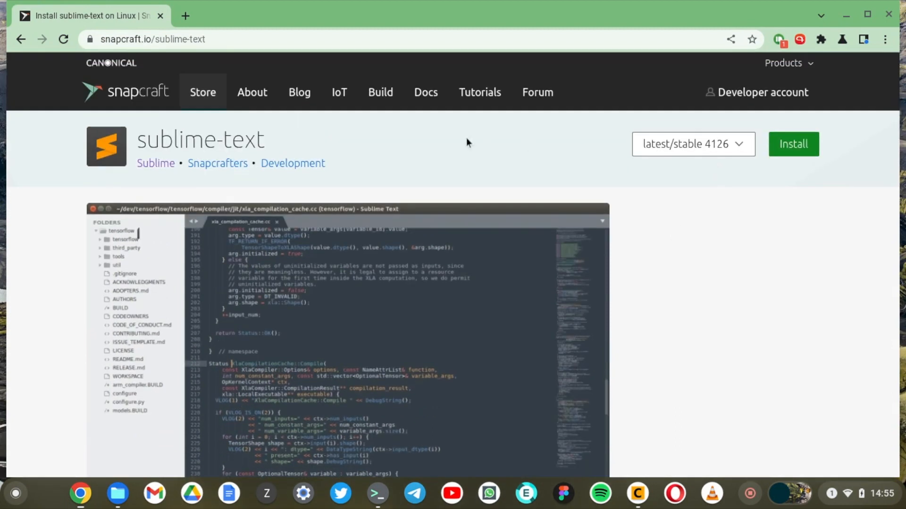
mouse_move(759, 183)
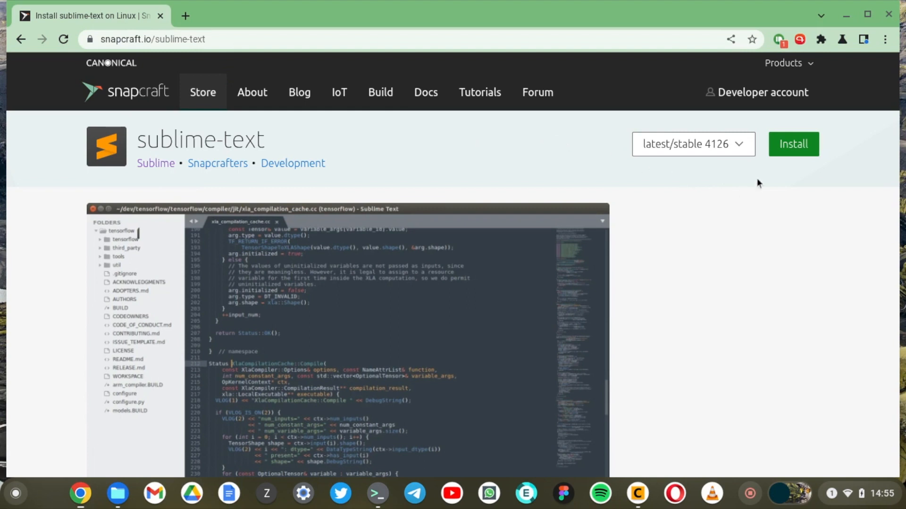
click(793, 143)
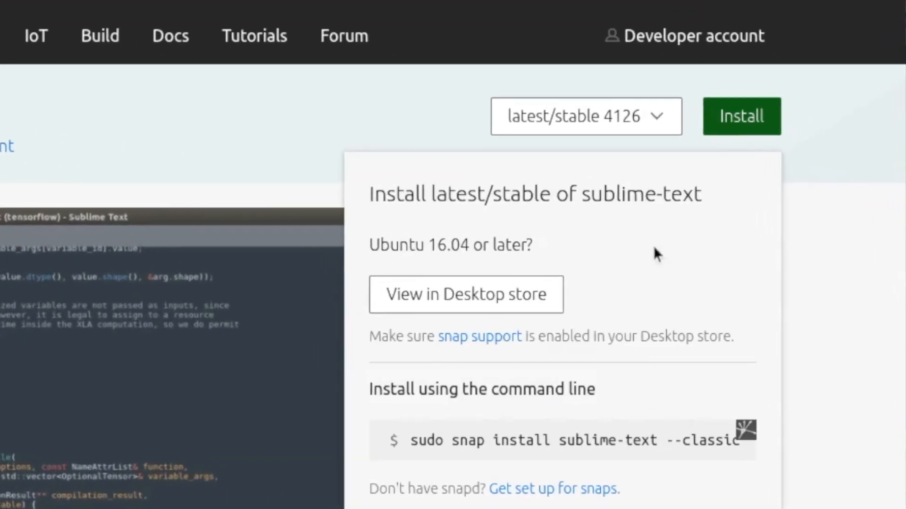
mouse_move(487, 470)
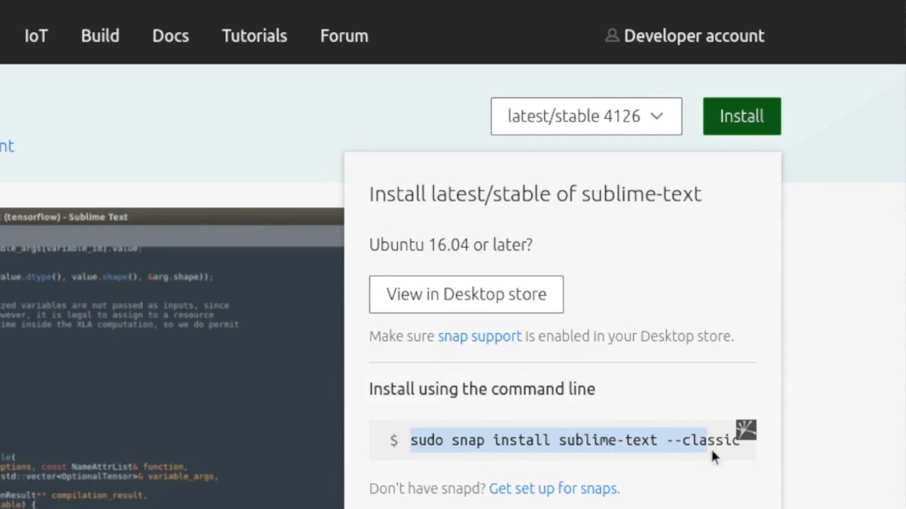
mouse_move(566, 452)
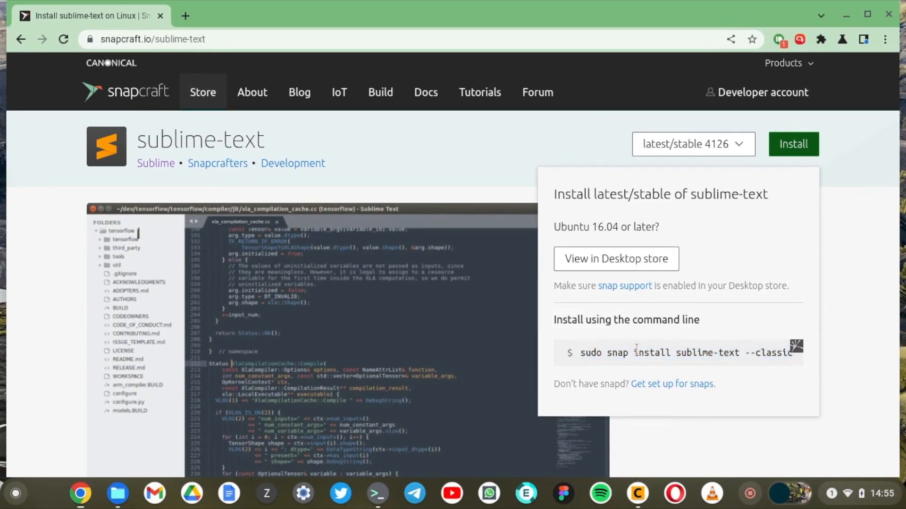
mouse_move(843, 288)
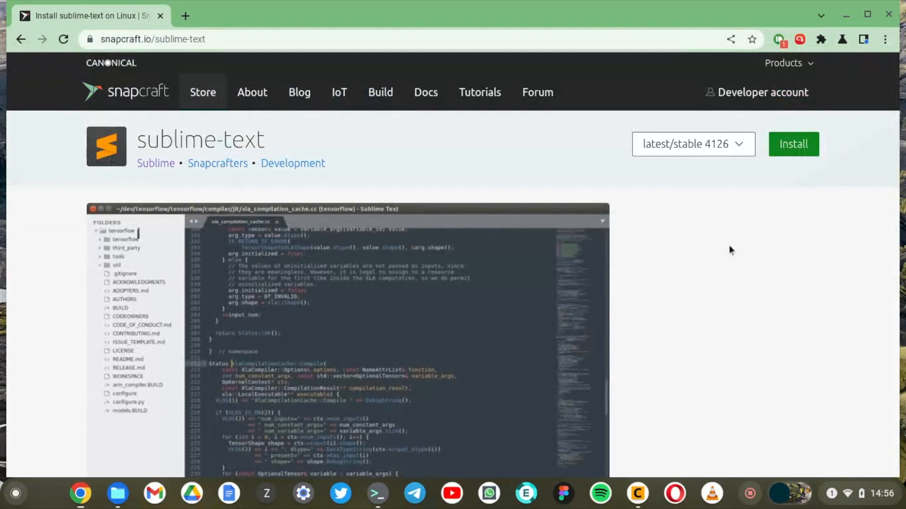
mouse_move(557, 132)
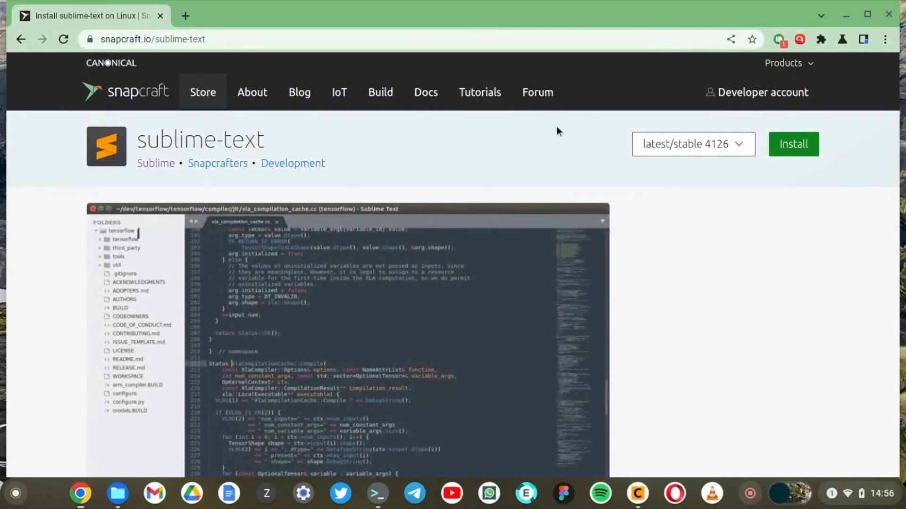
mouse_move(700, 235)
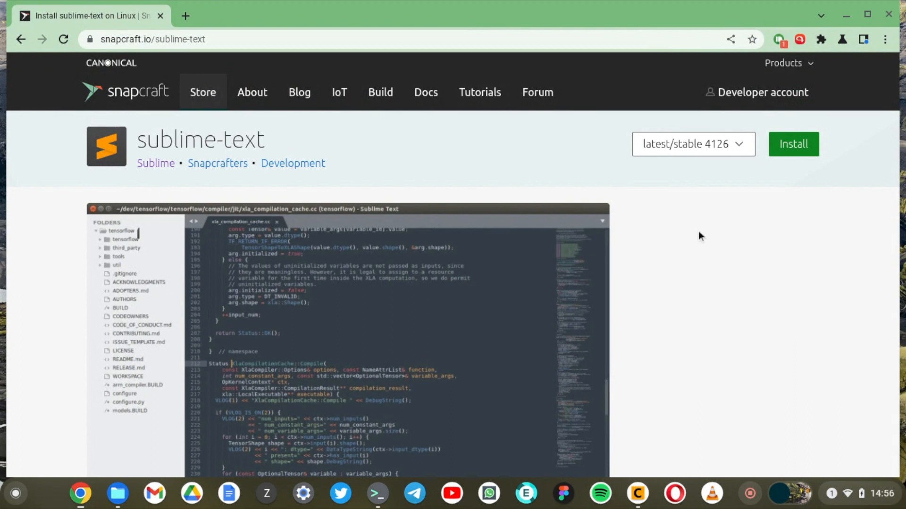
mouse_move(659, 328)
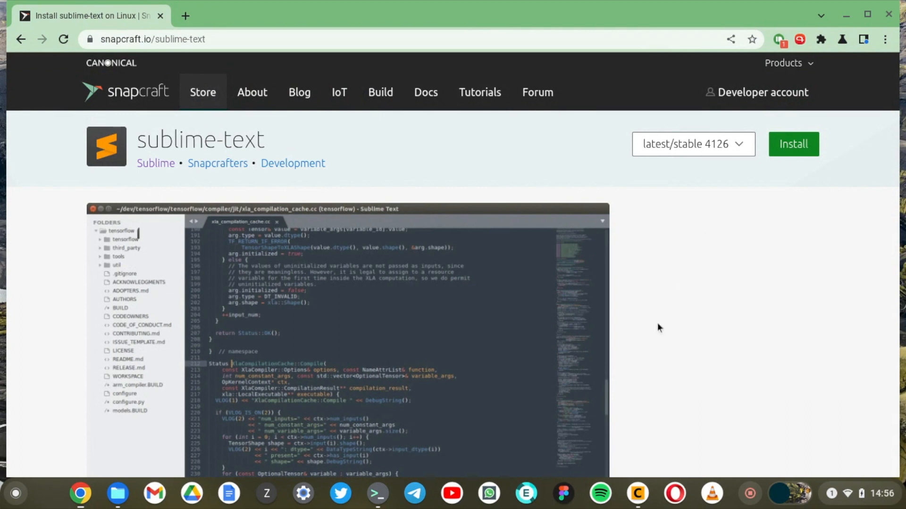
mouse_move(652, 334)
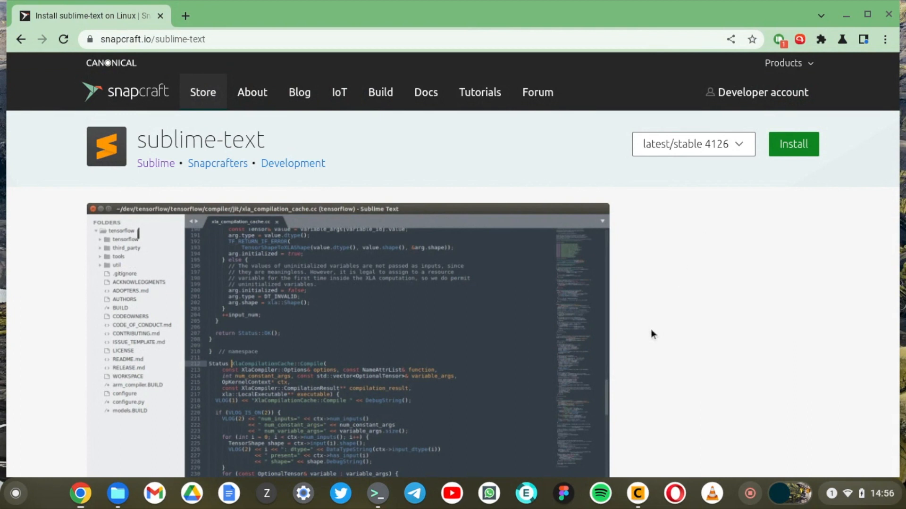
mouse_move(649, 486)
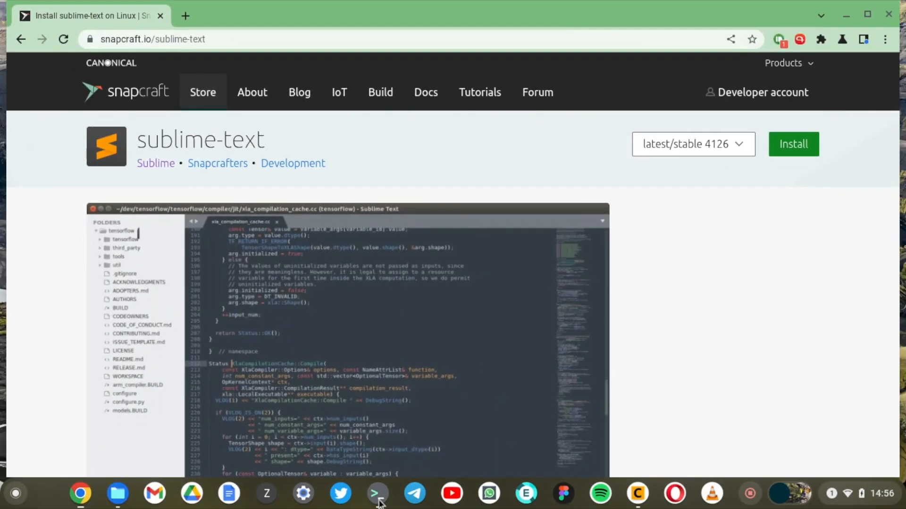
Bring the terminal with the finished snapd setup in front of the browser
click(376, 494)
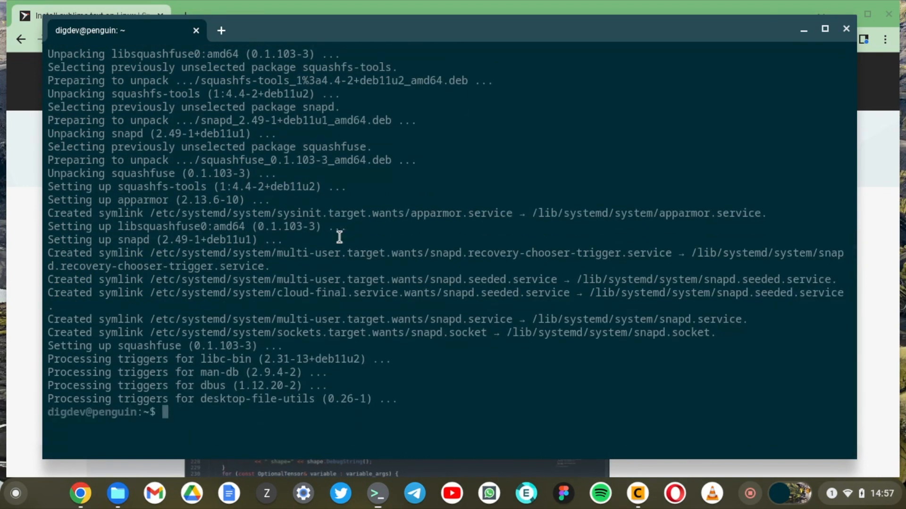
mouse_move(468, 262)
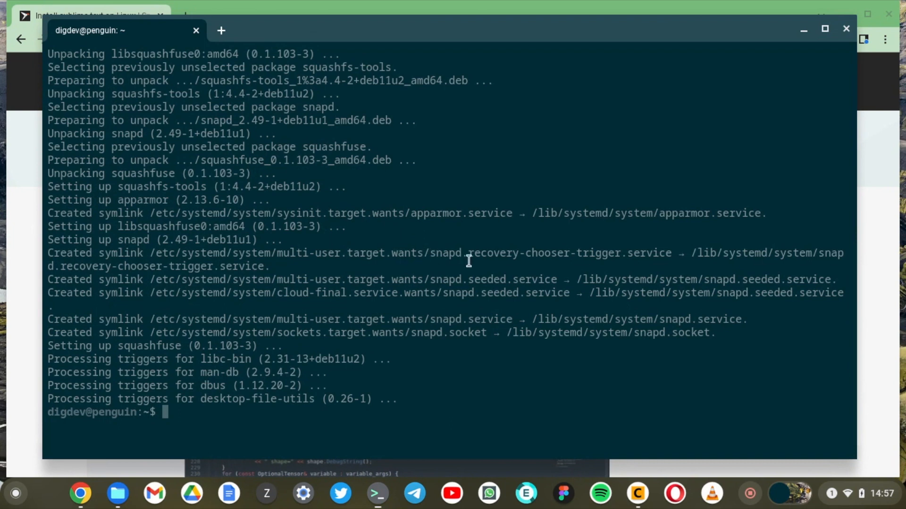
mouse_move(528, 276)
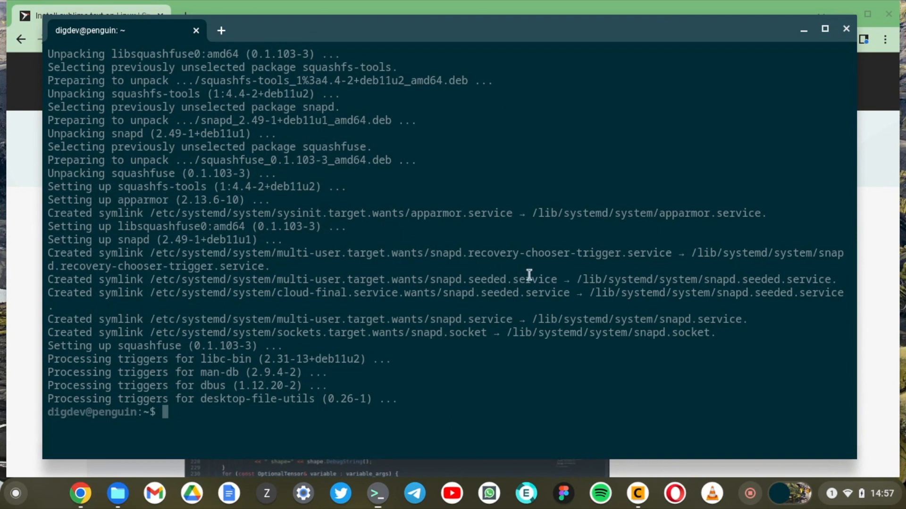
mouse_move(547, 276)
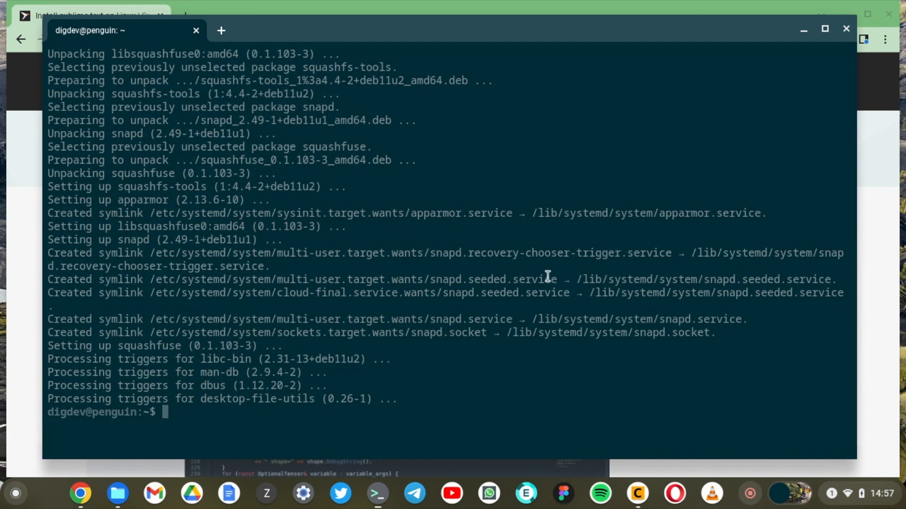
mouse_move(867, 245)
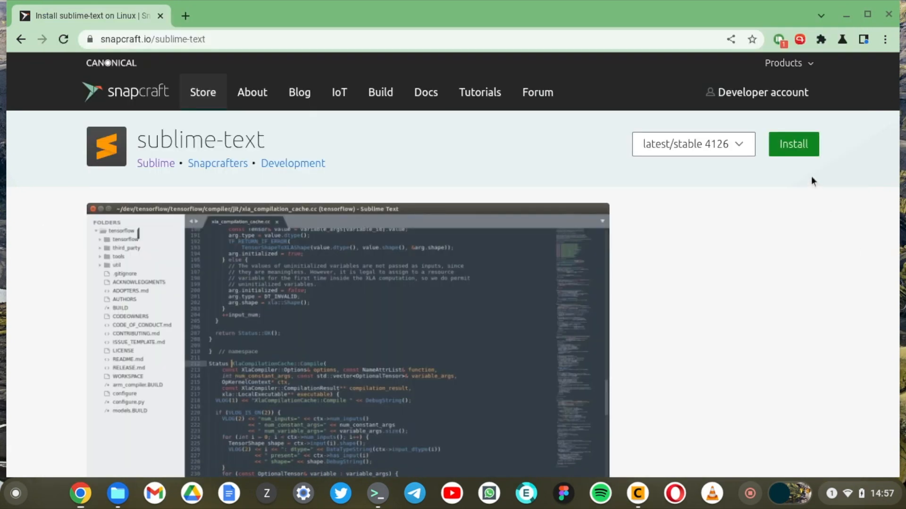
click(793, 145)
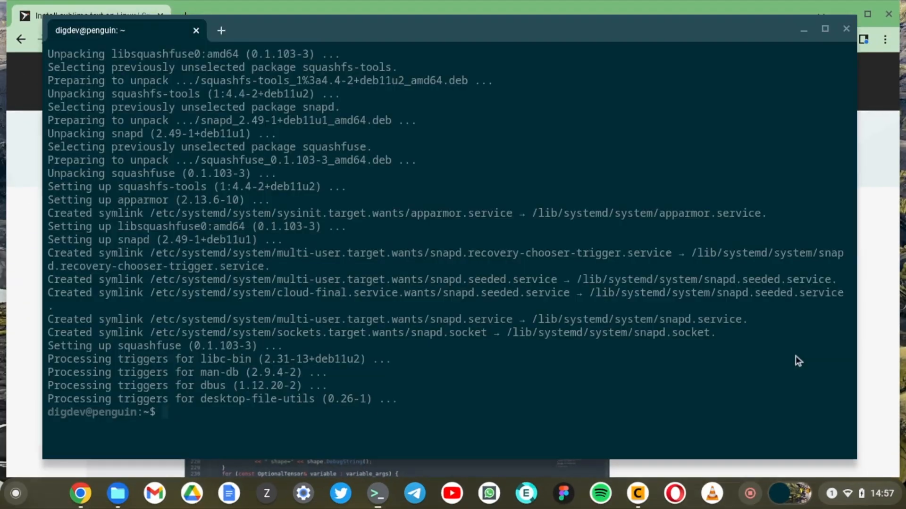
Run 'sudo snap install sublime-text --classic', which fails with a permission-denied error
text(sudo snap install sublime-text --classic)
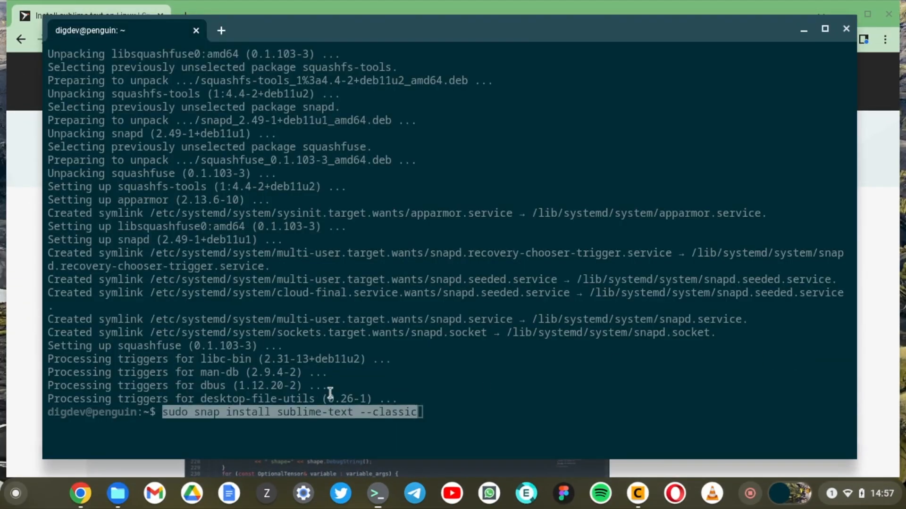
key(Return)
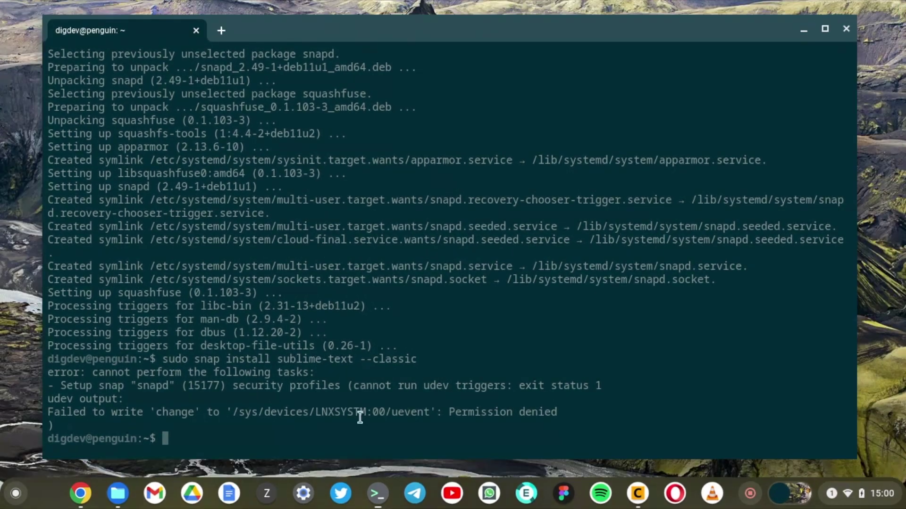
mouse_move(295, 413)
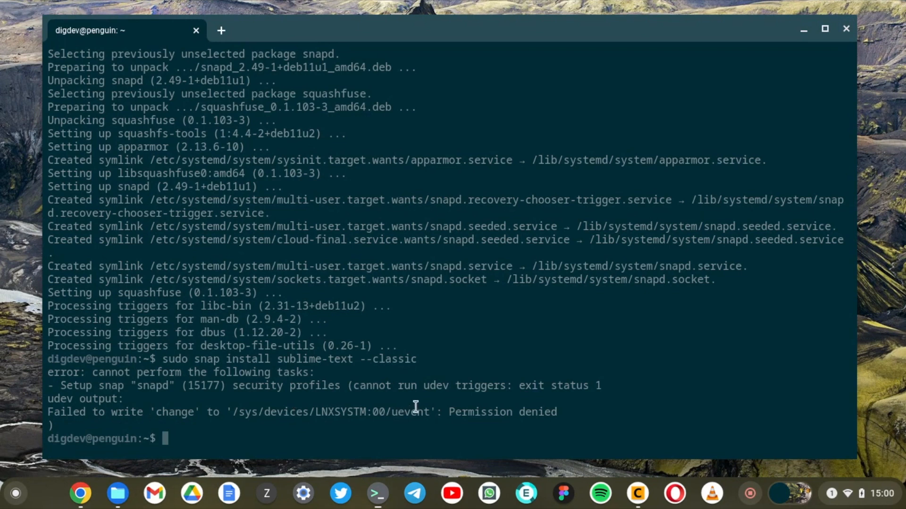
Shut down Linux from the Terminal shelf icon and reopen a fresh terminal session
right_click(377, 493)
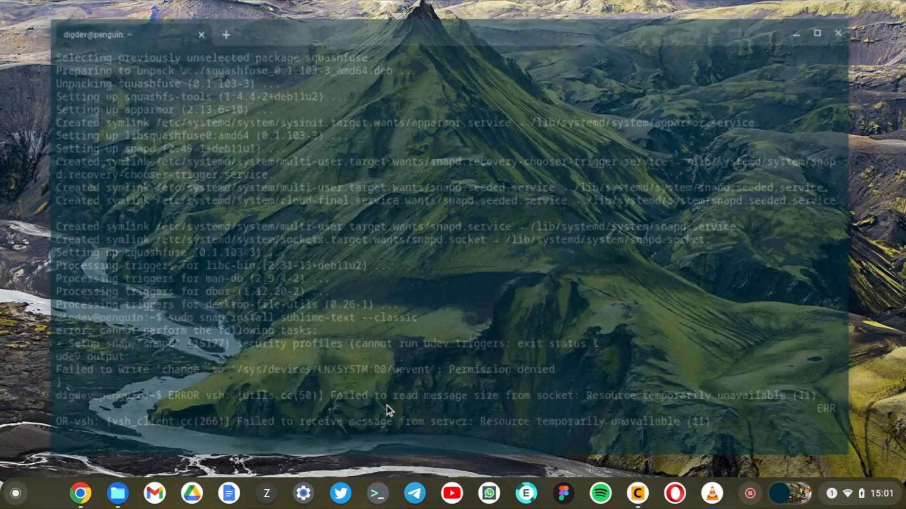
click(837, 33)
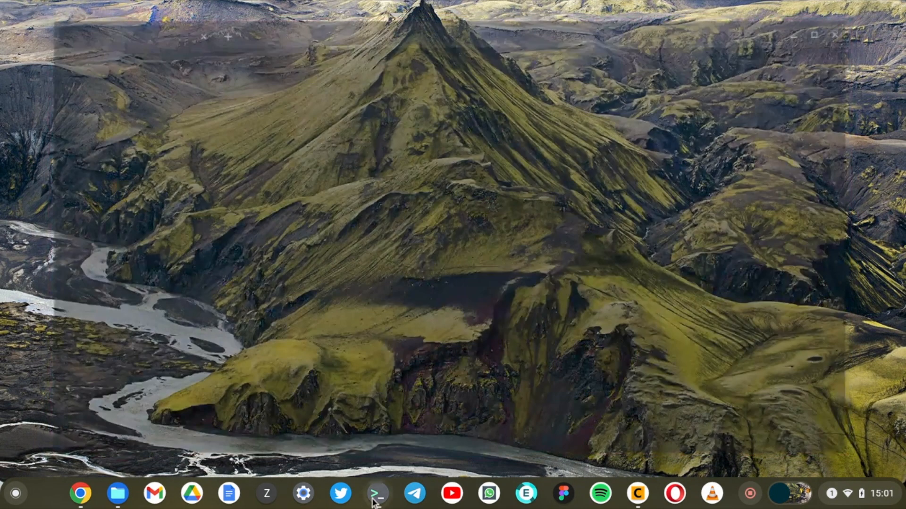
click(377, 494)
text(sudo snap install sublime-text --classic)
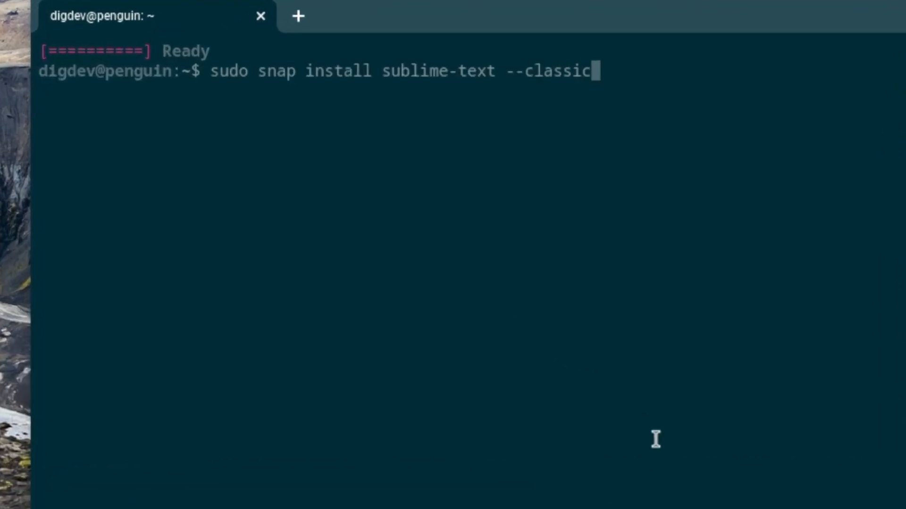
Install the sublime-text 4126 snap and enter 'sublime-text.subl' at the prompt
key(Enter)
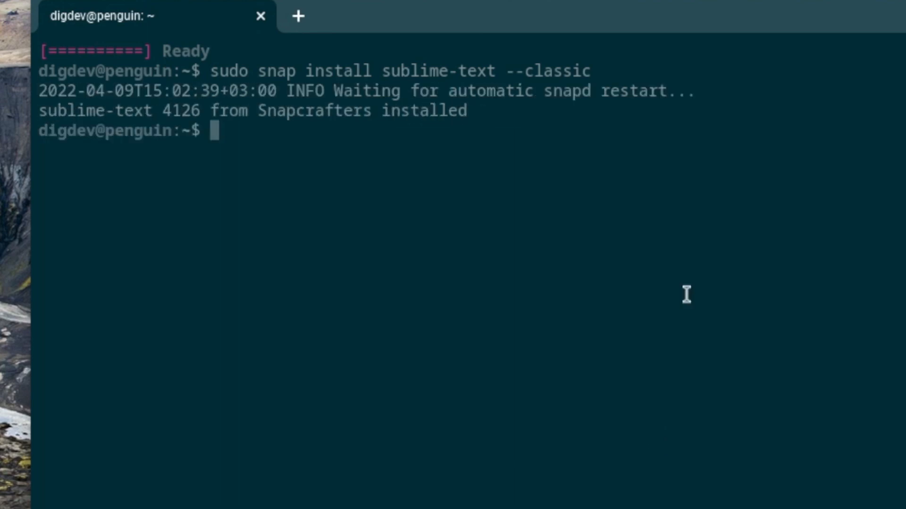
text(sublime-text.subl)
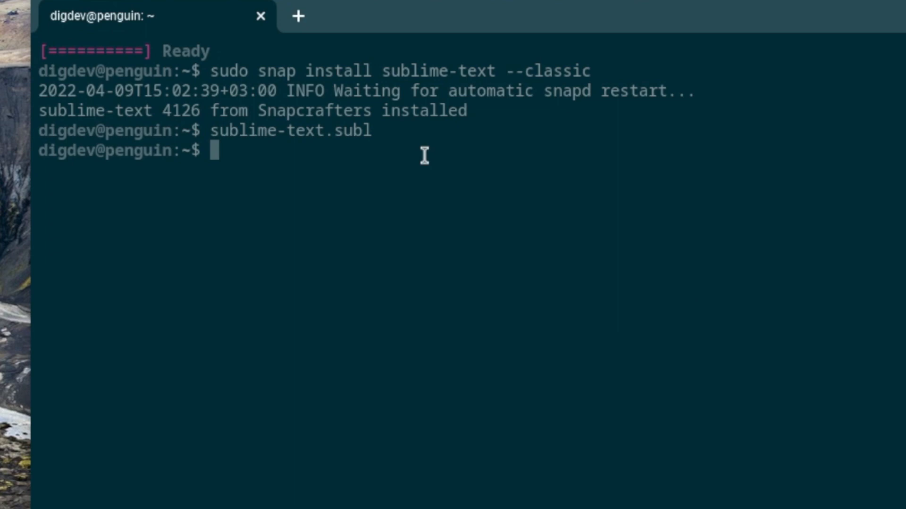
text(sublime-text.subl)
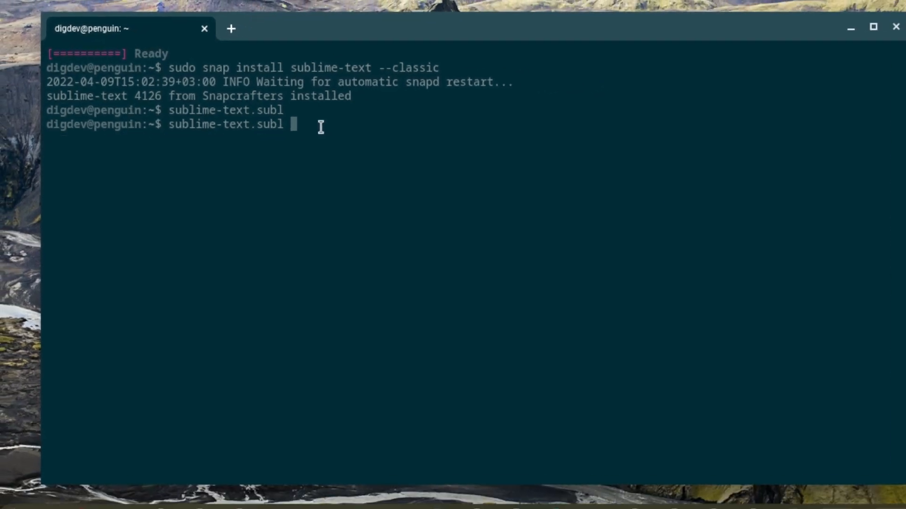
Launch Sublime Text, maximize its empty editor window, then close it
key(Return)
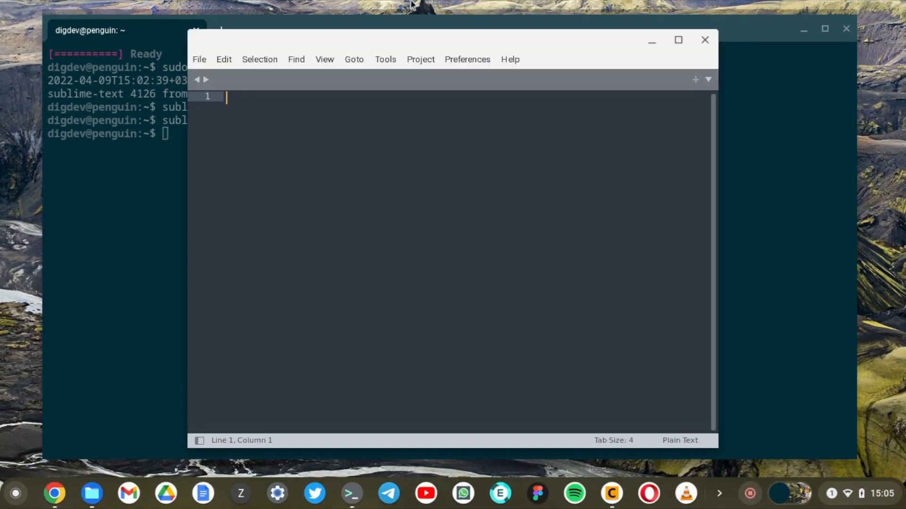
click(678, 40)
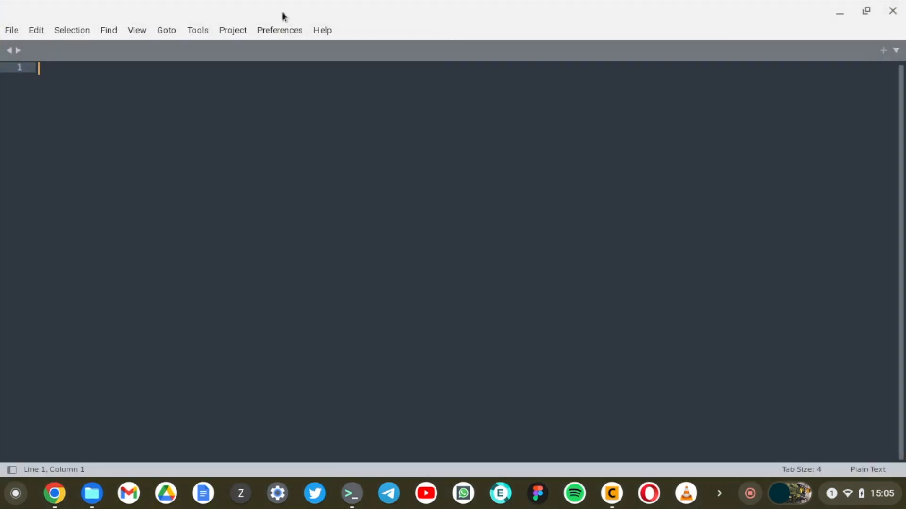
mouse_move(13, 32)
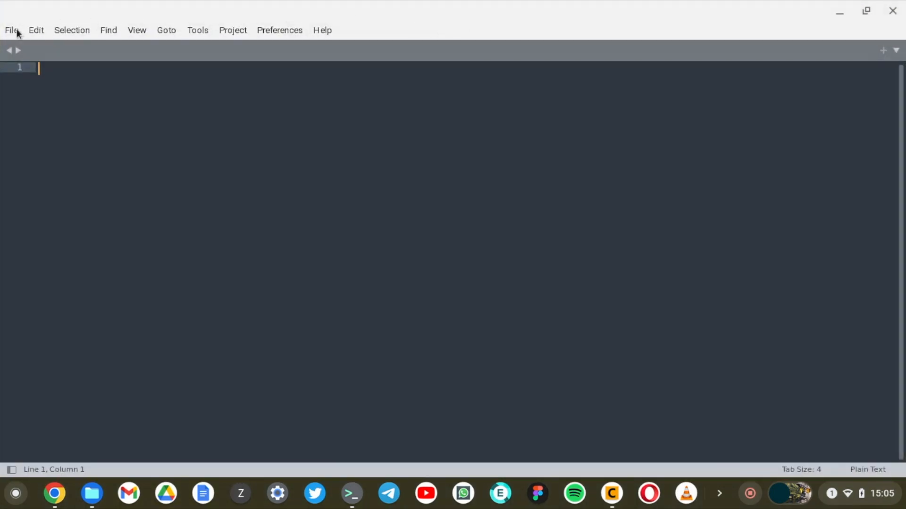
click(890, 11)
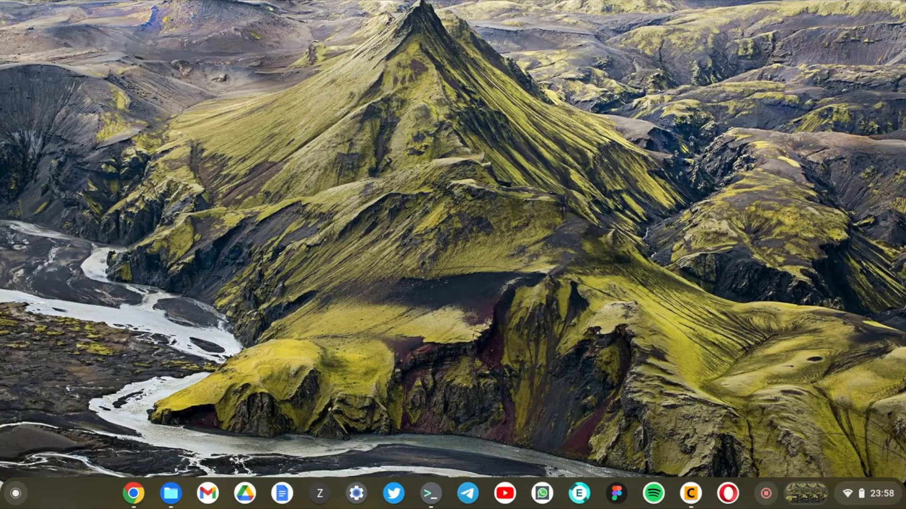